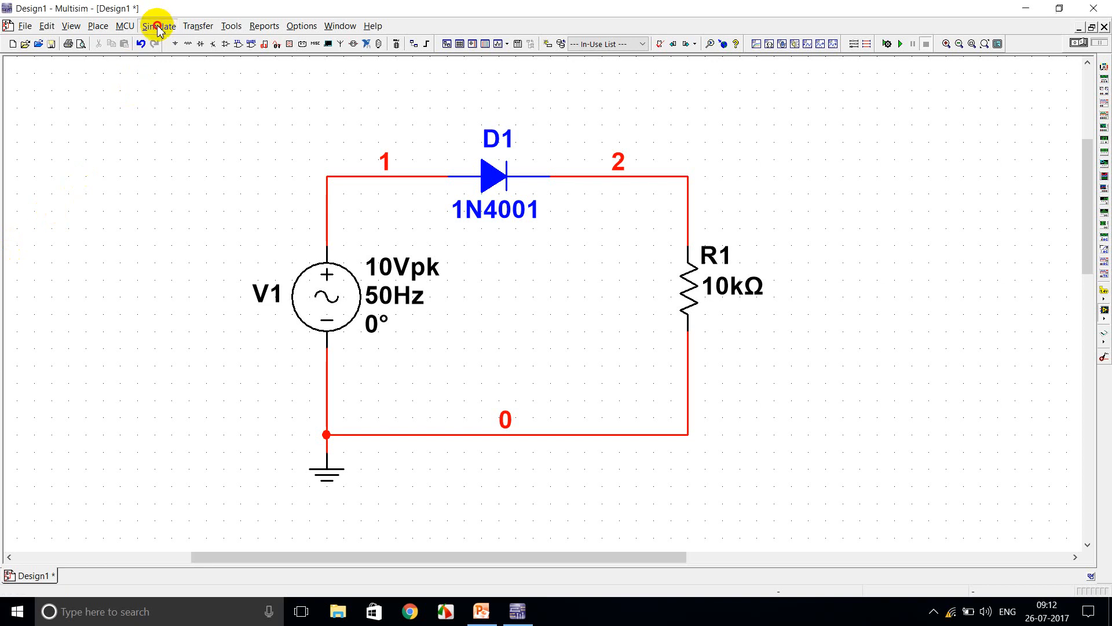
Reach the DC sweep analysis settings from the Simulate menu.
{"action": "left_click", "coordinate": [159, 26]}
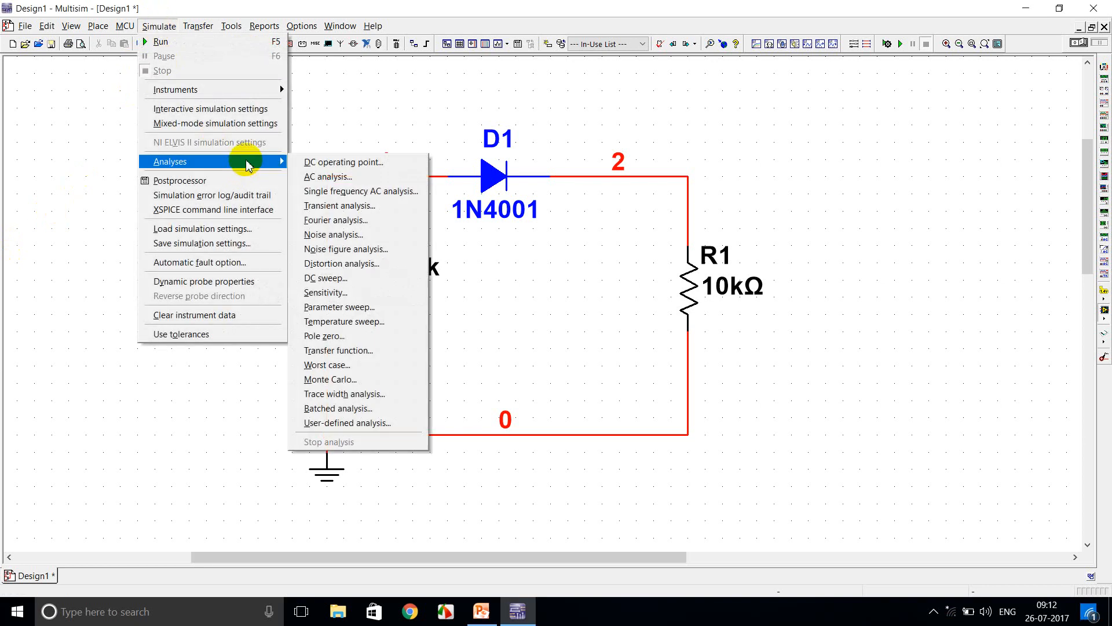
{"action": "mouse_move", "coordinate": [327, 176]}
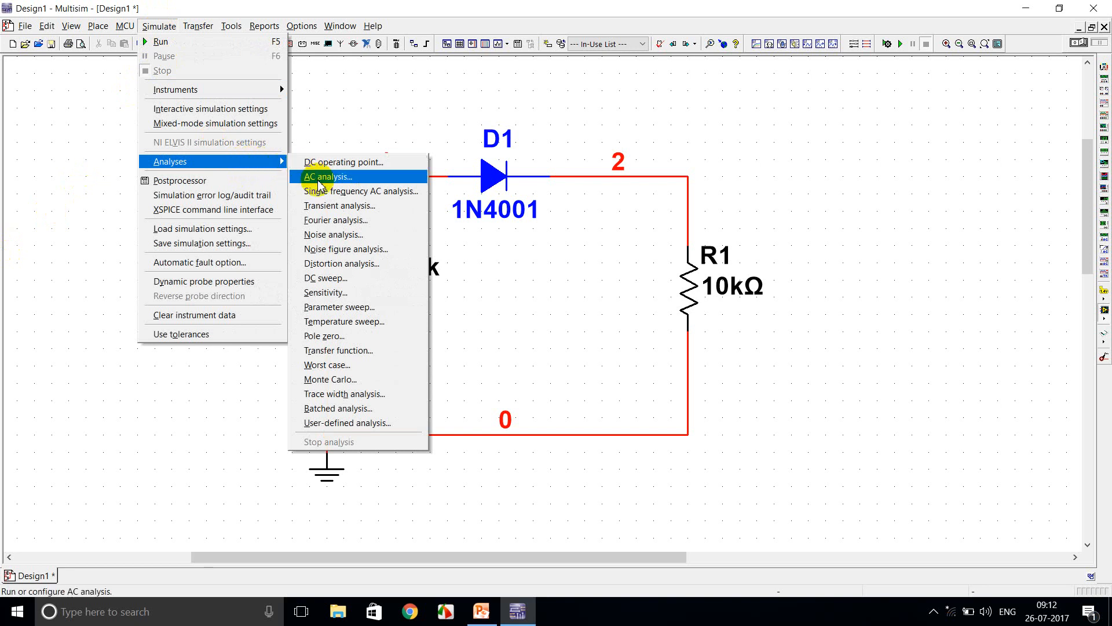
{"action": "mouse_move", "coordinate": [328, 277]}
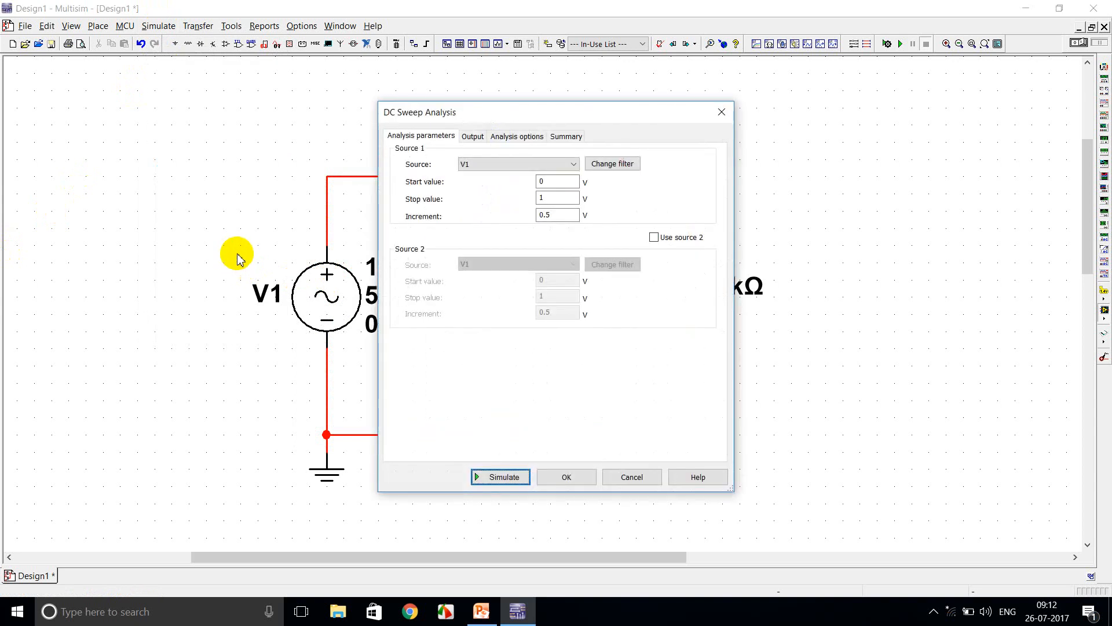
{"action": "mouse_move", "coordinate": [431, 159]}
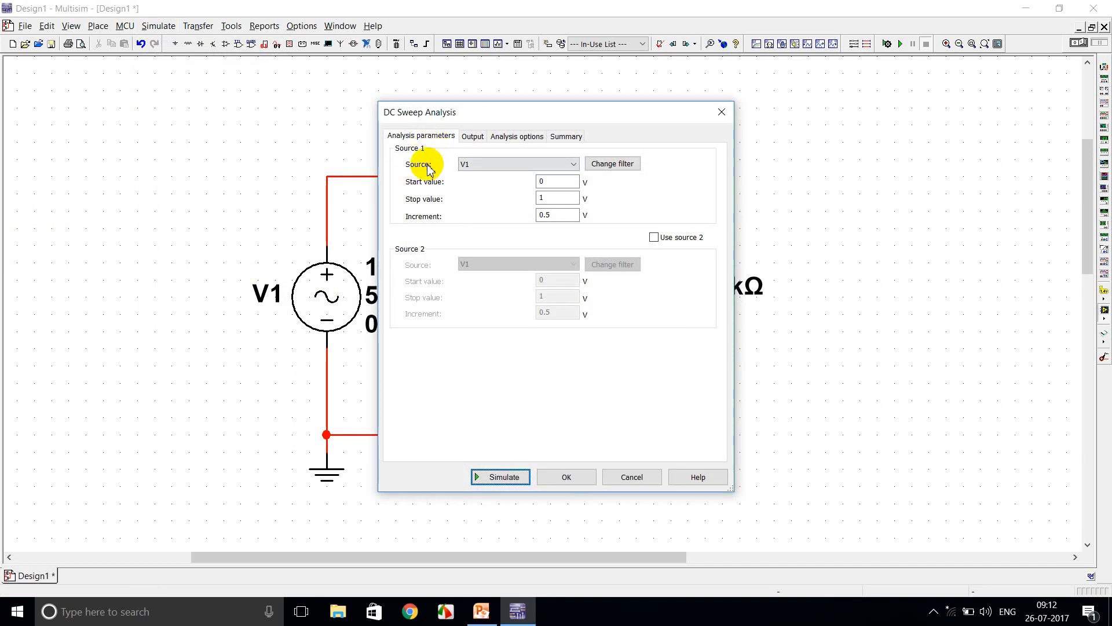
{"action": "mouse_move", "coordinate": [441, 176]}
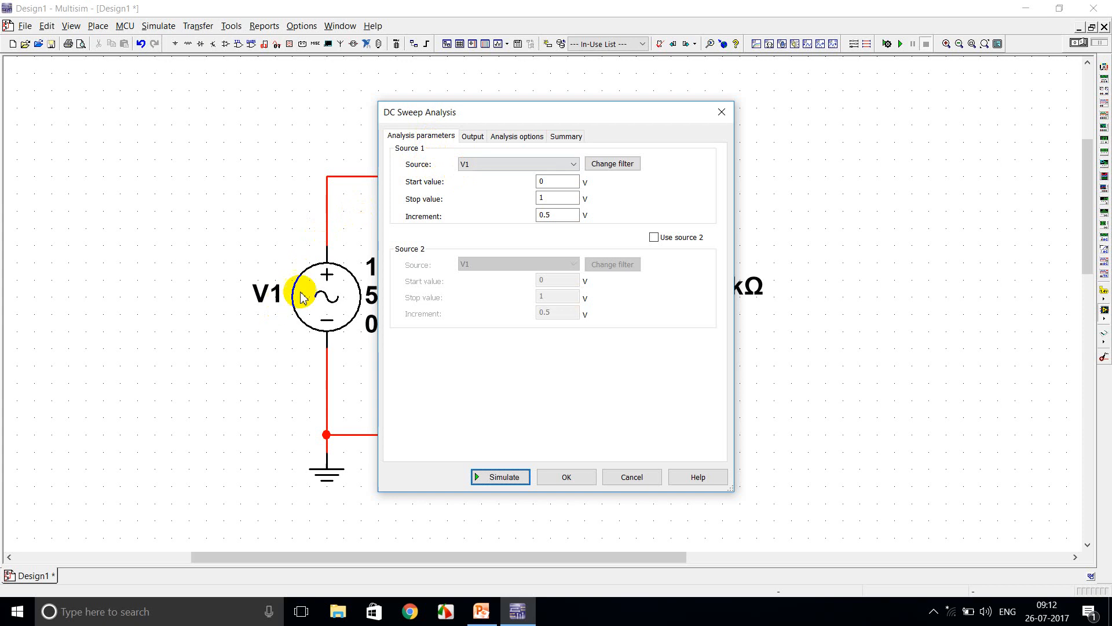
{"action": "mouse_move", "coordinate": [431, 193]}
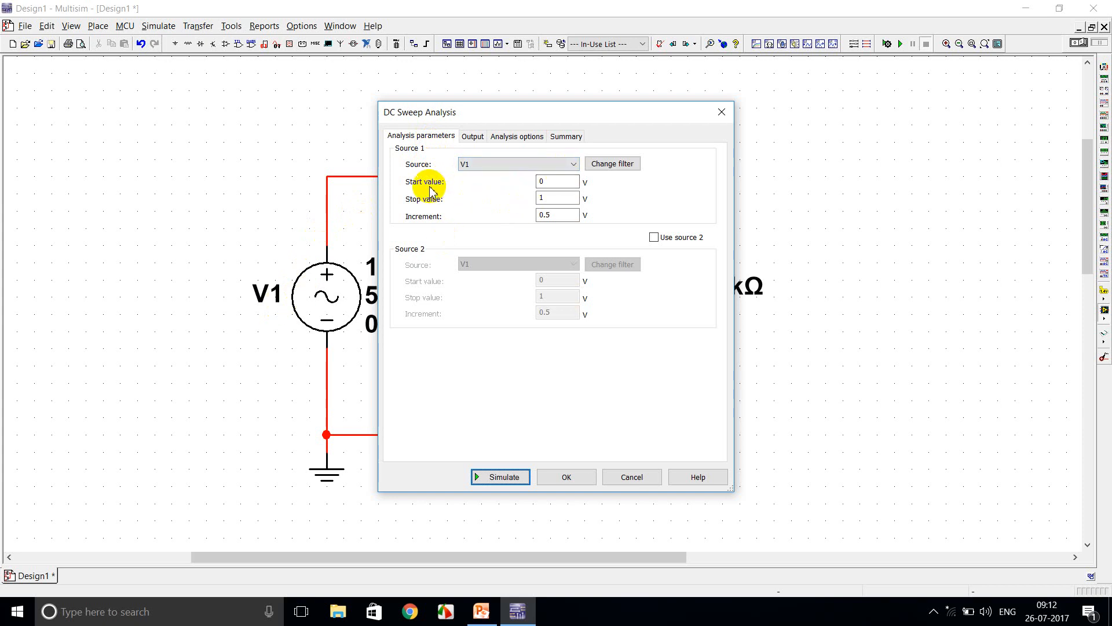
Sweep V1 from -10 V to 10 V in 0.1 V increments and move to the output variables.
{"action": "left_click", "coordinate": [557, 181]}
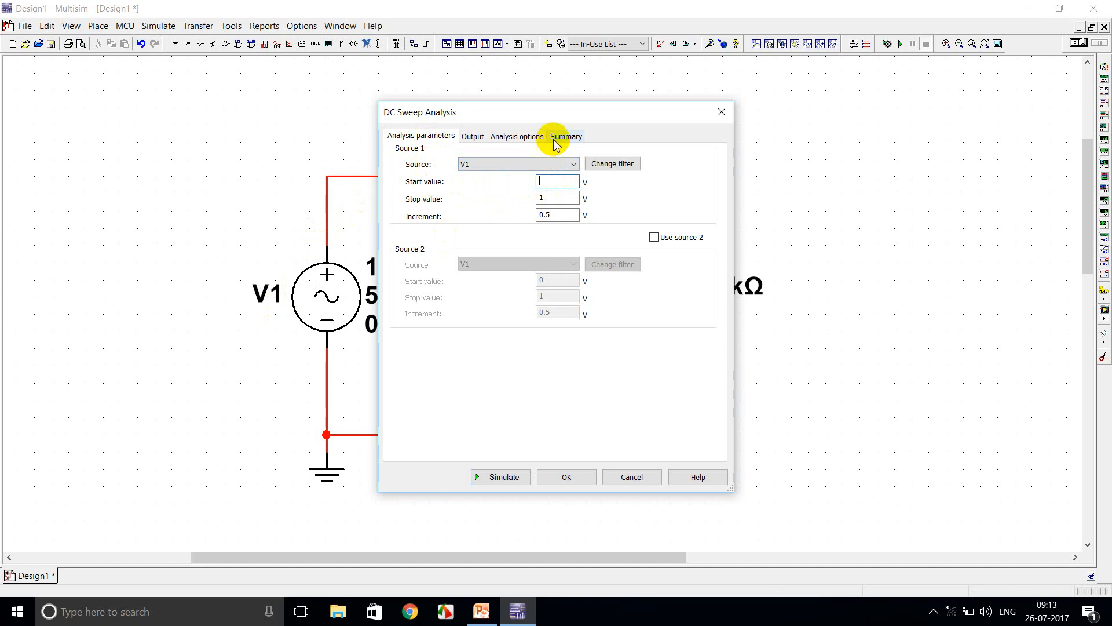
{"action": "type", "text": "-1"}
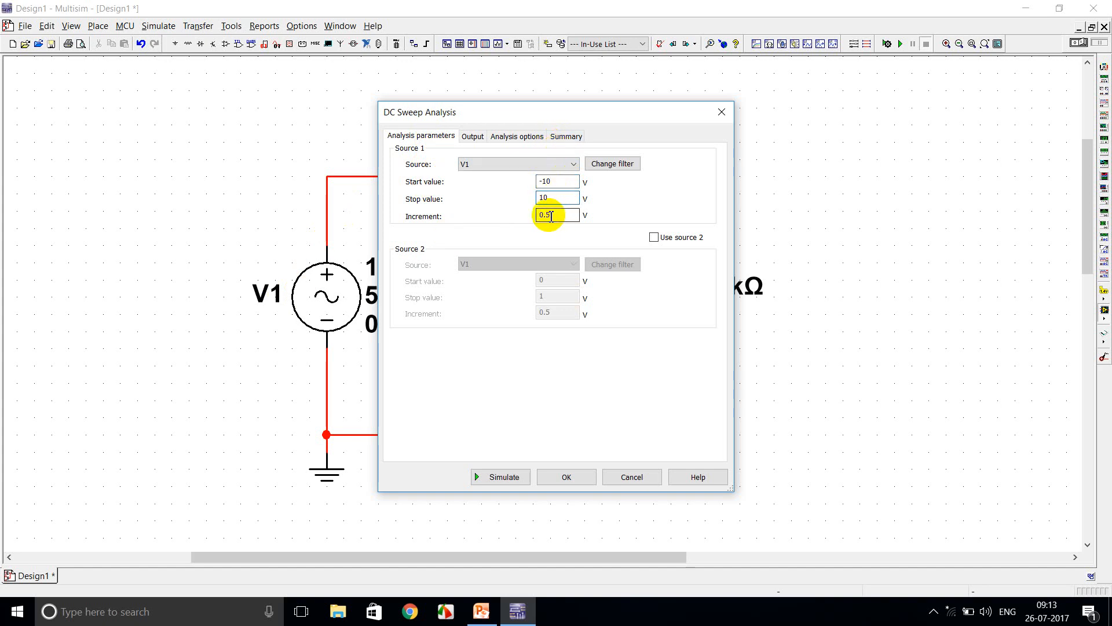
{"action": "type", "text": "0.1"}
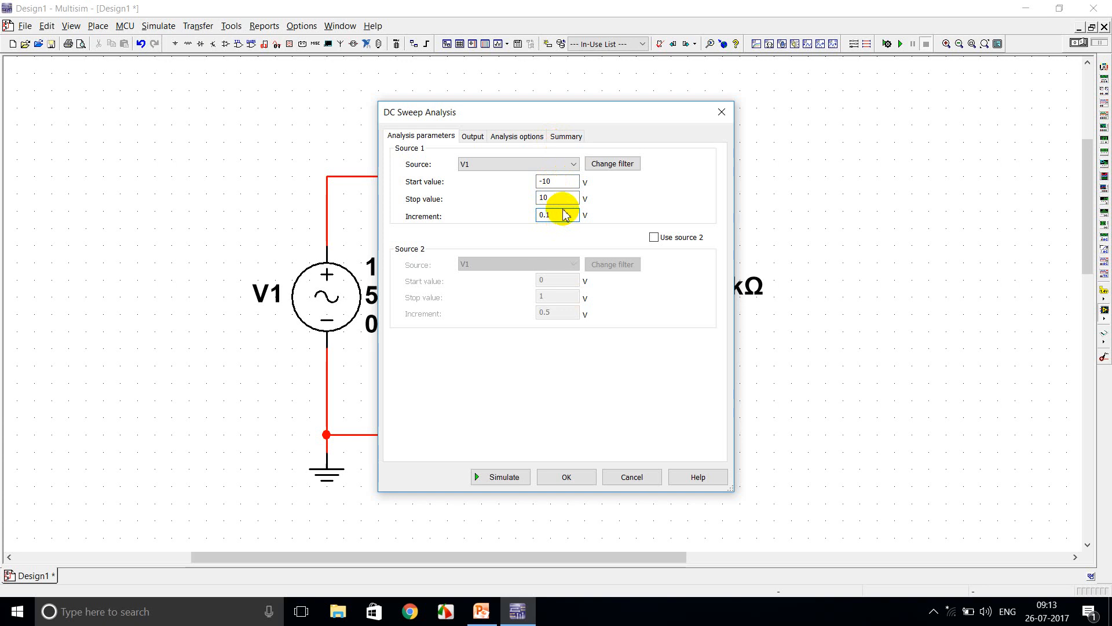
{"action": "left_click", "coordinate": [471, 136]}
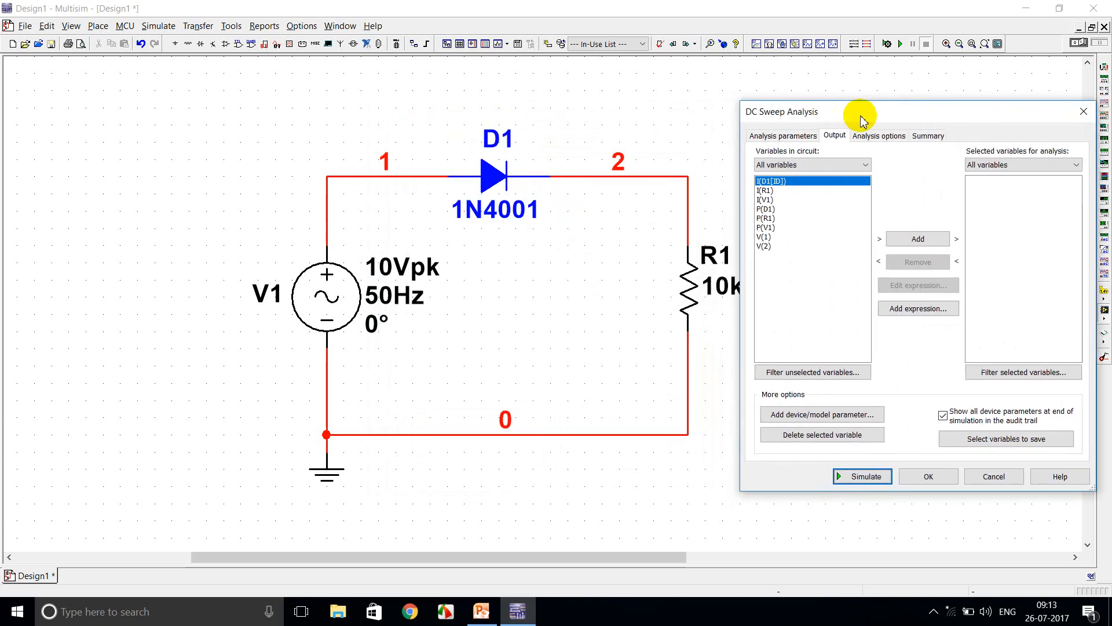
Add node voltages V(1) and V(2) as outputs and run the DC sweep.
{"action": "left_click", "coordinate": [766, 237]}
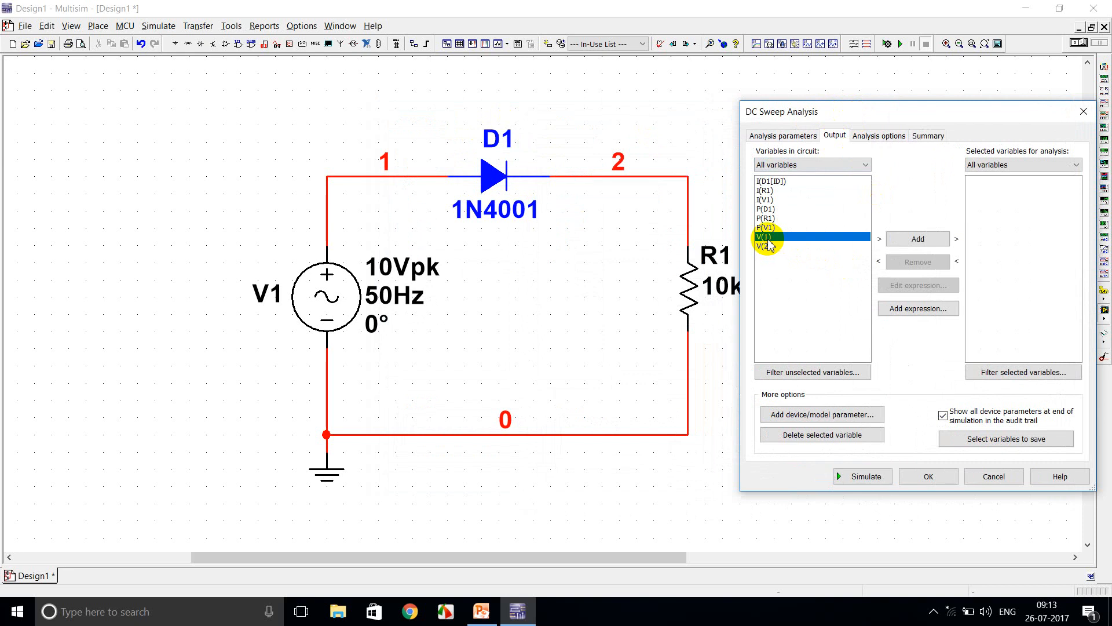
{"action": "left_click", "coordinate": [917, 238]}
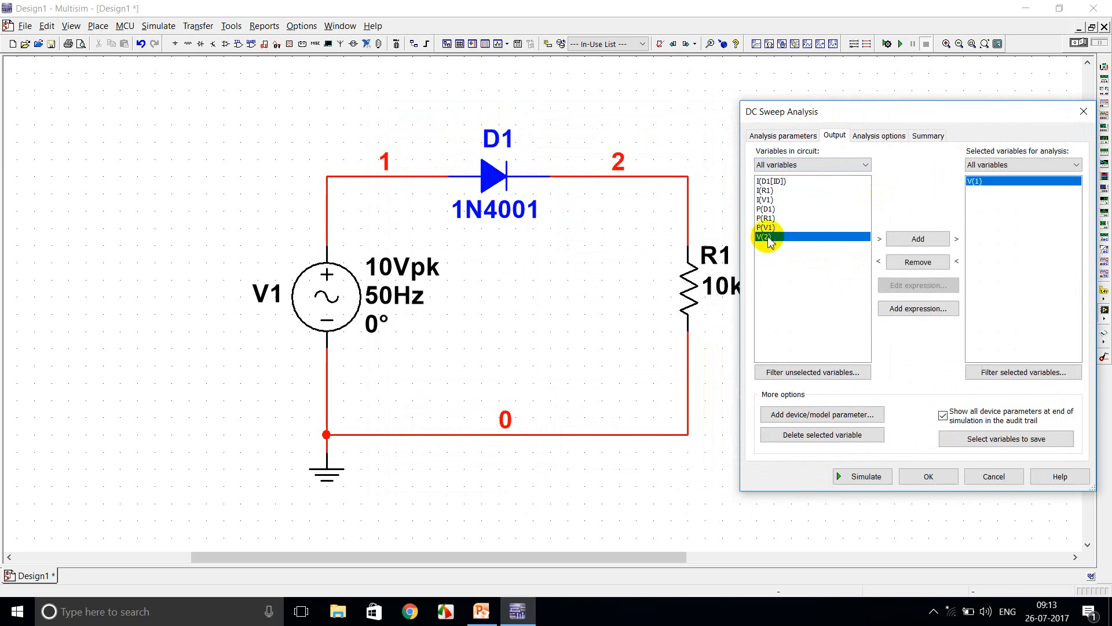
{"action": "left_click", "coordinate": [918, 238]}
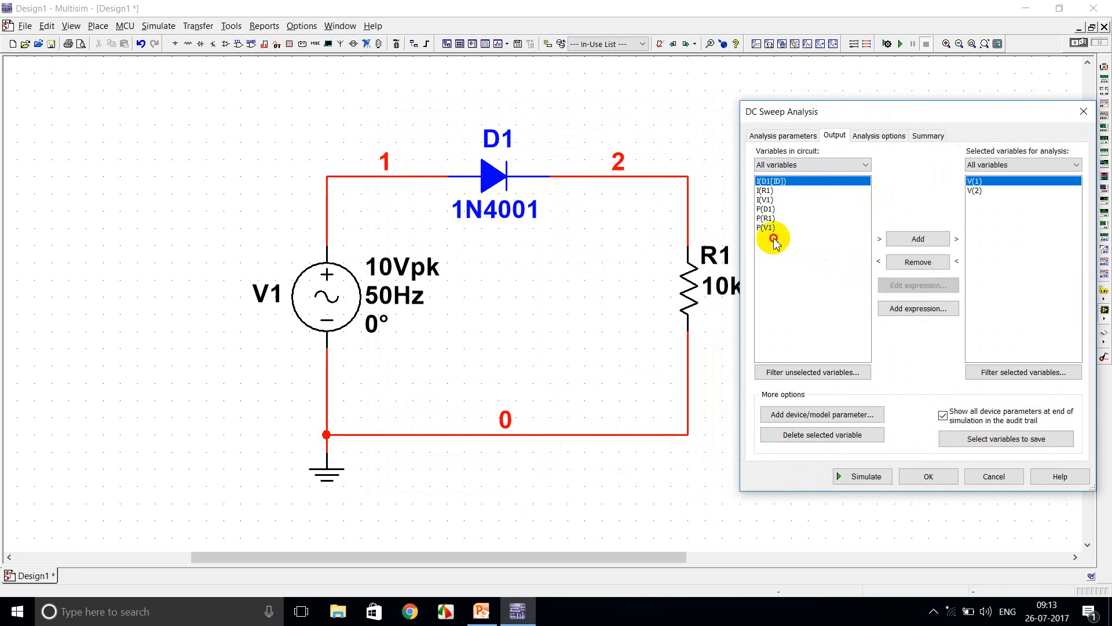
{"action": "left_click", "coordinate": [862, 476]}
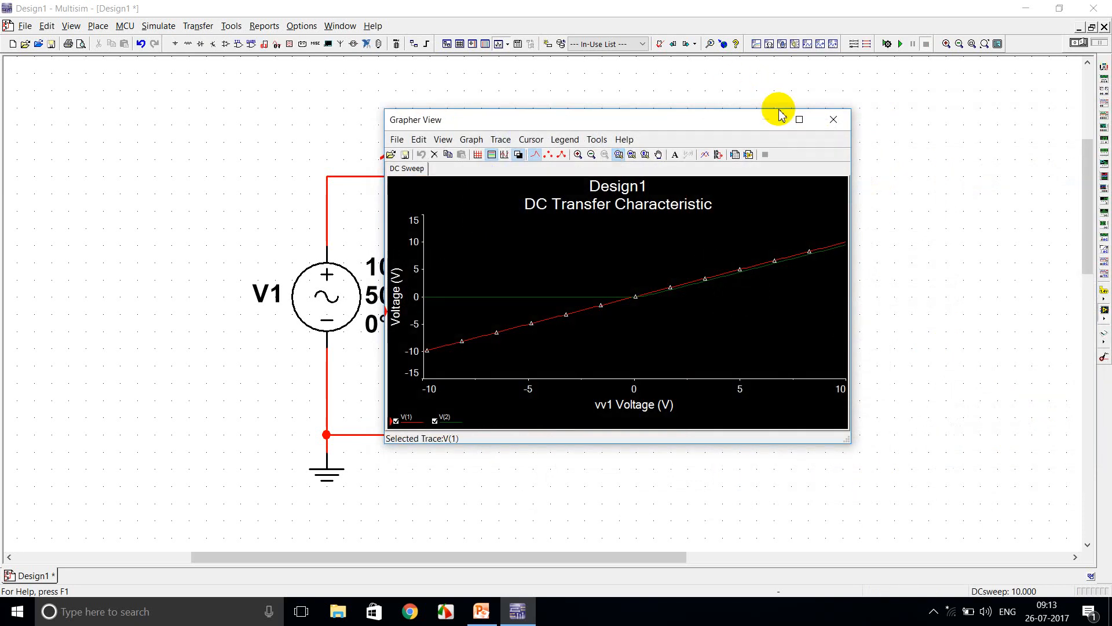
Maximize the grapher and export both V(1) and V(2) traces to Excel.
{"action": "left_click", "coordinate": [798, 118]}
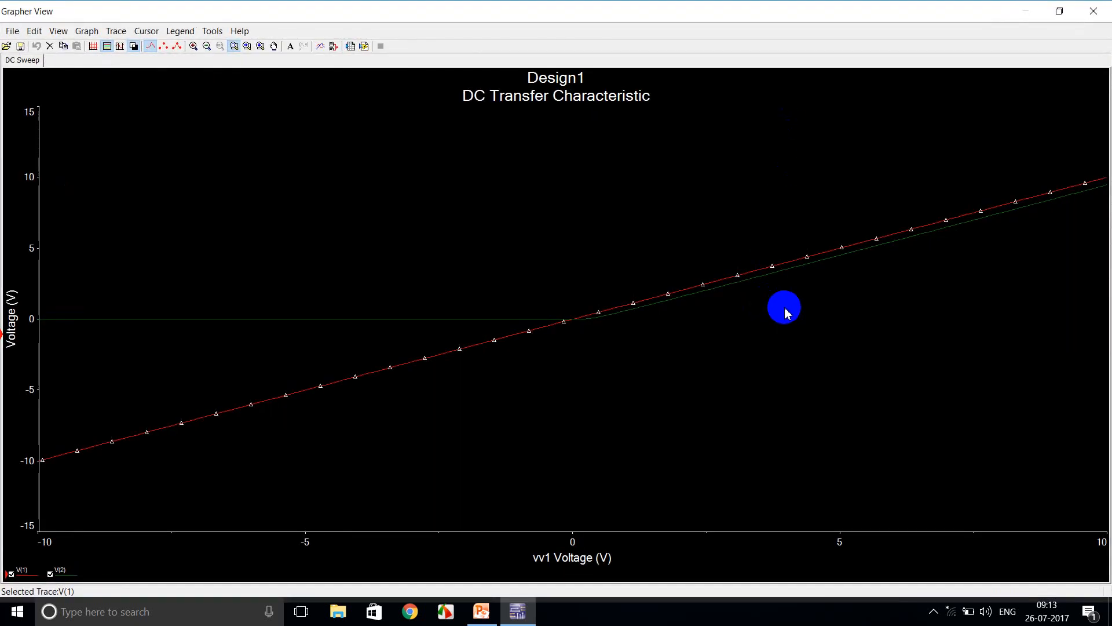
{"action": "left_click", "coordinate": [107, 47]}
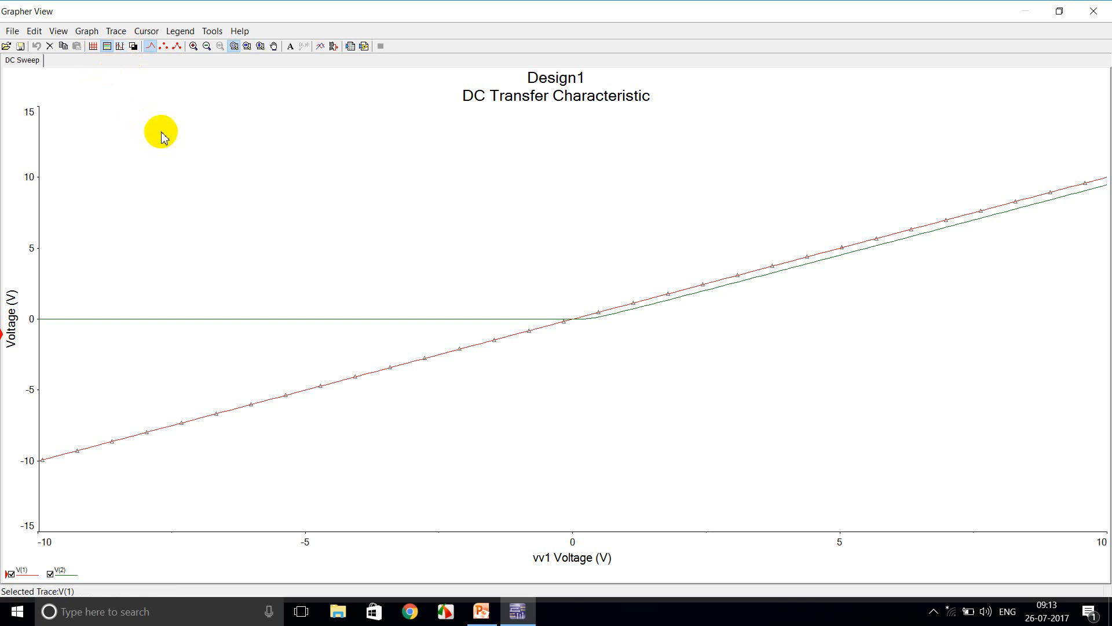
{"action": "mouse_move", "coordinate": [169, 128]}
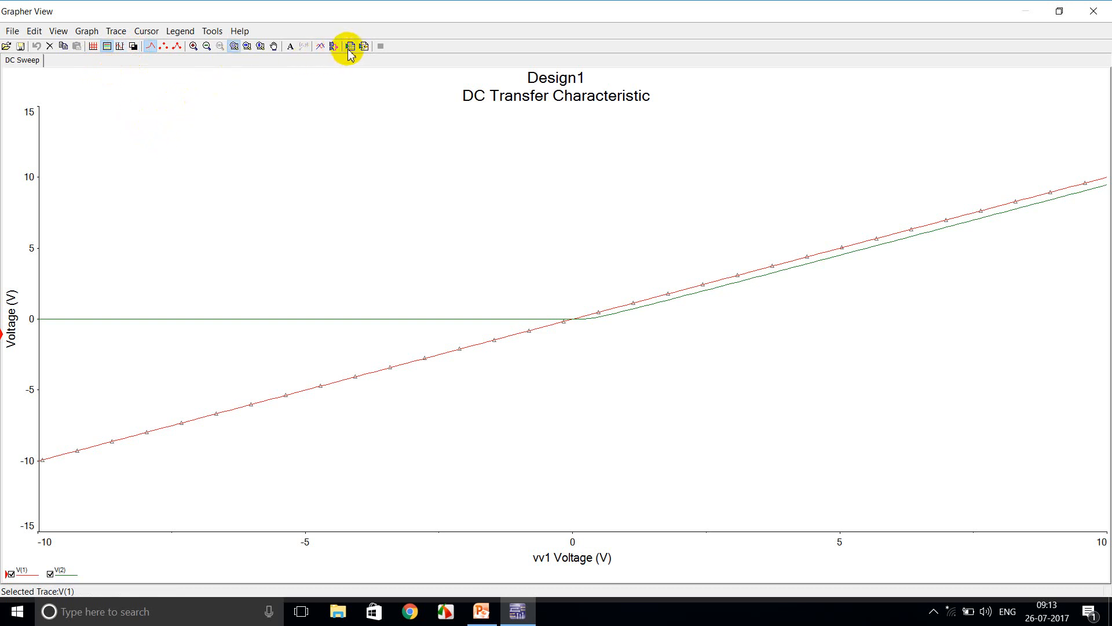
{"action": "left_click", "coordinate": [349, 47]}
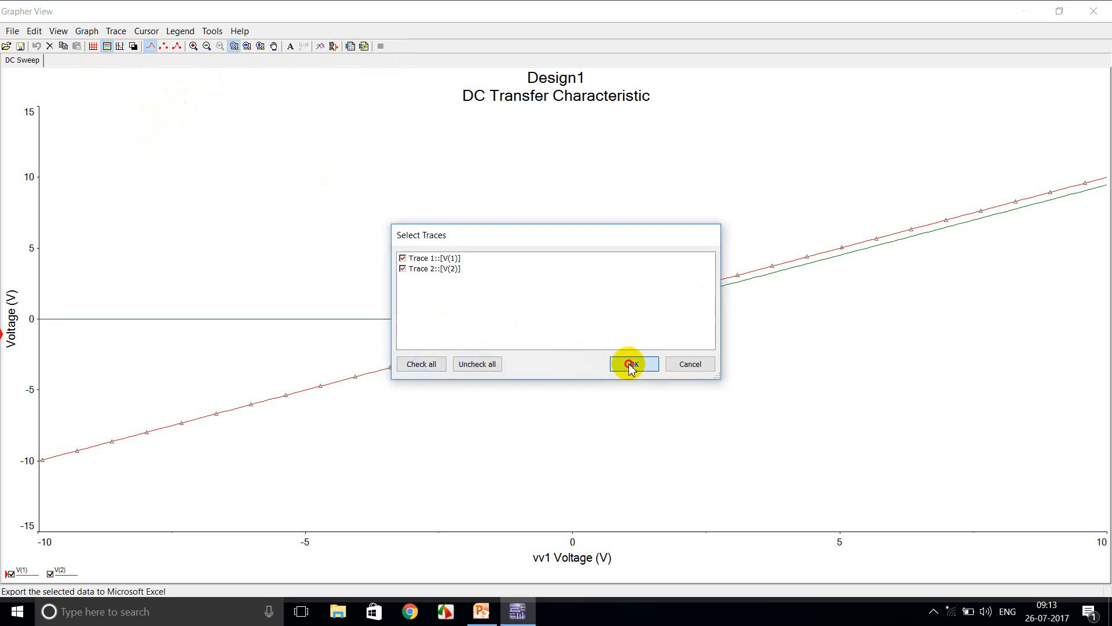
{"action": "left_click", "coordinate": [630, 364]}
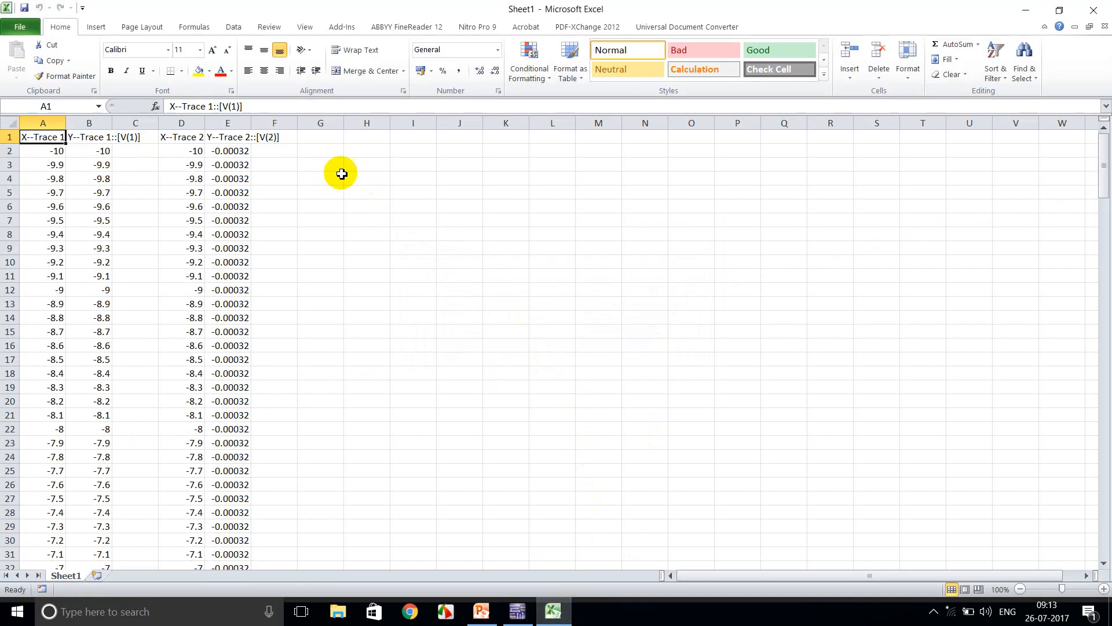
{"action": "mouse_move", "coordinate": [39, 137]}
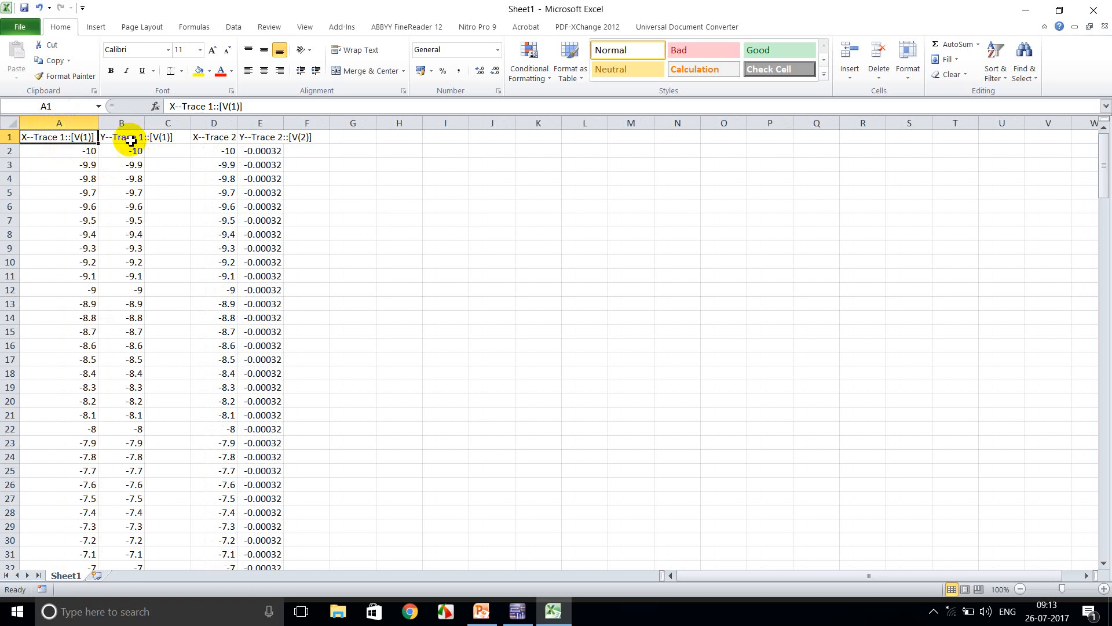
{"action": "mouse_move", "coordinate": [196, 128]}
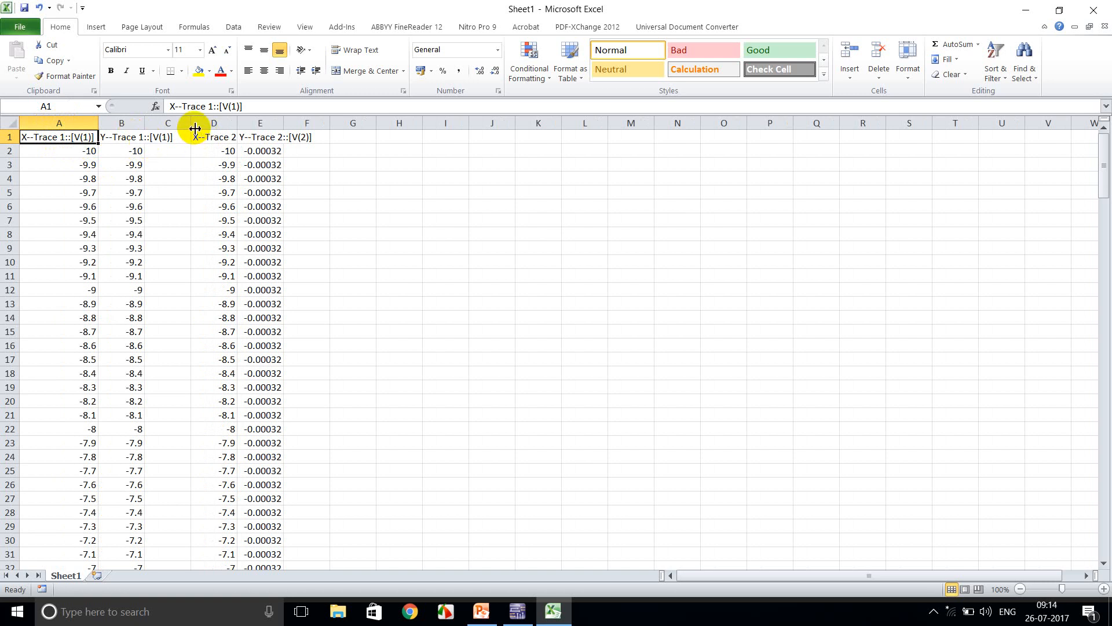
{"action": "mouse_move", "coordinate": [234, 146]}
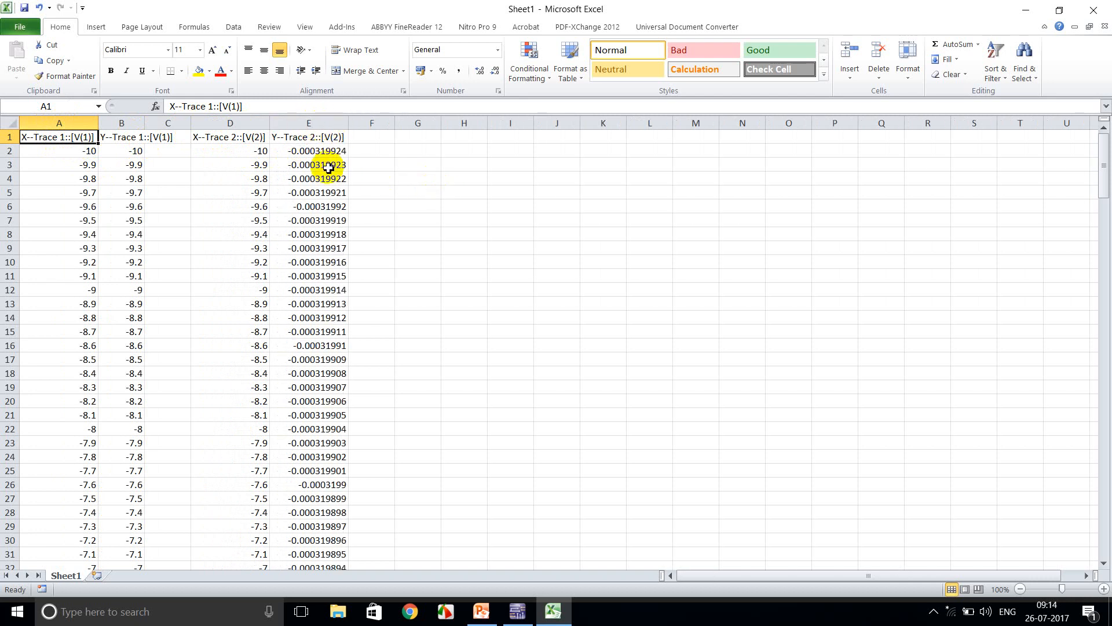
Delete the empty column, the X--Trace 2 column and the V(1) output column.
{"action": "left_click", "coordinate": [230, 179]}
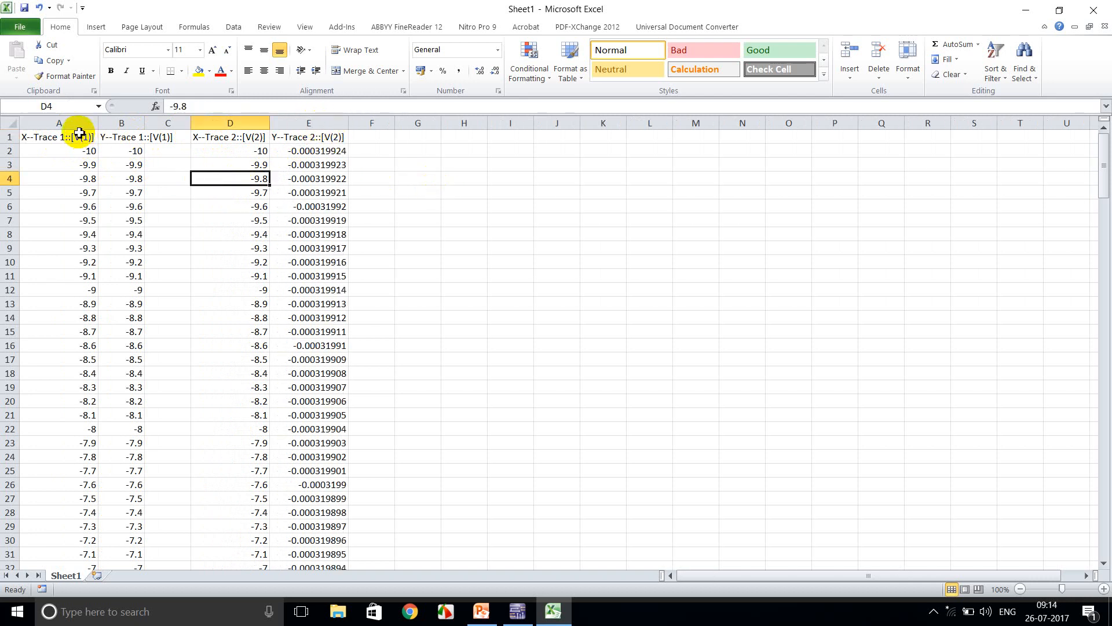
{"action": "left_click", "coordinate": [58, 123]}
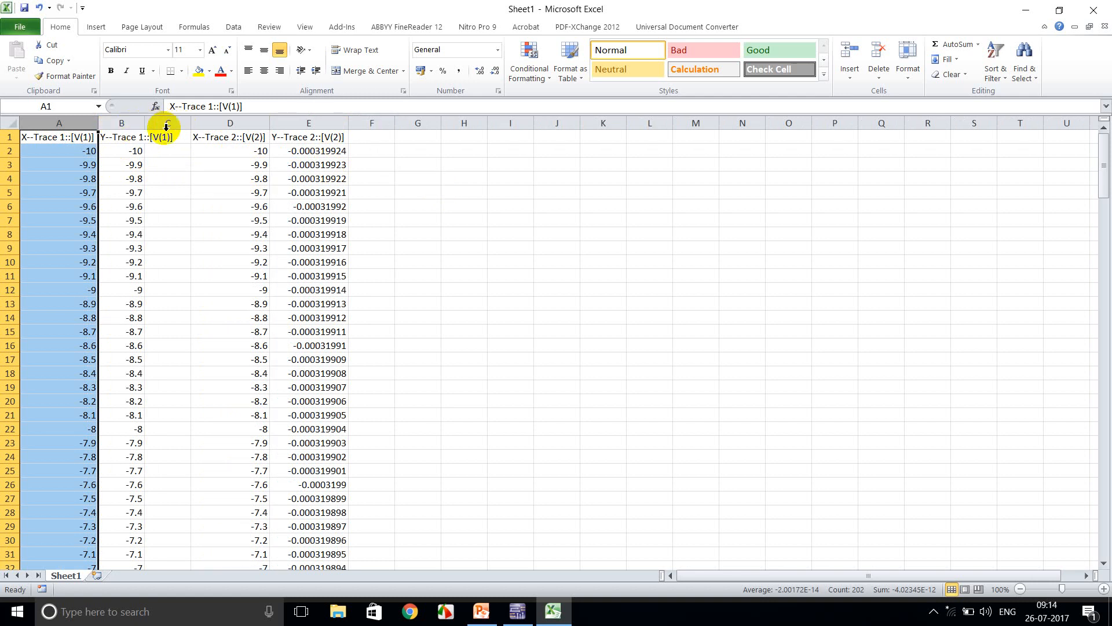
{"action": "left_click", "coordinate": [120, 122]}
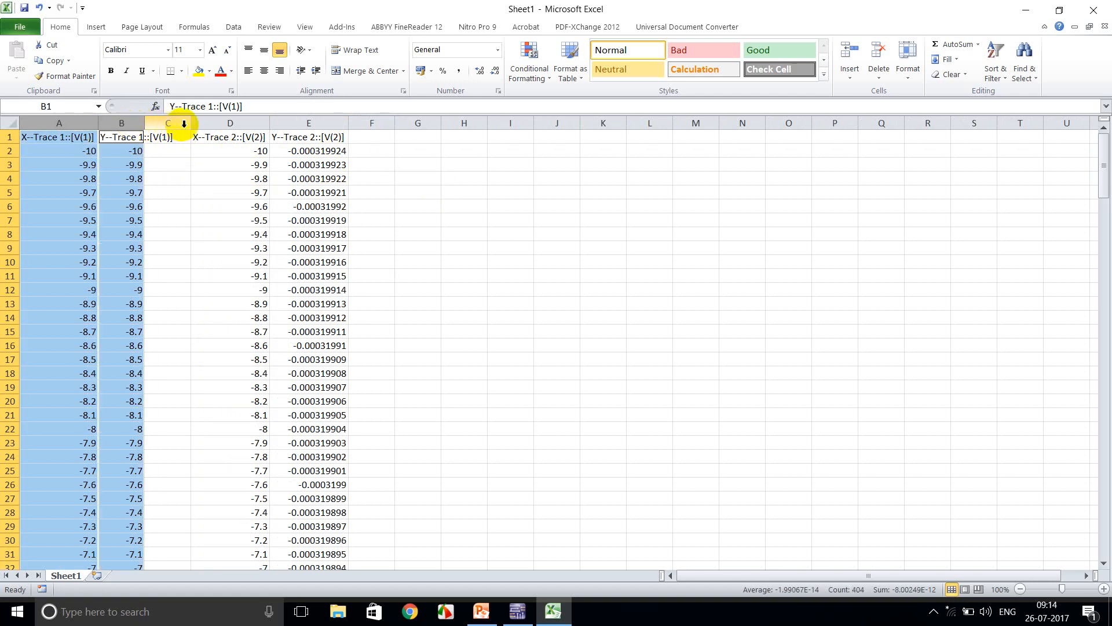
{"action": "right_click", "coordinate": [167, 122]}
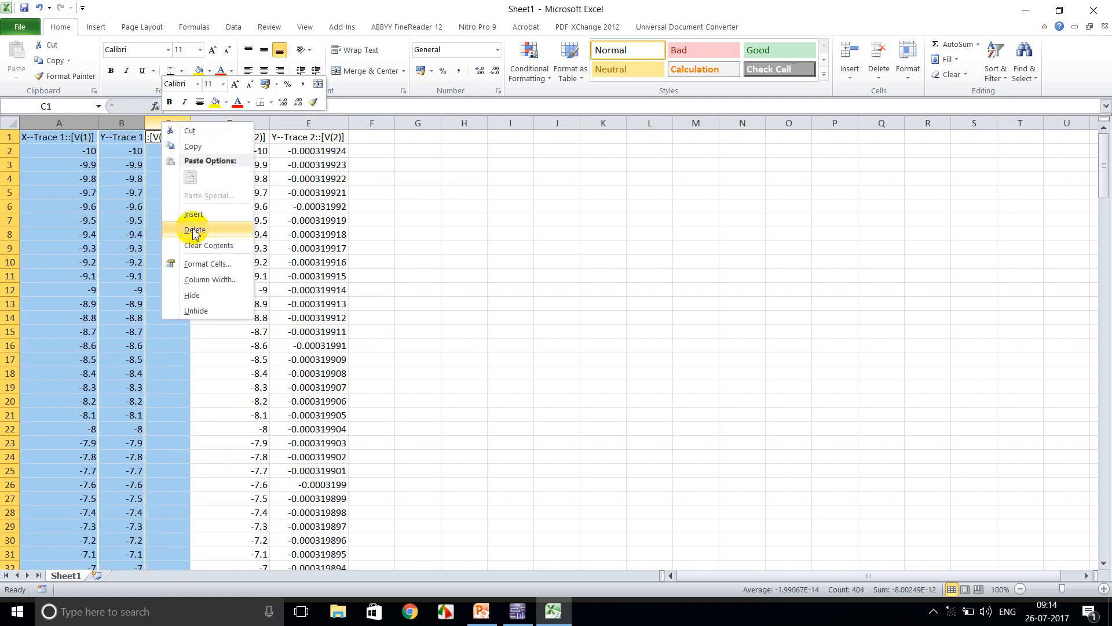
{"action": "left_click", "coordinate": [195, 229]}
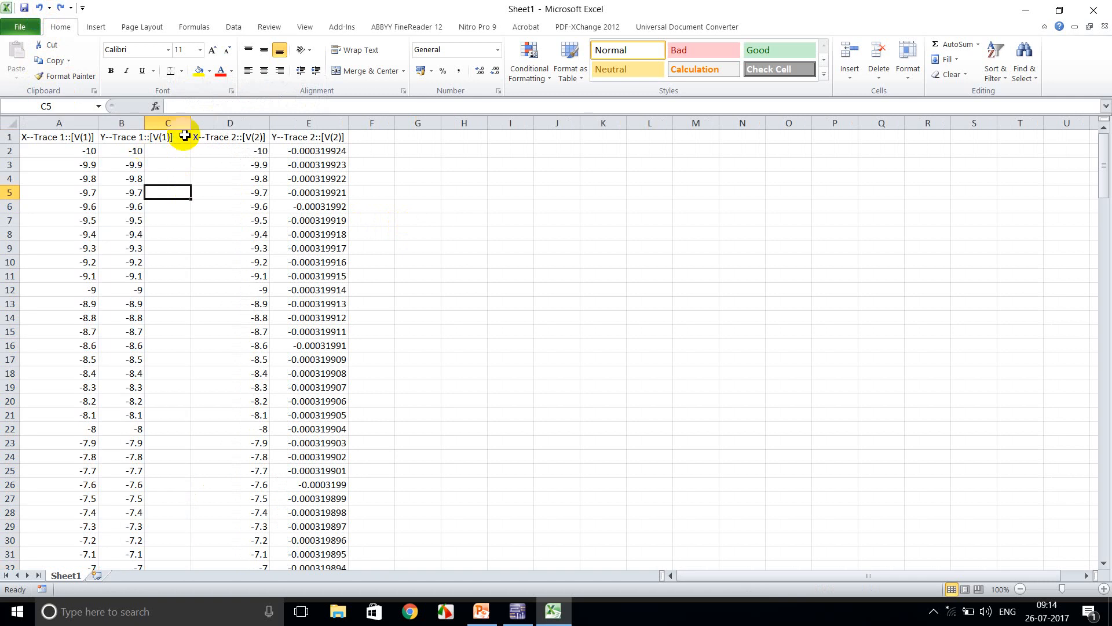
{"action": "right_click", "coordinate": [229, 123]}
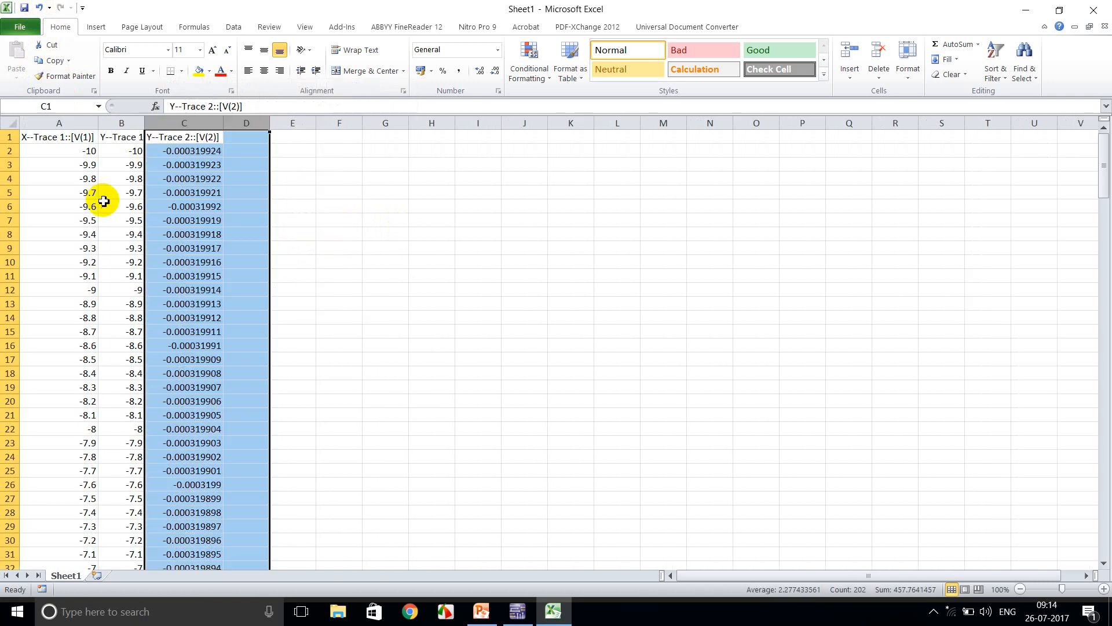
{"action": "right_click", "coordinate": [120, 136]}
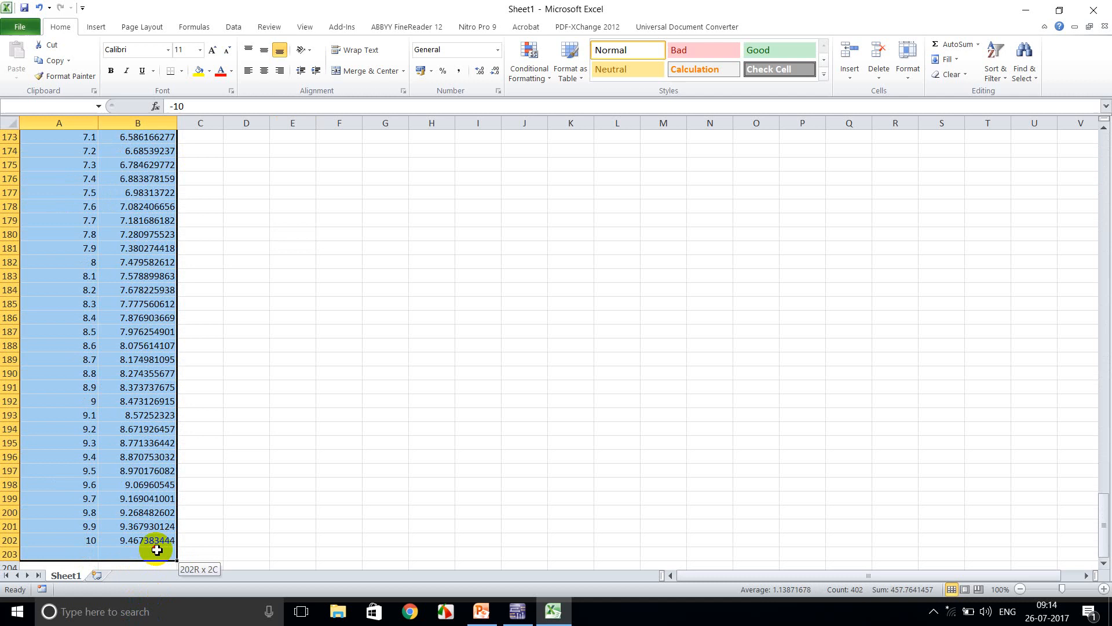
Insert an X Y (Scatter) chart with smooth lines of V(2) against the sweep input.
{"action": "left_click", "coordinate": [95, 26]}
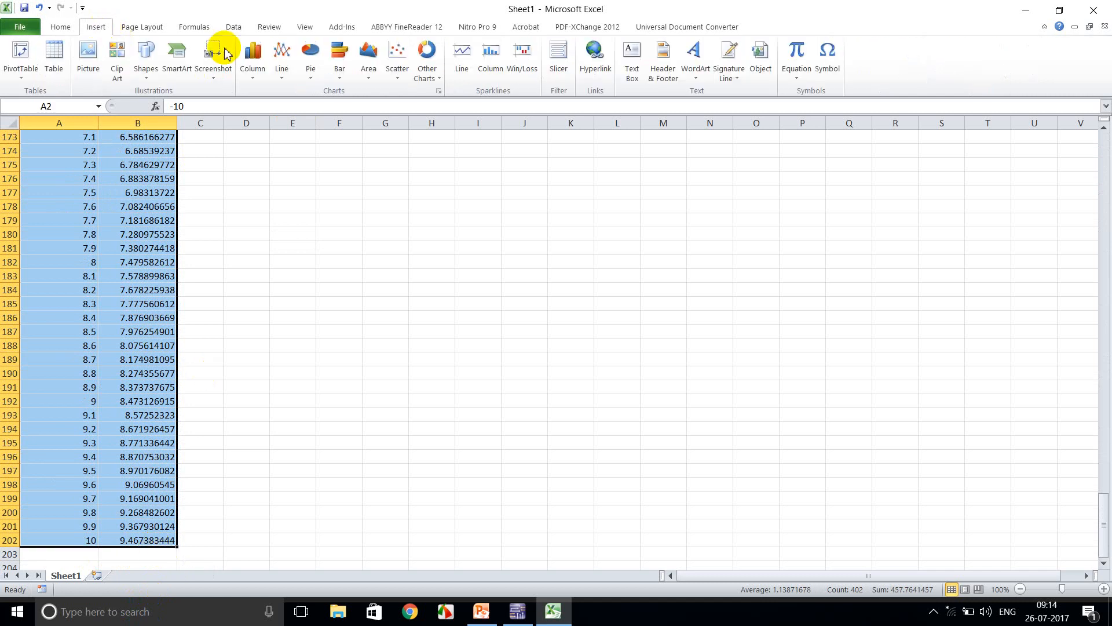
{"action": "left_click", "coordinate": [280, 58]}
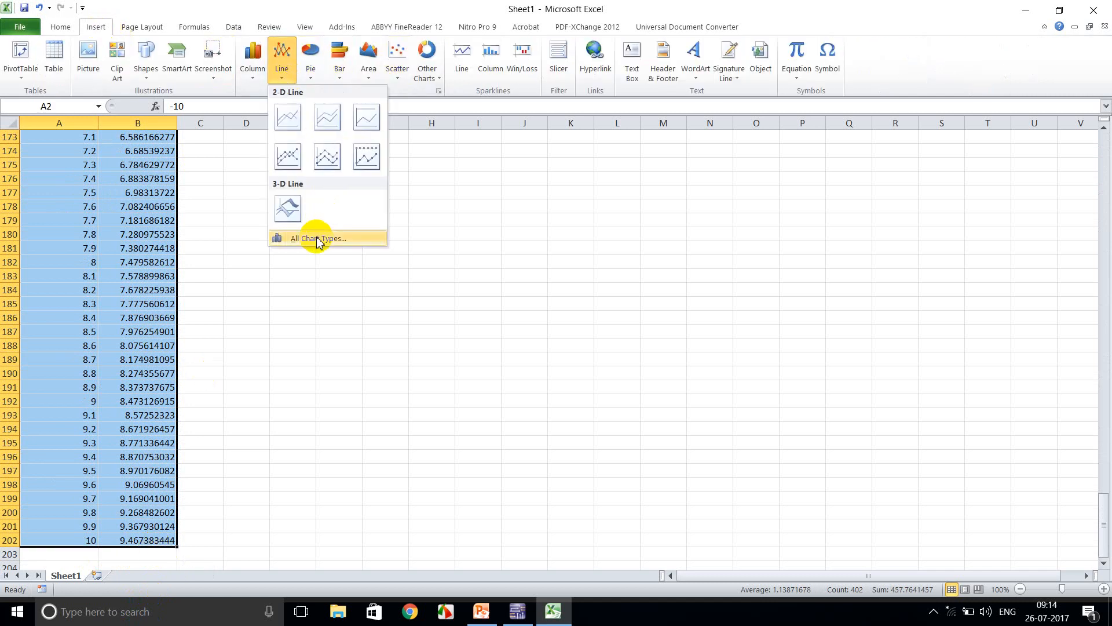
{"action": "left_click", "coordinate": [317, 238]}
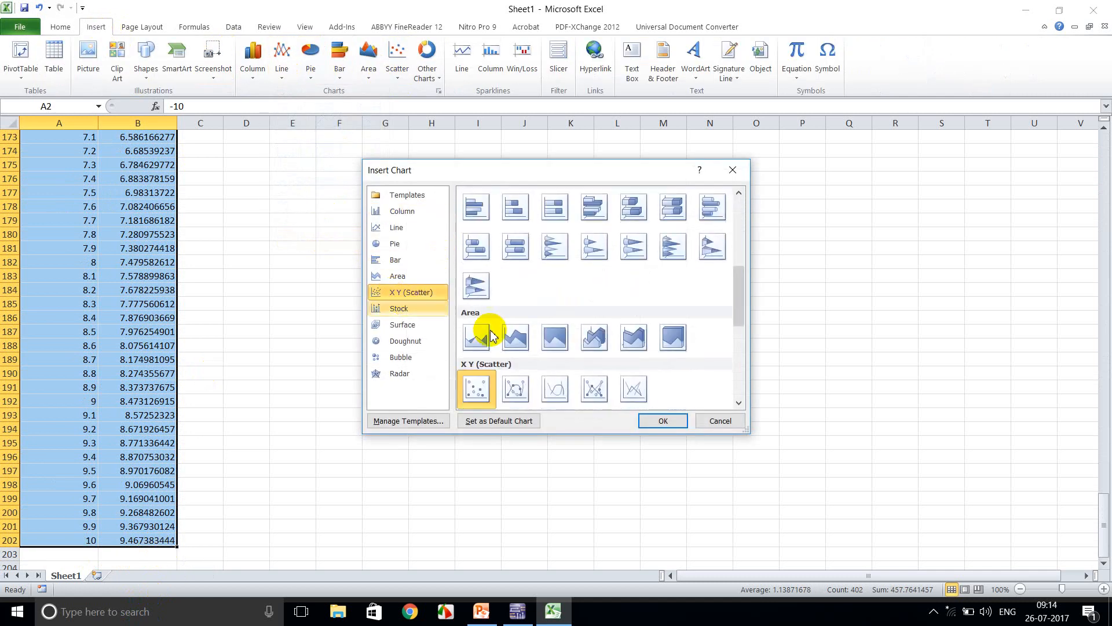
{"action": "left_click", "coordinate": [555, 389]}
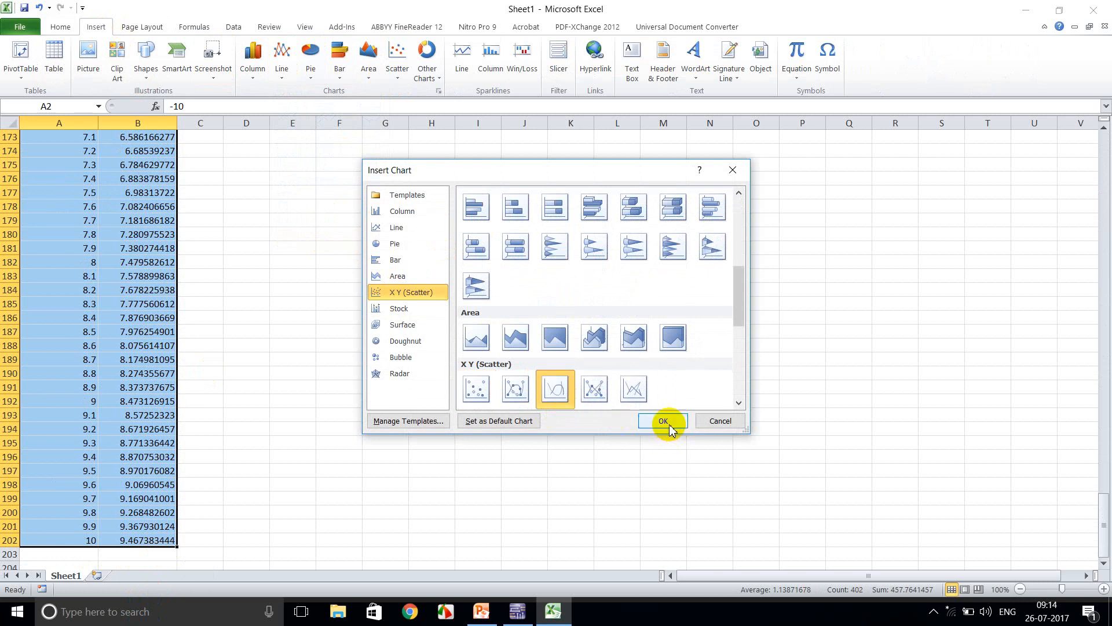
{"action": "left_click", "coordinate": [661, 421]}
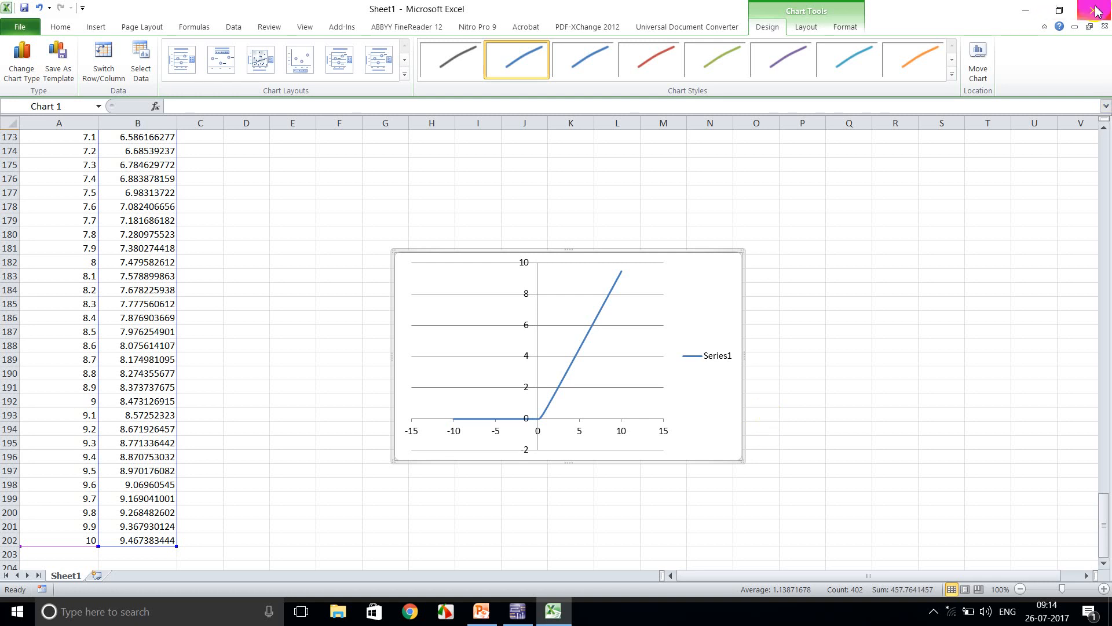
Cancel the close prompt so the charted workbook stays open.
{"action": "left_click", "coordinate": [1096, 10]}
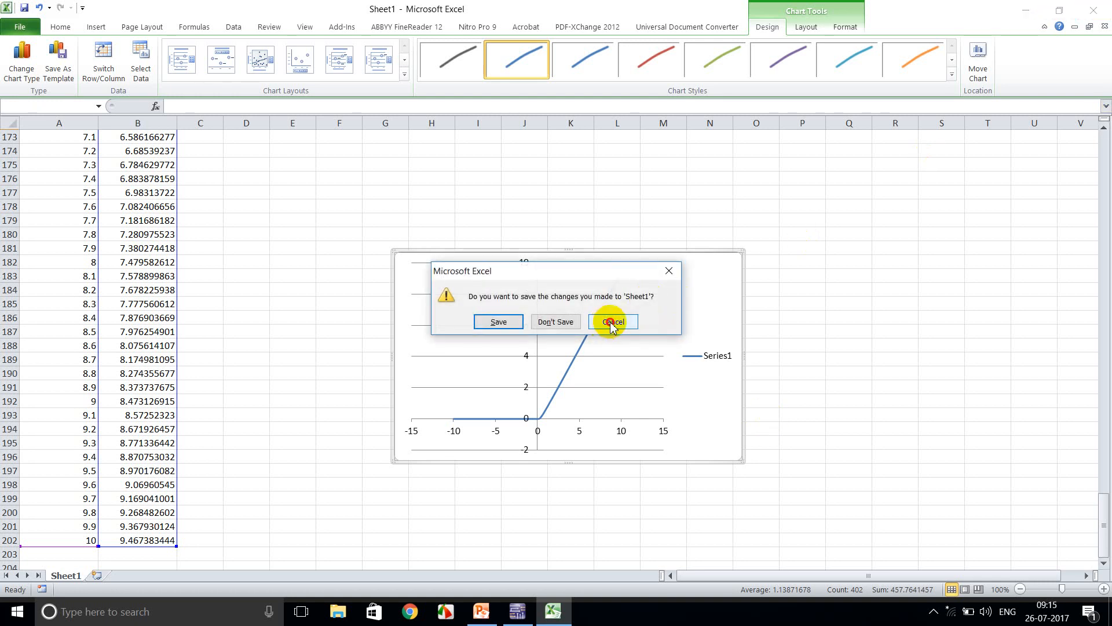
{"action": "left_click", "coordinate": [611, 321]}
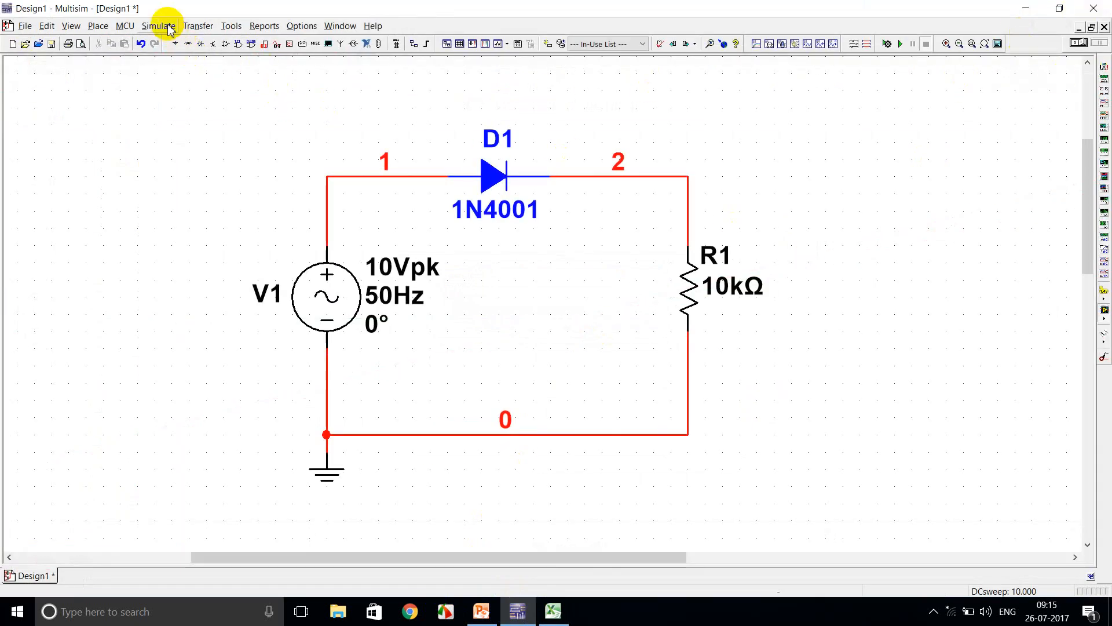
Configure a transient analysis ending at 0.06 s with a 1e-006 s maximum time step.
{"action": "left_click", "coordinate": [159, 26]}
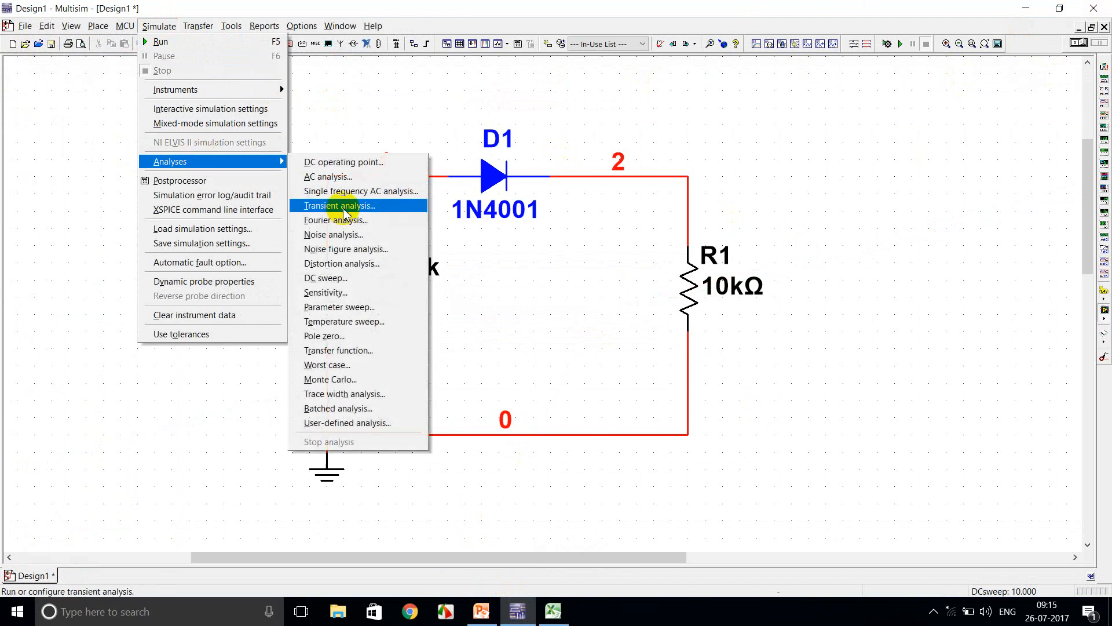
{"action": "left_click", "coordinate": [339, 206]}
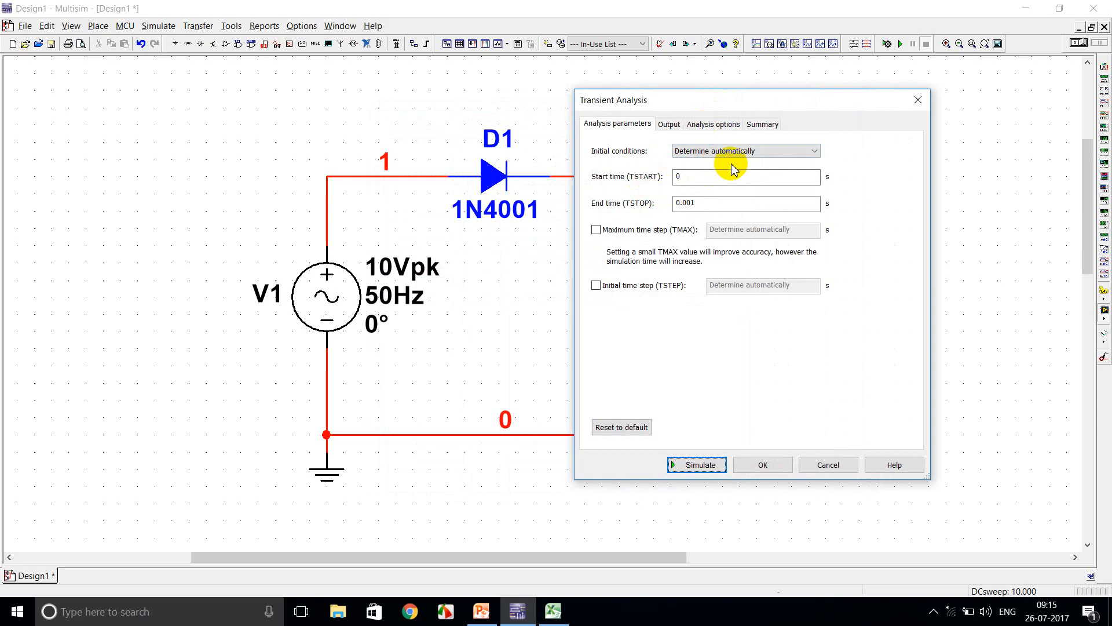
{"action": "mouse_move", "coordinate": [623, 194]}
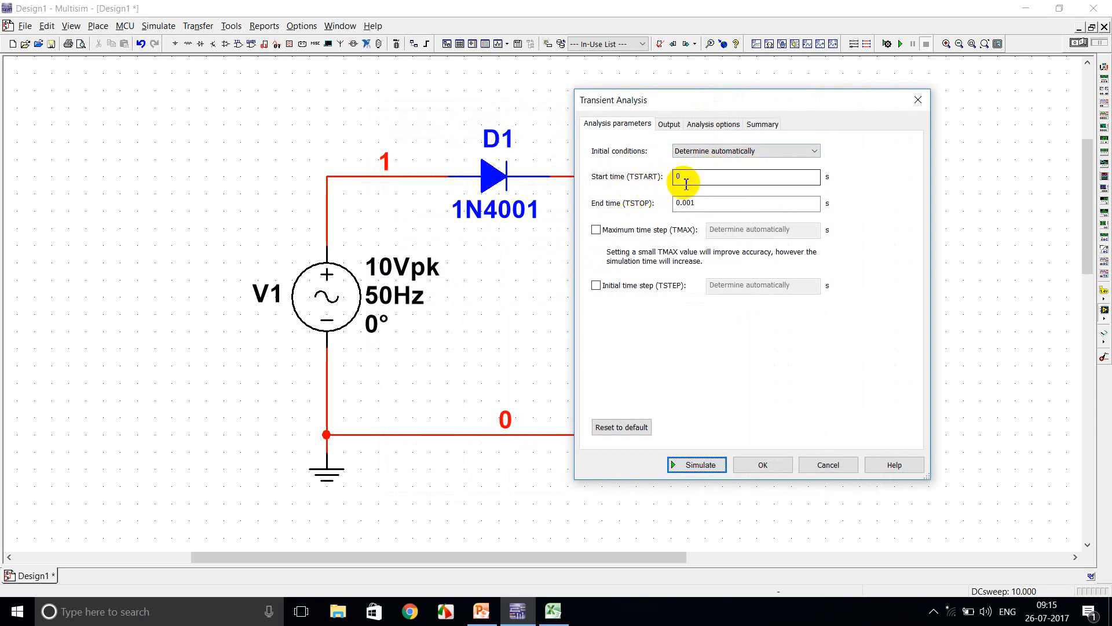
{"action": "mouse_move", "coordinate": [650, 216]}
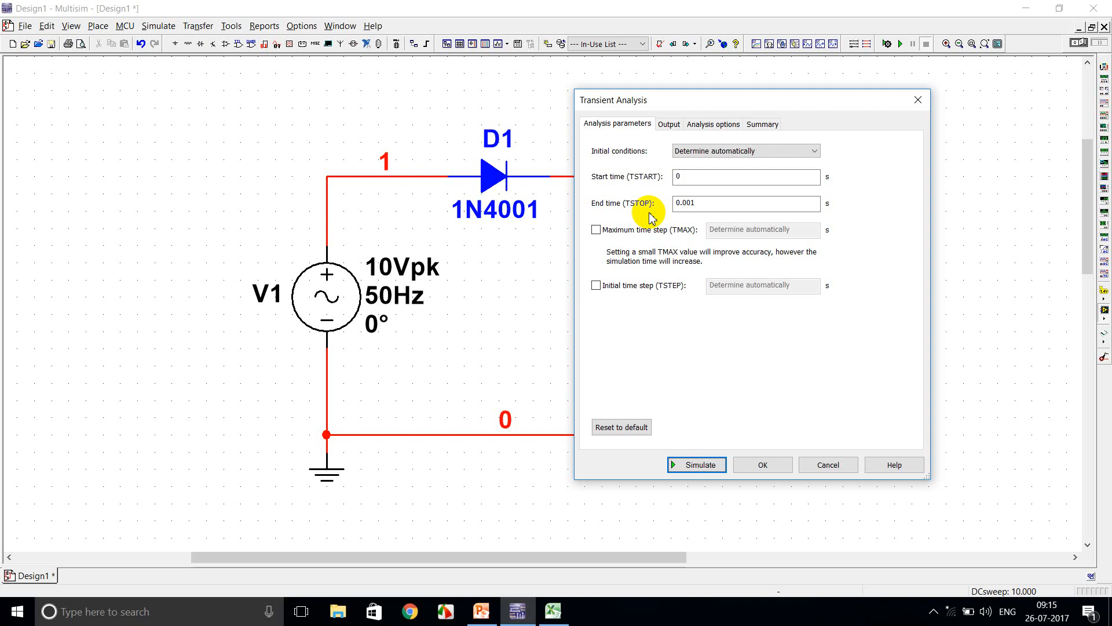
{"action": "left_click", "coordinate": [745, 204]}
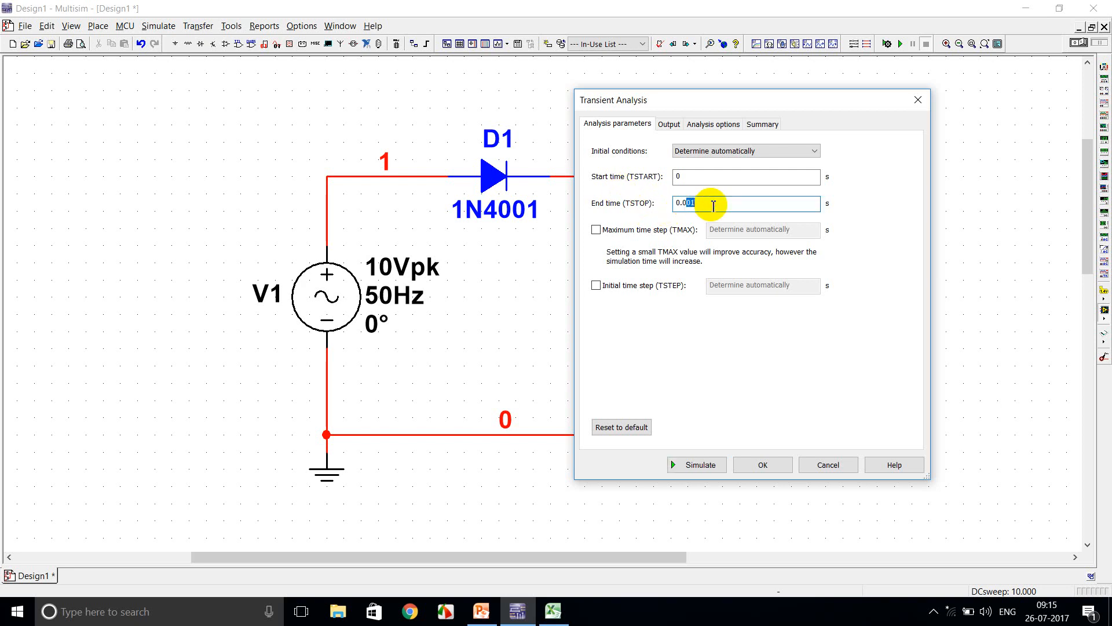
{"action": "type", "text": "0.06"}
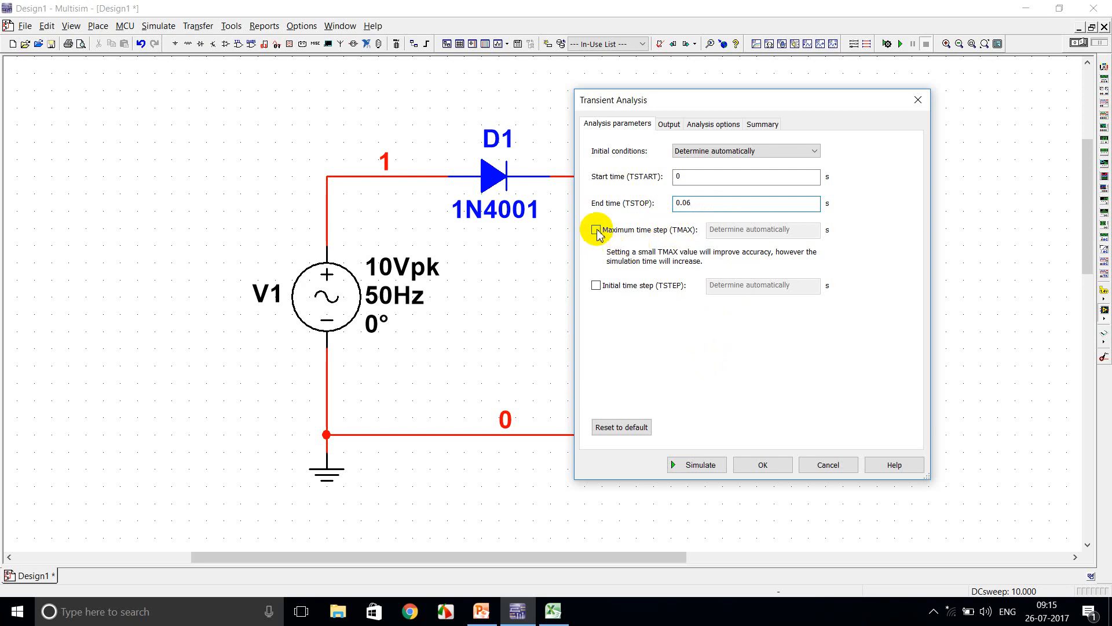
{"action": "left_click", "coordinate": [596, 229]}
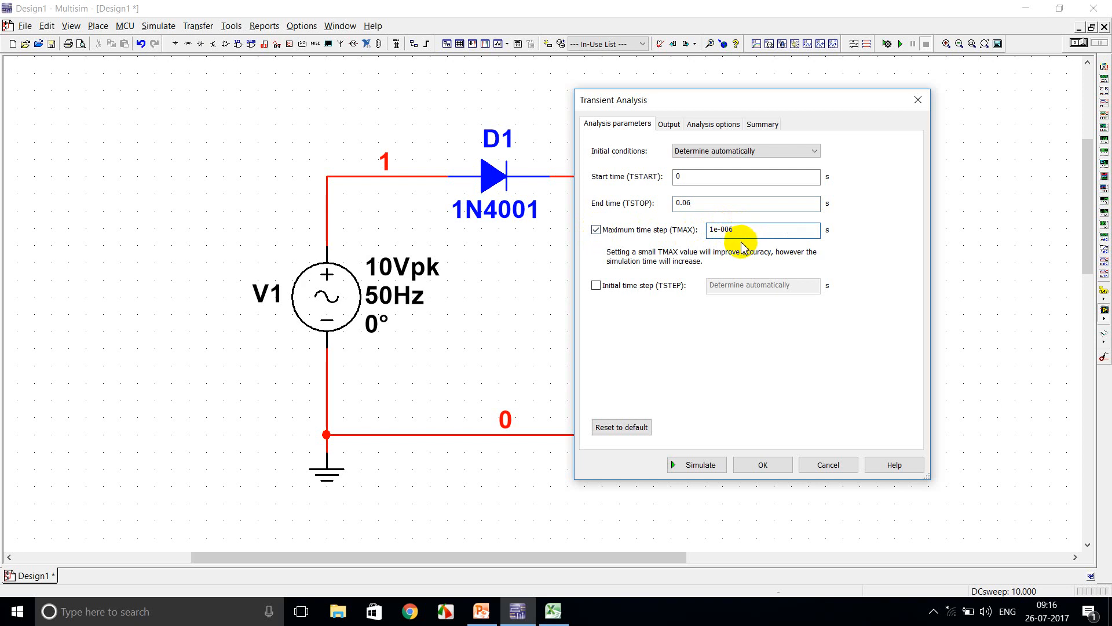
{"action": "left_click", "coordinate": [667, 124]}
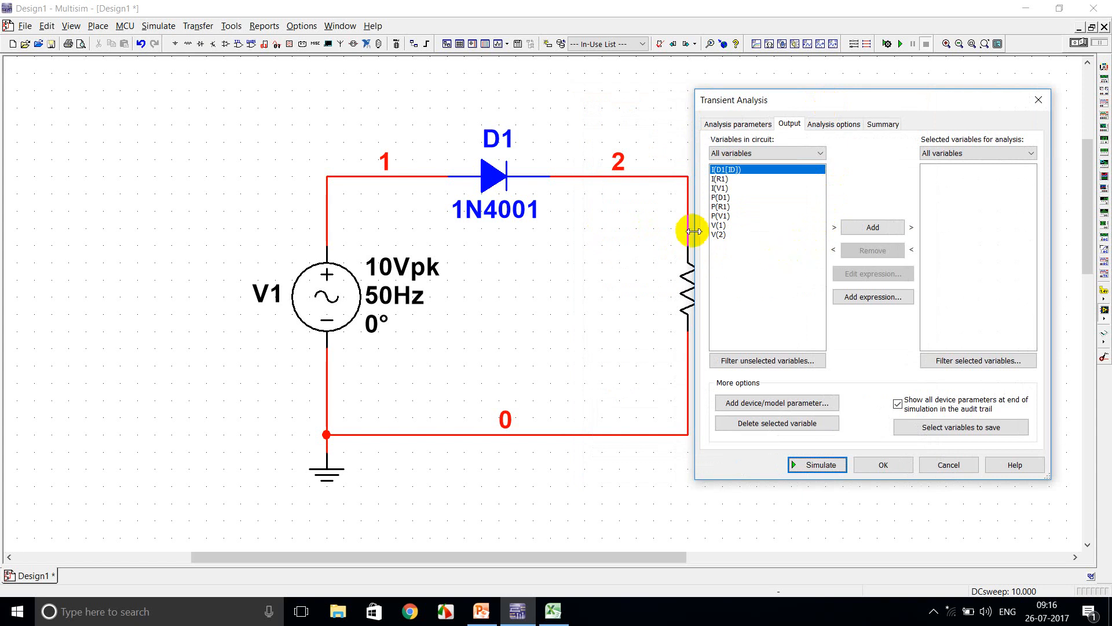
Add V(1) and V(2) as outputs and run the transient simulation.
{"action": "left_click", "coordinate": [871, 227]}
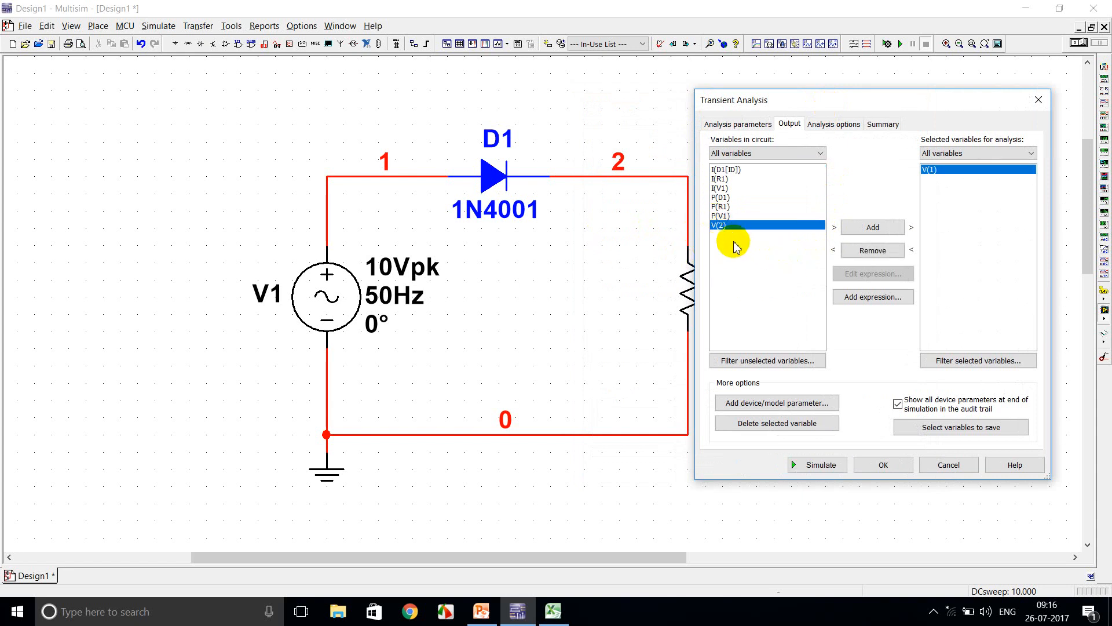
{"action": "left_click", "coordinate": [871, 227]}
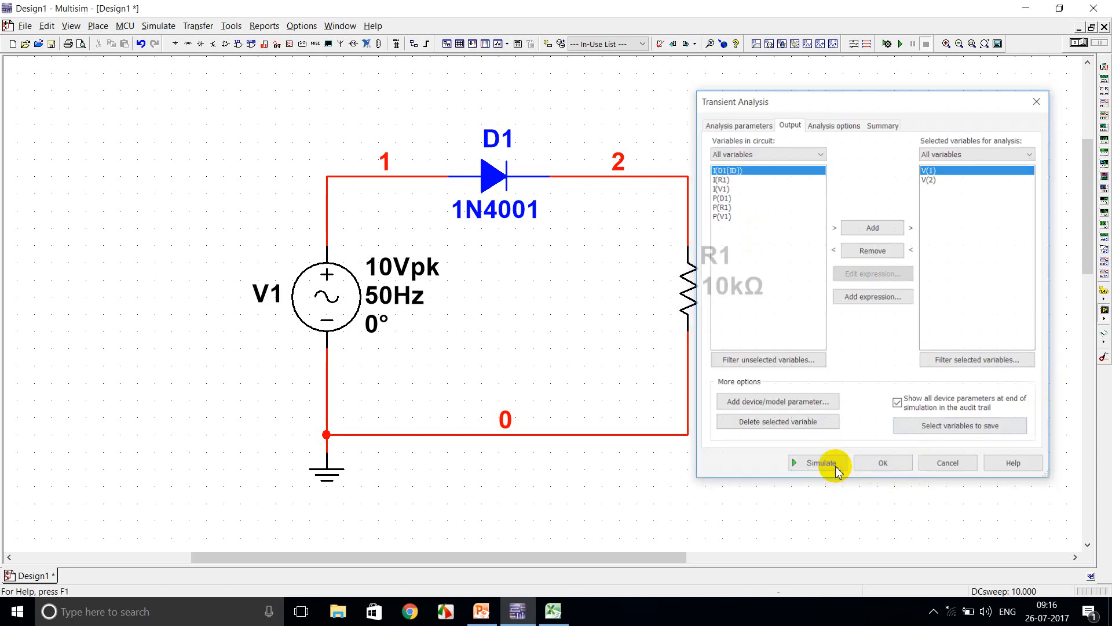
{"action": "left_click", "coordinate": [820, 462]}
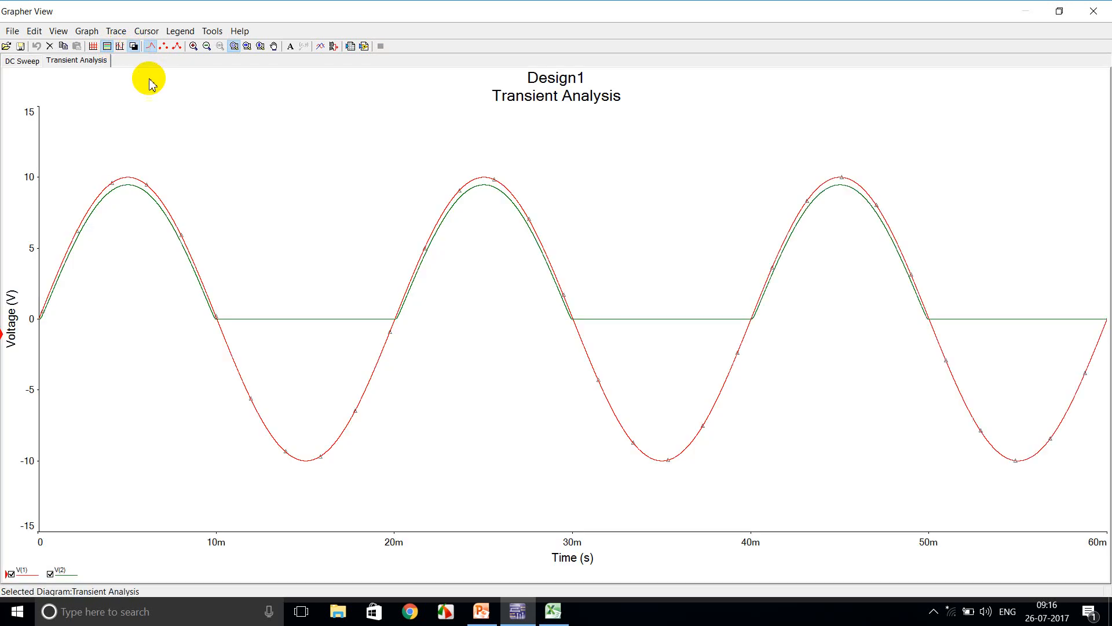
Hide the V(1) trace and show grid lines on the V(2) waveform.
{"action": "left_click", "coordinate": [49, 572]}
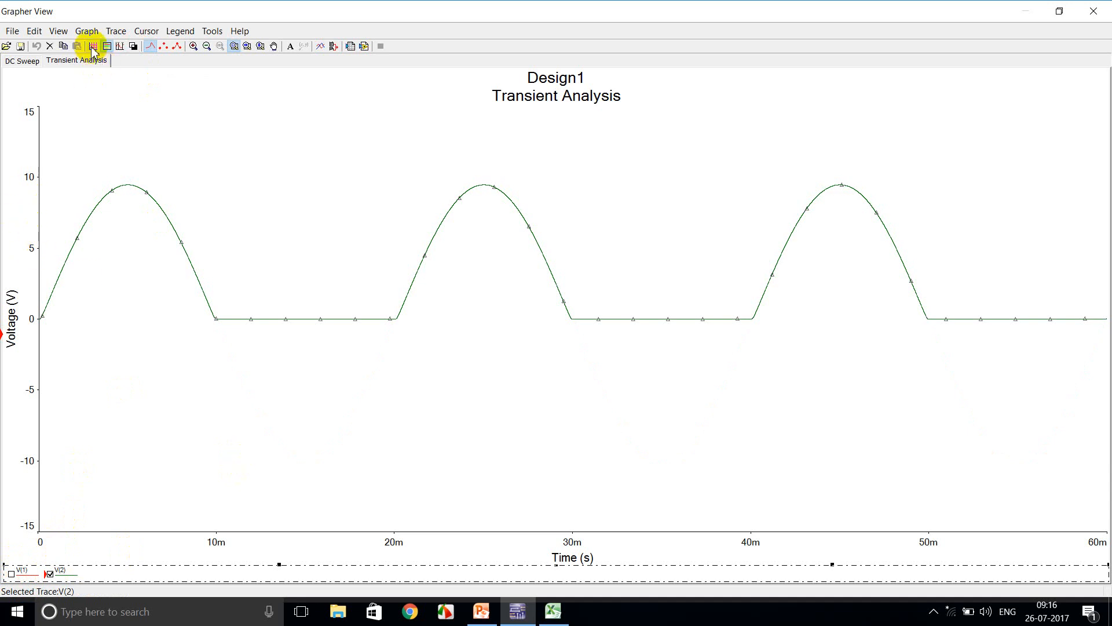
{"action": "left_click", "coordinate": [93, 45]}
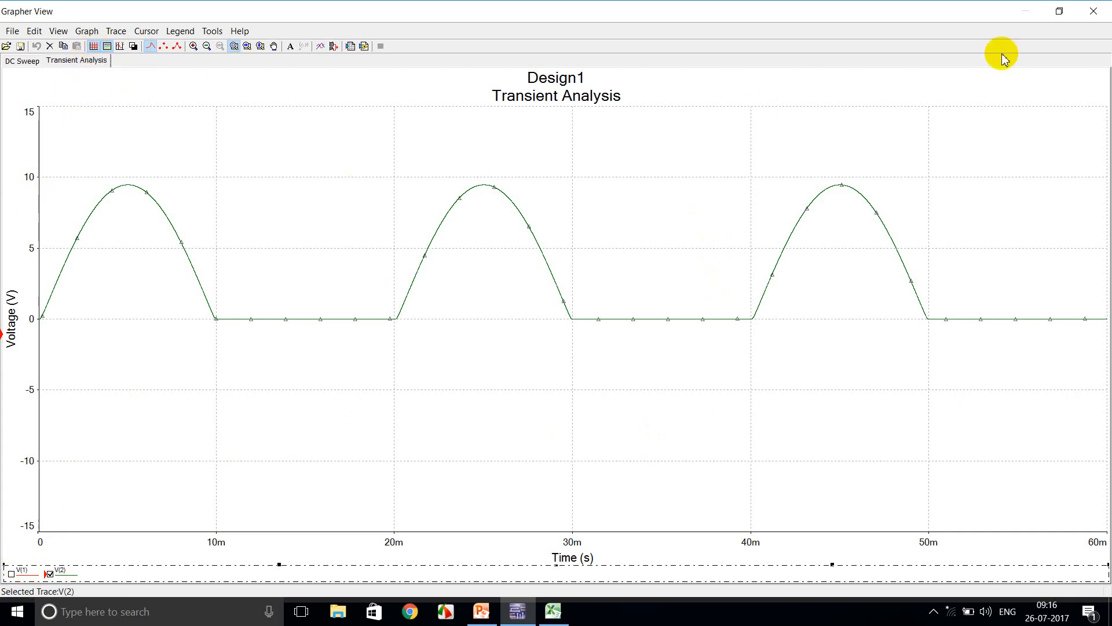
{"action": "mouse_move", "coordinate": [844, 217]}
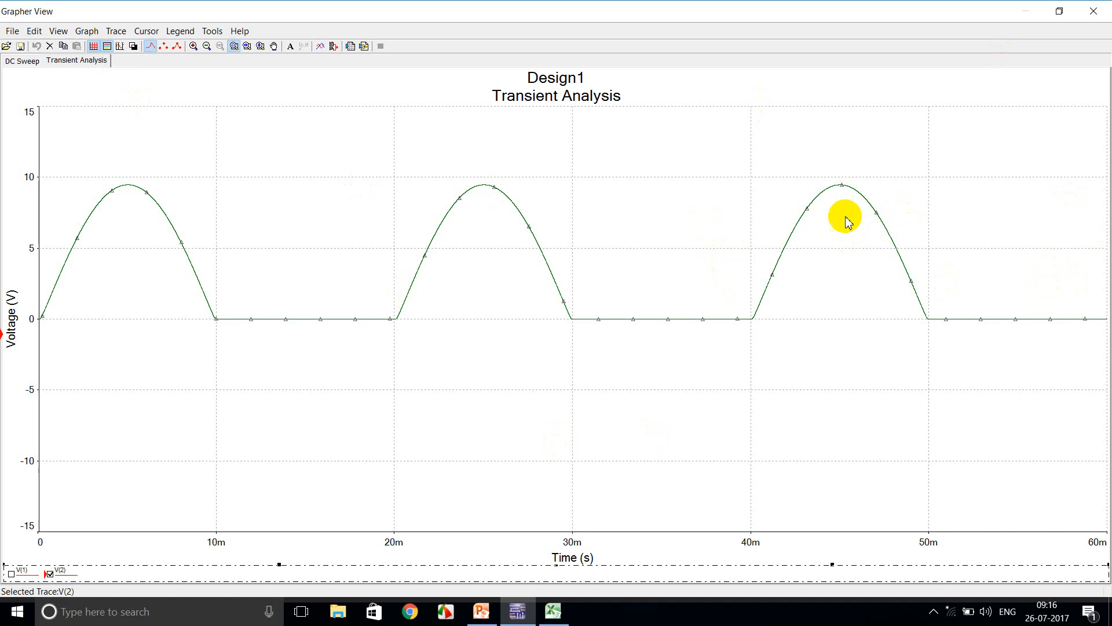
{"action": "mouse_move", "coordinate": [856, 210]}
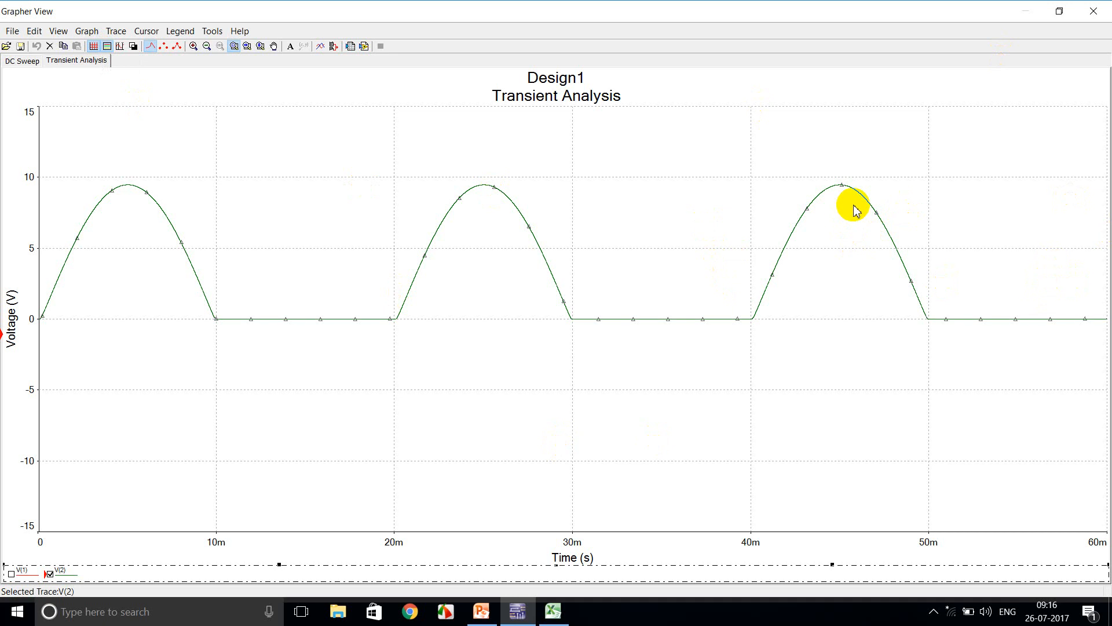
{"action": "mouse_move", "coordinate": [1102, 34]}
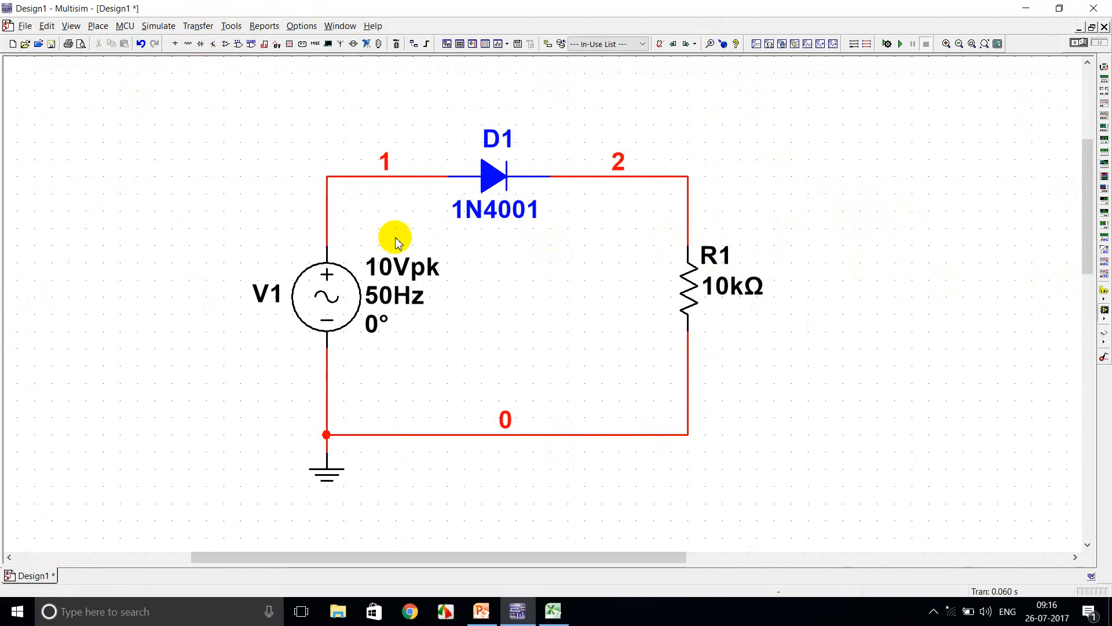
{"action": "mouse_move", "coordinate": [525, 271]}
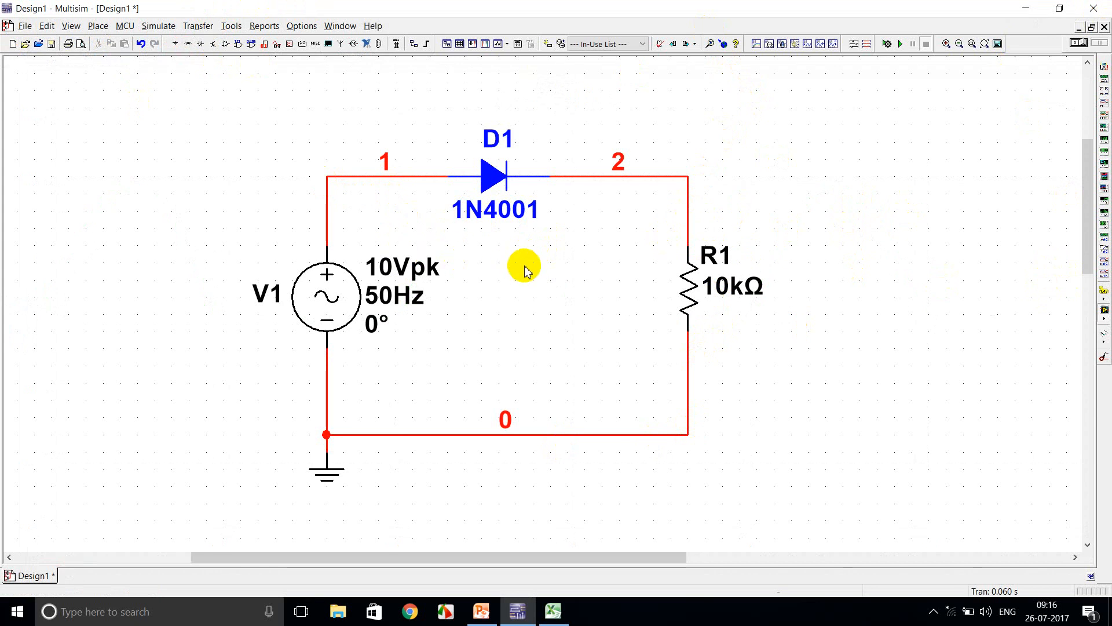
{"action": "mouse_move", "coordinate": [539, 257]}
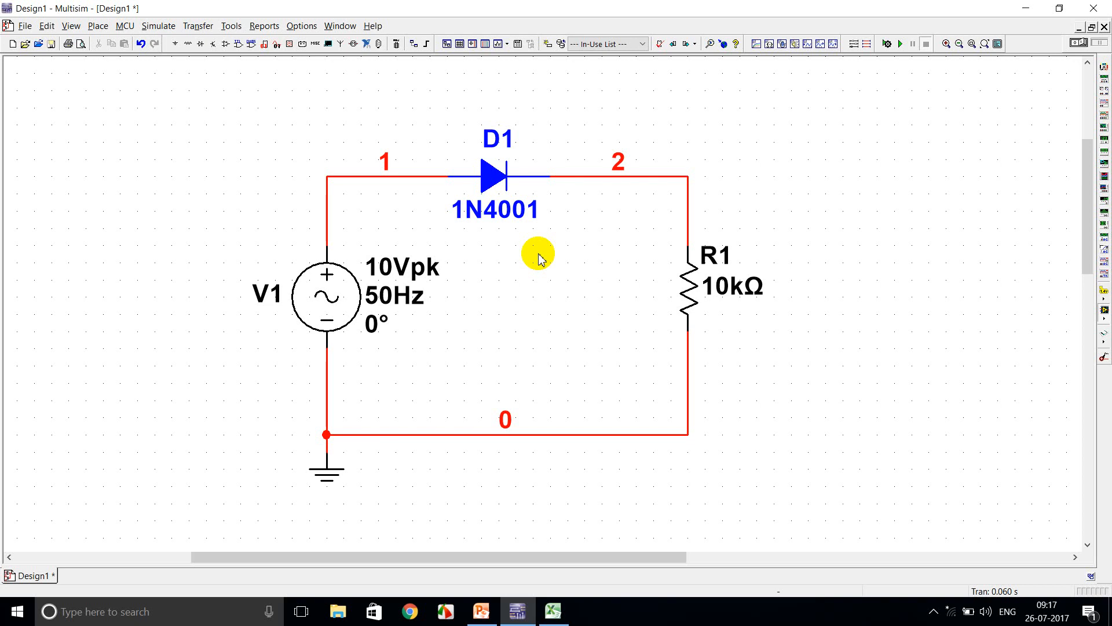
{"action": "mouse_move", "coordinate": [420, 106]}
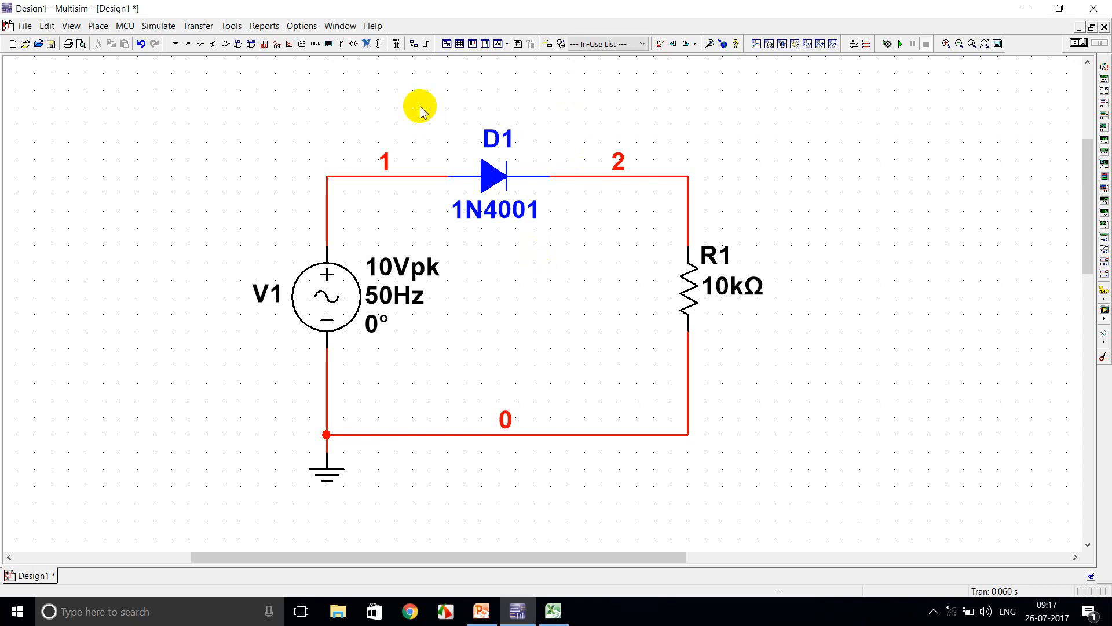
{"action": "mouse_move", "coordinate": [158, 25]}
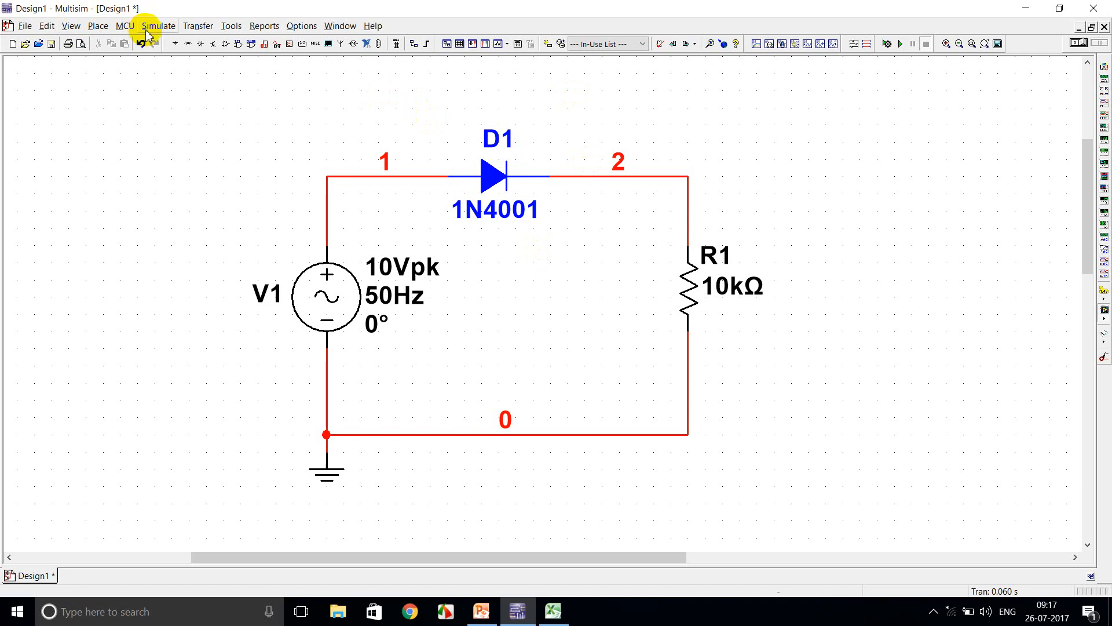
Reach the transient analysis output variables, still listing V(1) and V(2).
{"action": "left_click", "coordinate": [159, 25]}
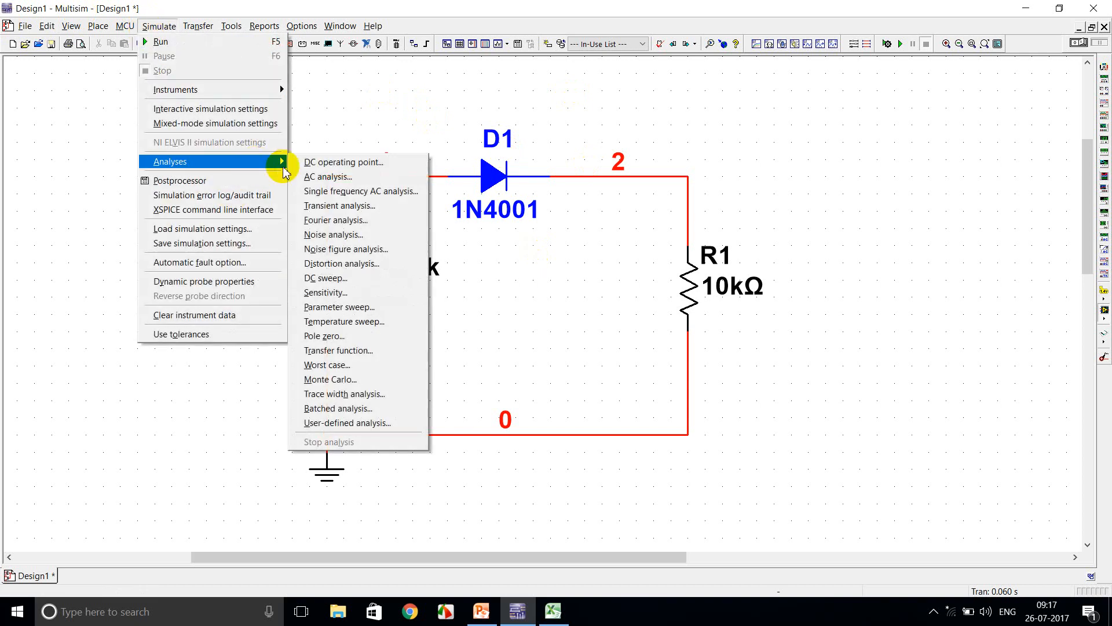
{"action": "left_click", "coordinate": [340, 205]}
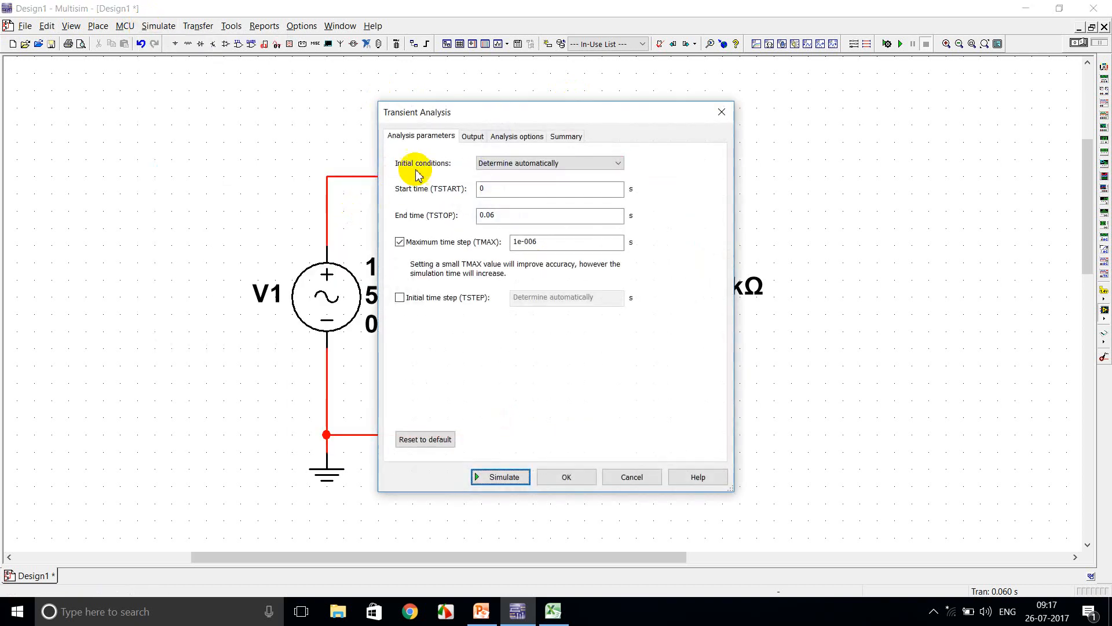
{"action": "mouse_move", "coordinate": [452, 163]}
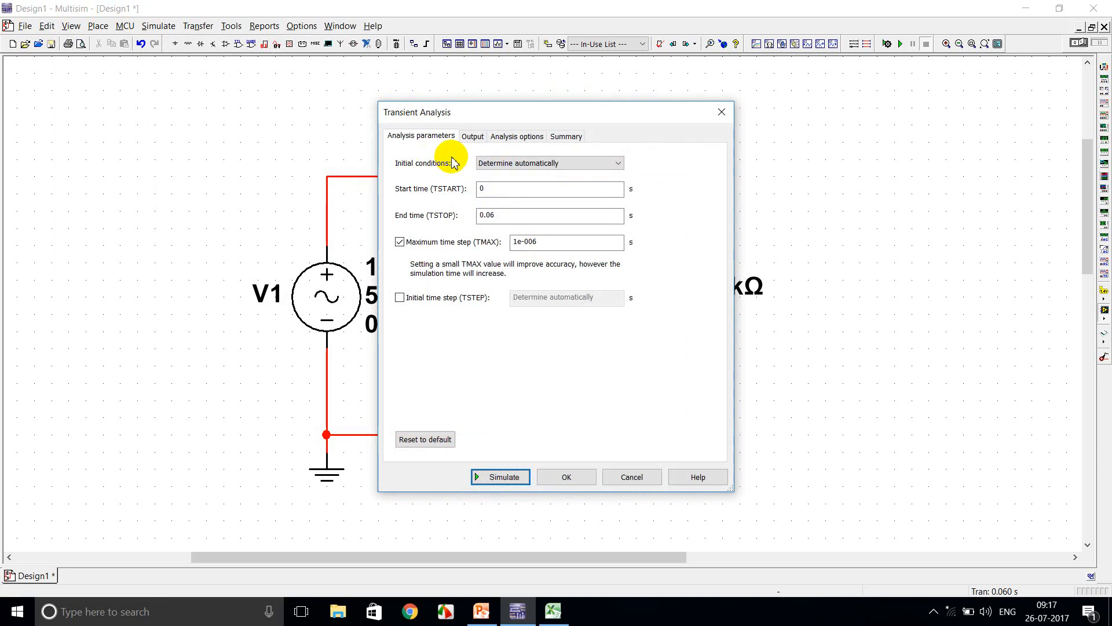
{"action": "left_click", "coordinate": [471, 136]}
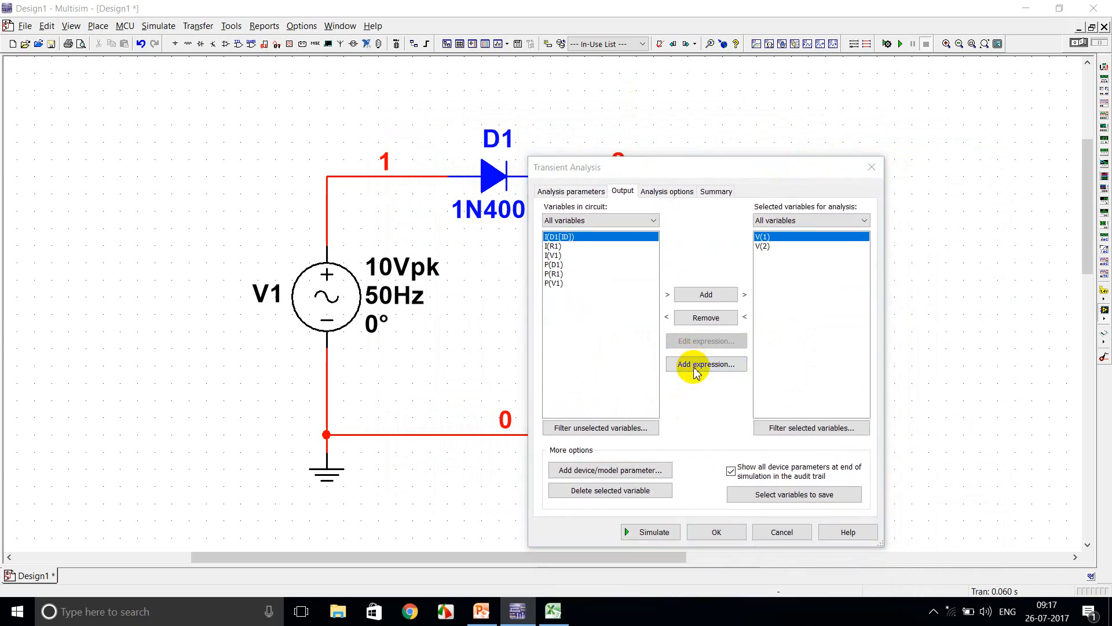
Add the custom output expression V(1)-V(2) for the diode voltage.
{"action": "left_click", "coordinate": [704, 364]}
{"action": "type", "text": "V(1)-"}
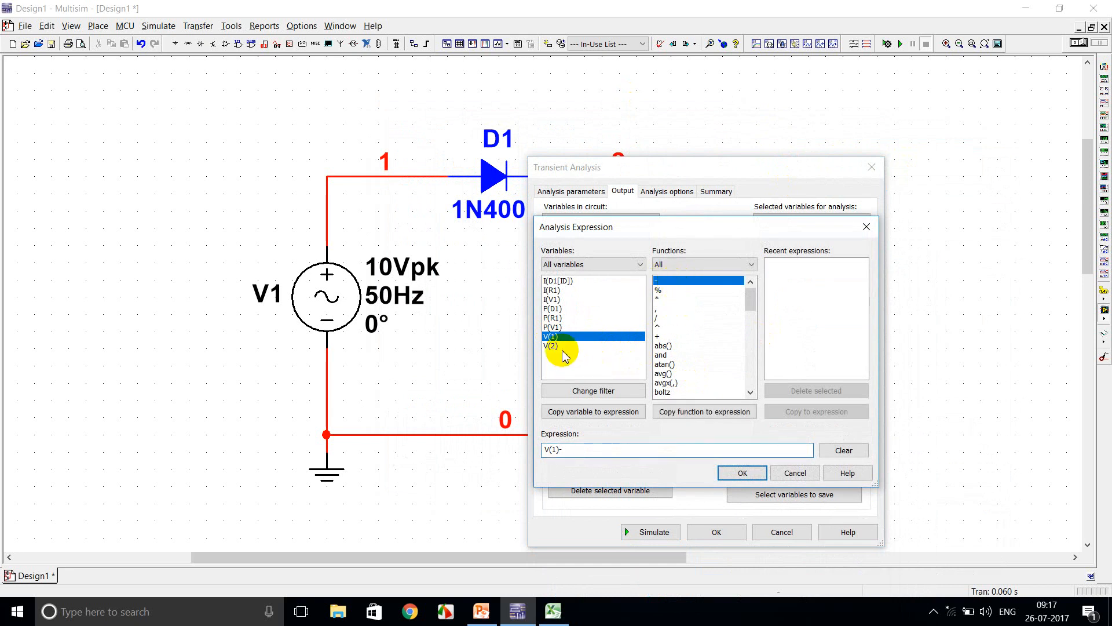
{"action": "left_click", "coordinate": [591, 411]}
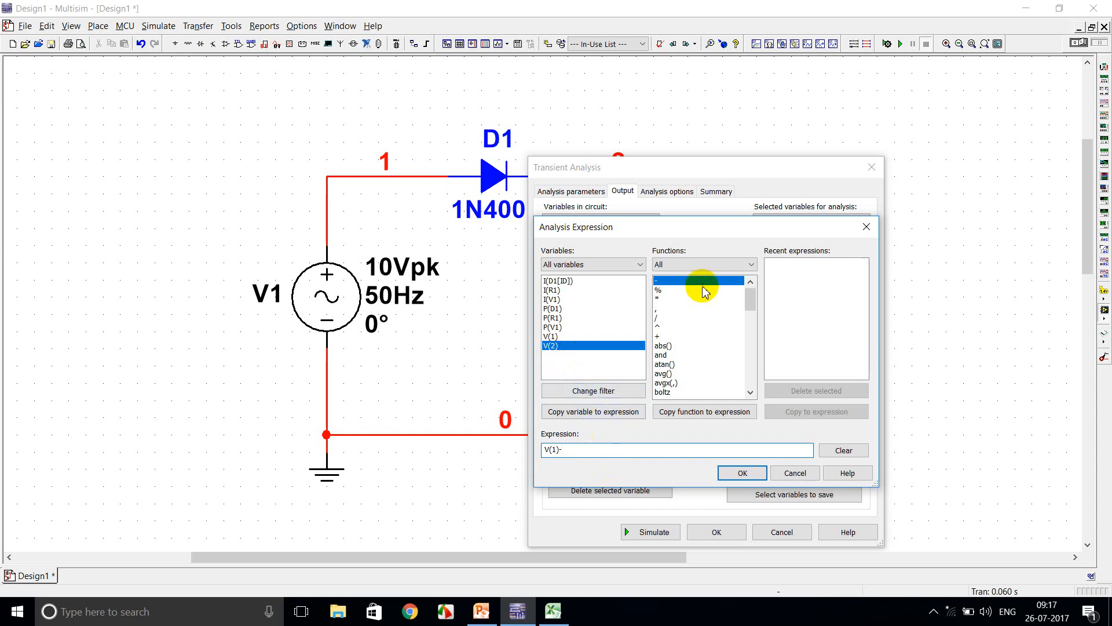
{"action": "left_click", "coordinate": [704, 411]}
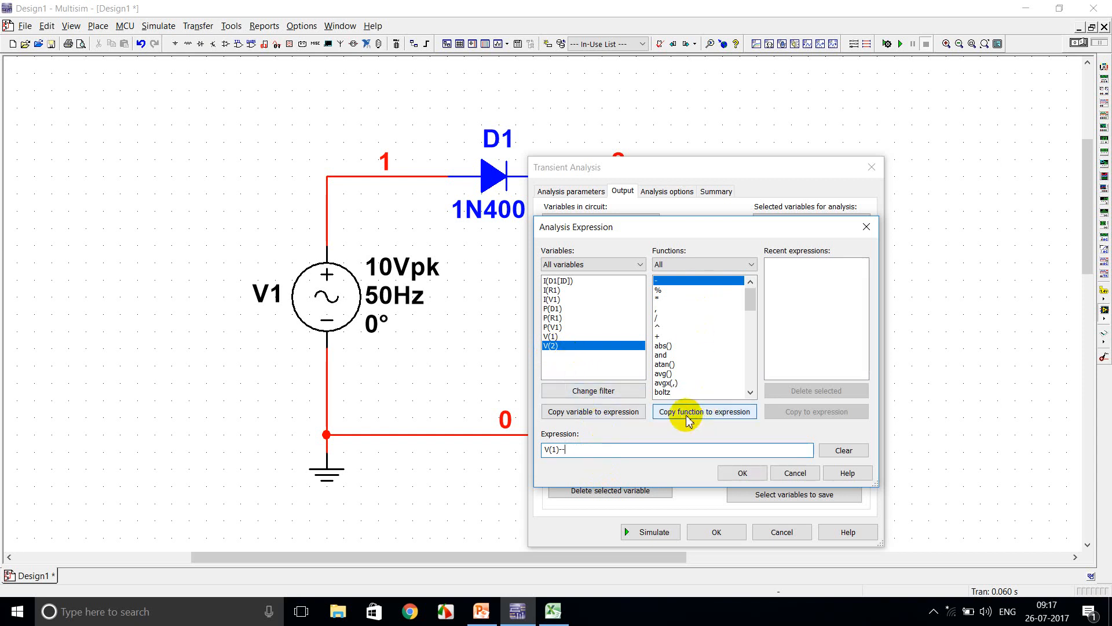
{"action": "mouse_move", "coordinate": [578, 315]}
{"action": "type", "text": "V(2)"}
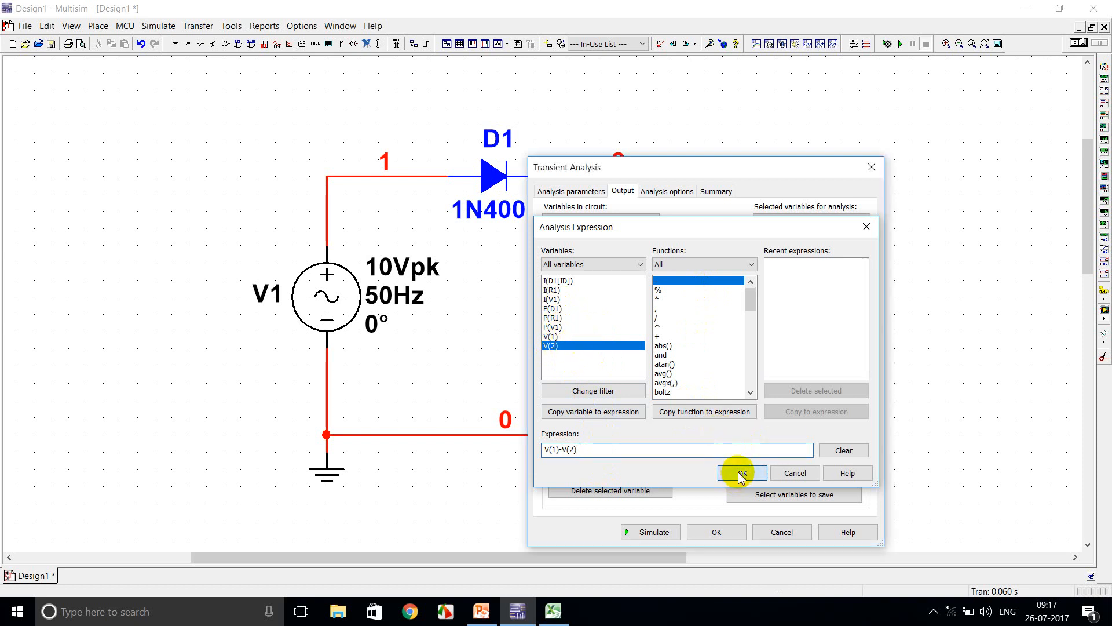
{"action": "left_click", "coordinate": [741, 473]}
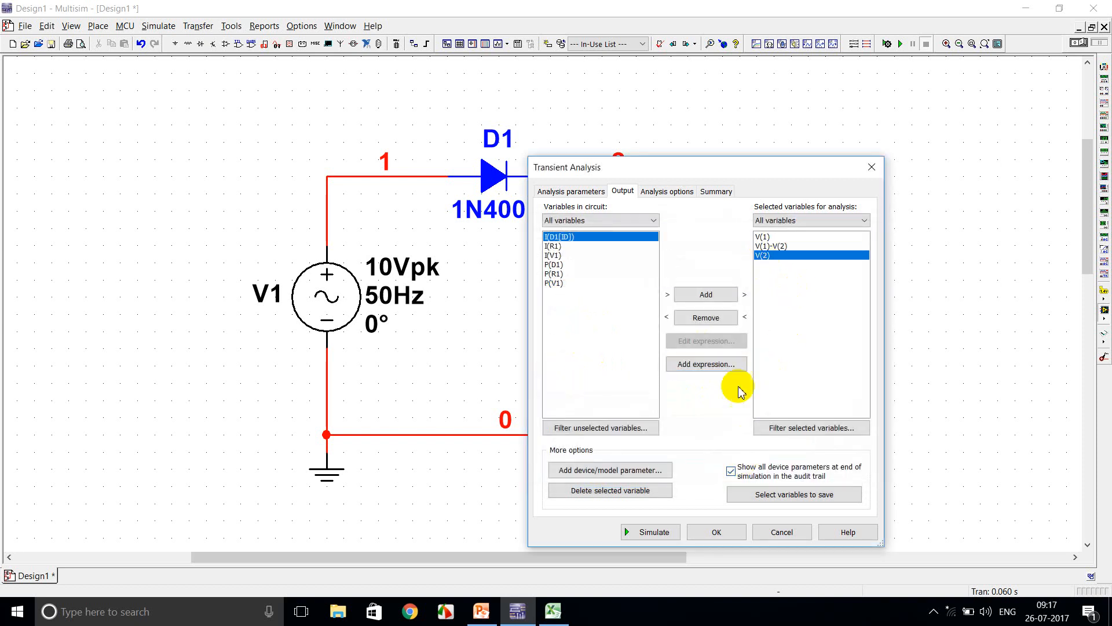
Remove V(2) from the plotted variables and run the transient simulation.
{"action": "left_click", "coordinate": [705, 317]}
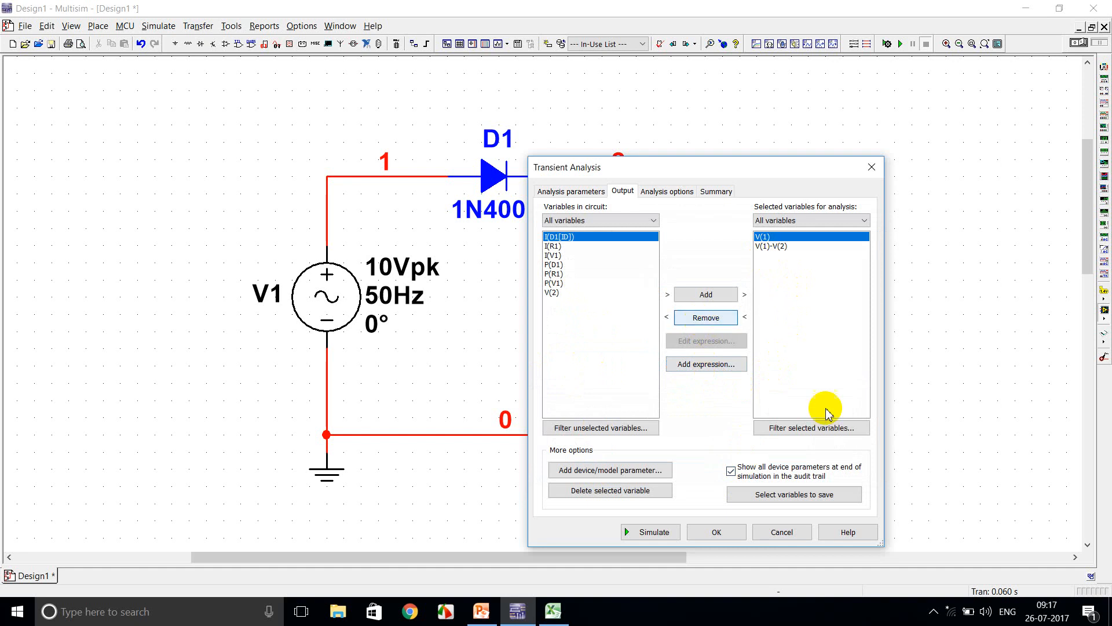
{"action": "left_click", "coordinate": [649, 532]}
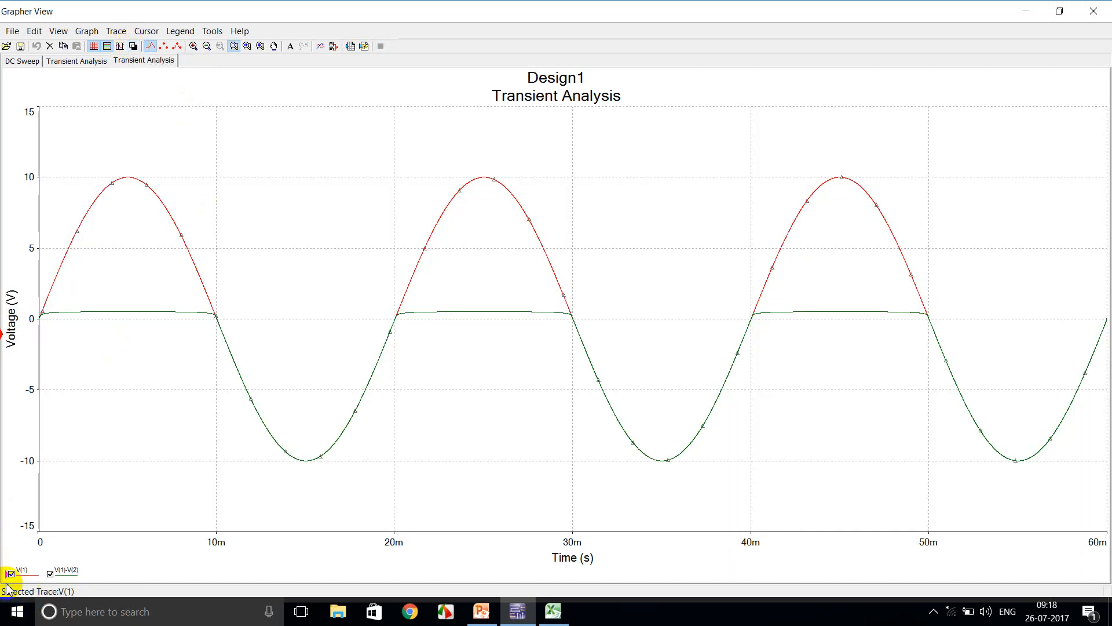
Hide the V(1) trace so only the V(1)-V(2) diode voltage shows.
{"action": "left_click", "coordinate": [11, 574]}
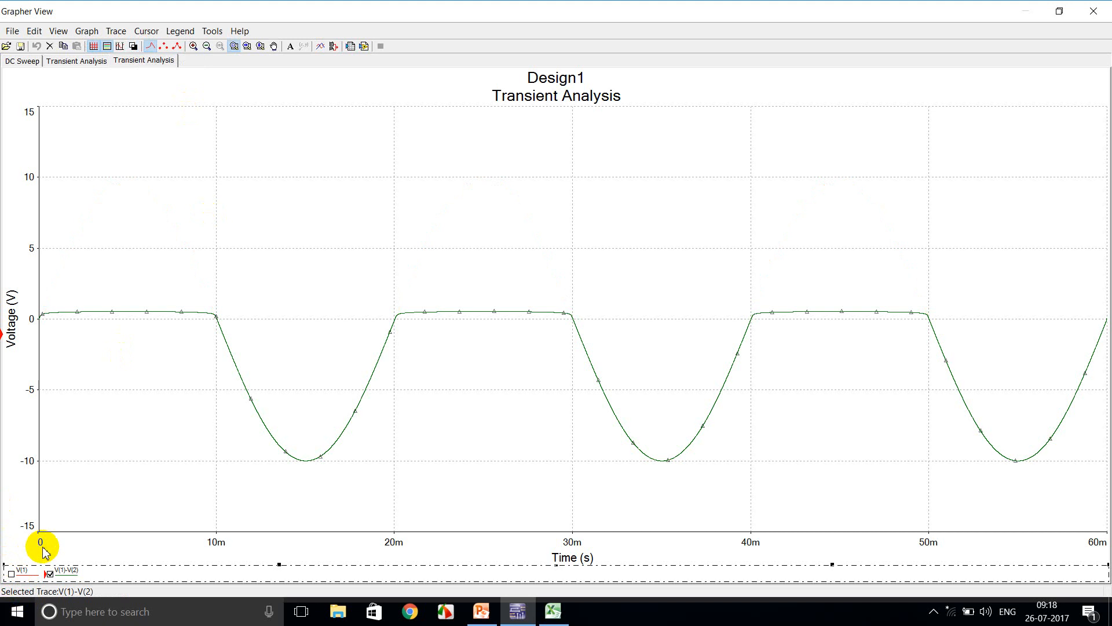
{"action": "mouse_move", "coordinate": [60, 549]}
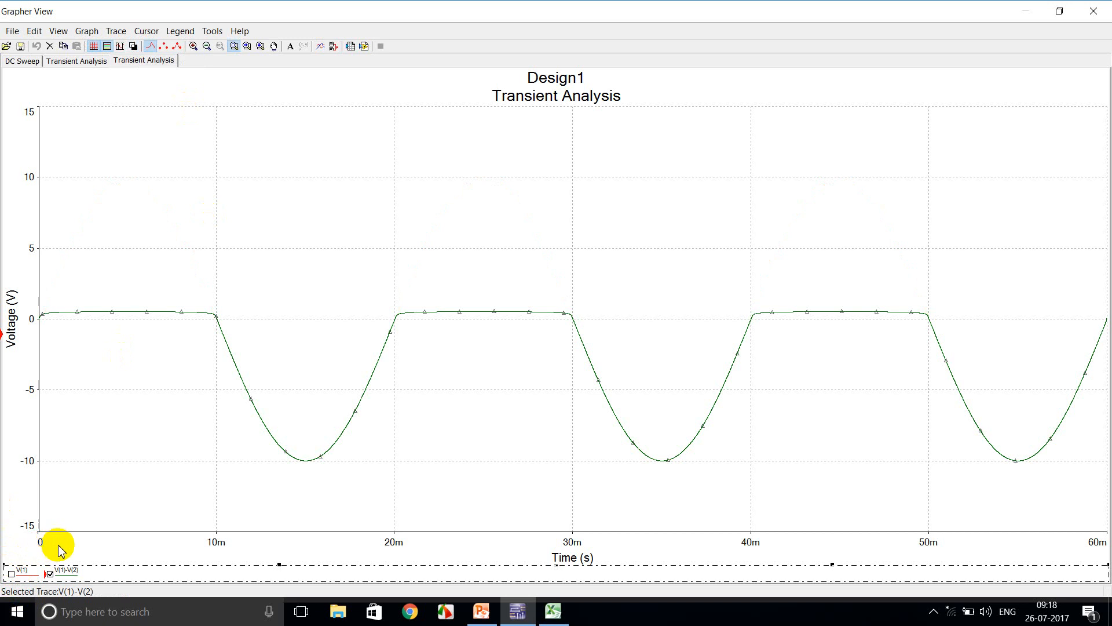
{"action": "mouse_move", "coordinate": [120, 554]}
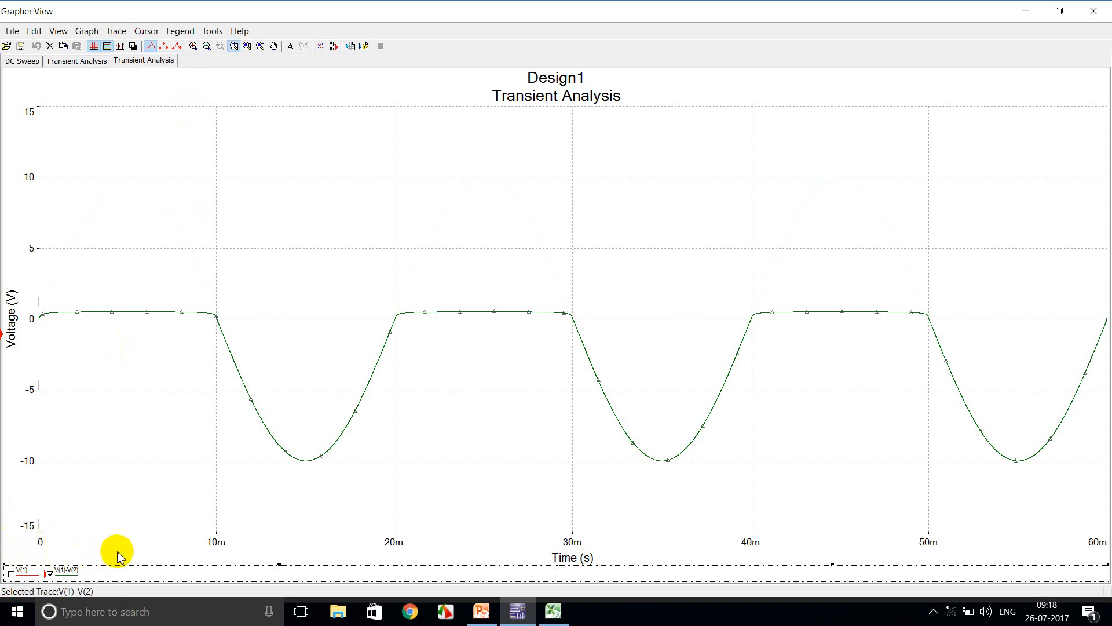
{"action": "mouse_move", "coordinate": [110, 551]}
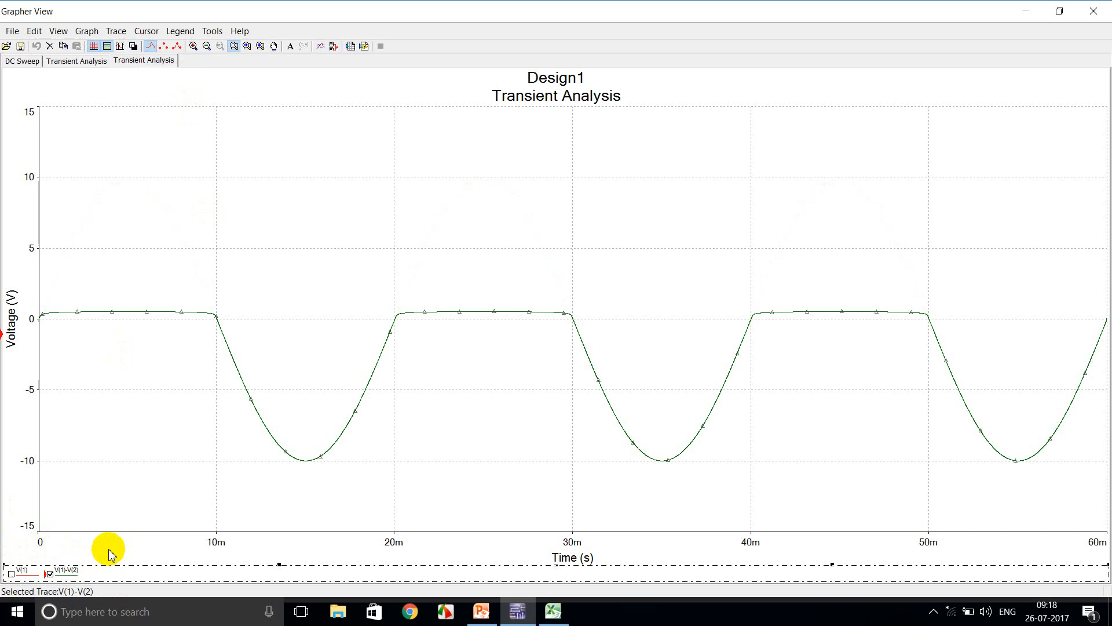
{"action": "mouse_move", "coordinate": [118, 543]}
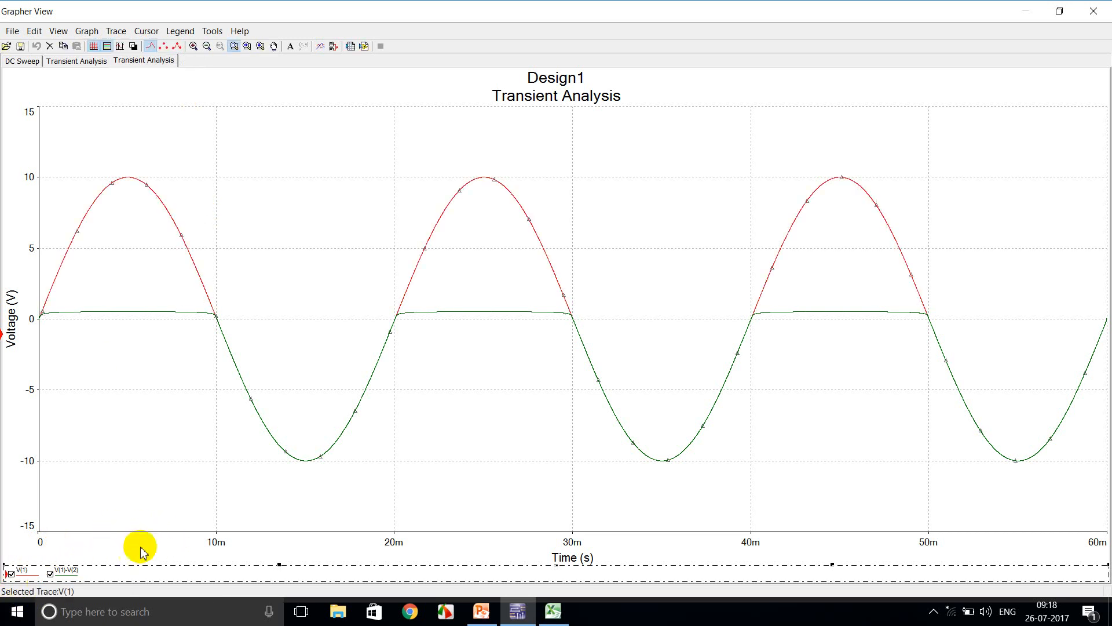
{"action": "mouse_move", "coordinate": [283, 491]}
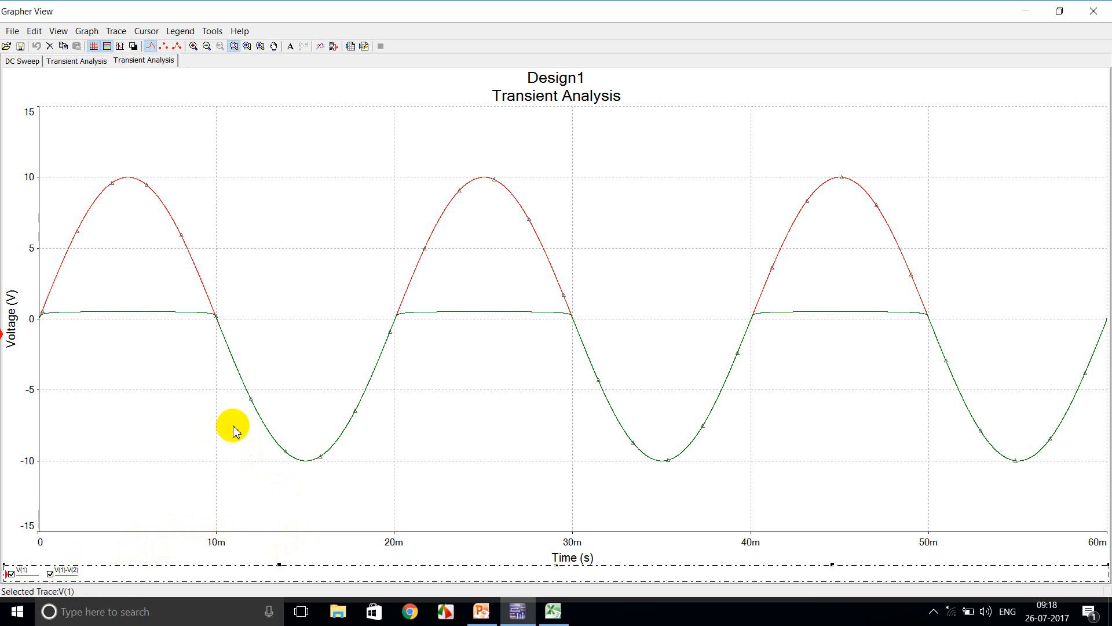
{"action": "mouse_move", "coordinate": [1092, 11]}
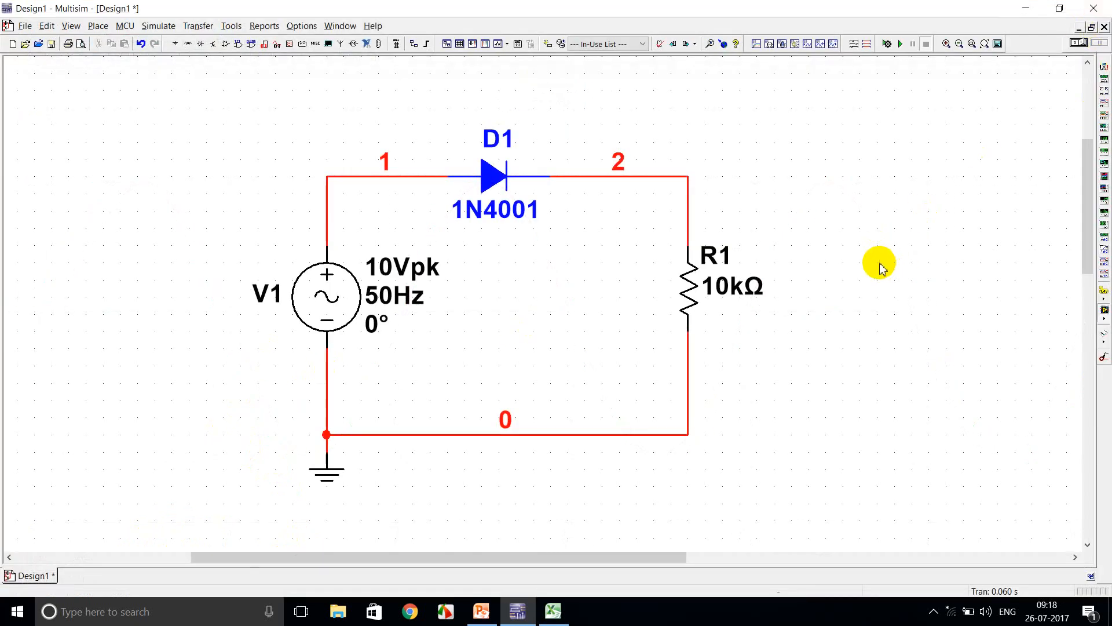
{"action": "mouse_move", "coordinate": [159, 25]}
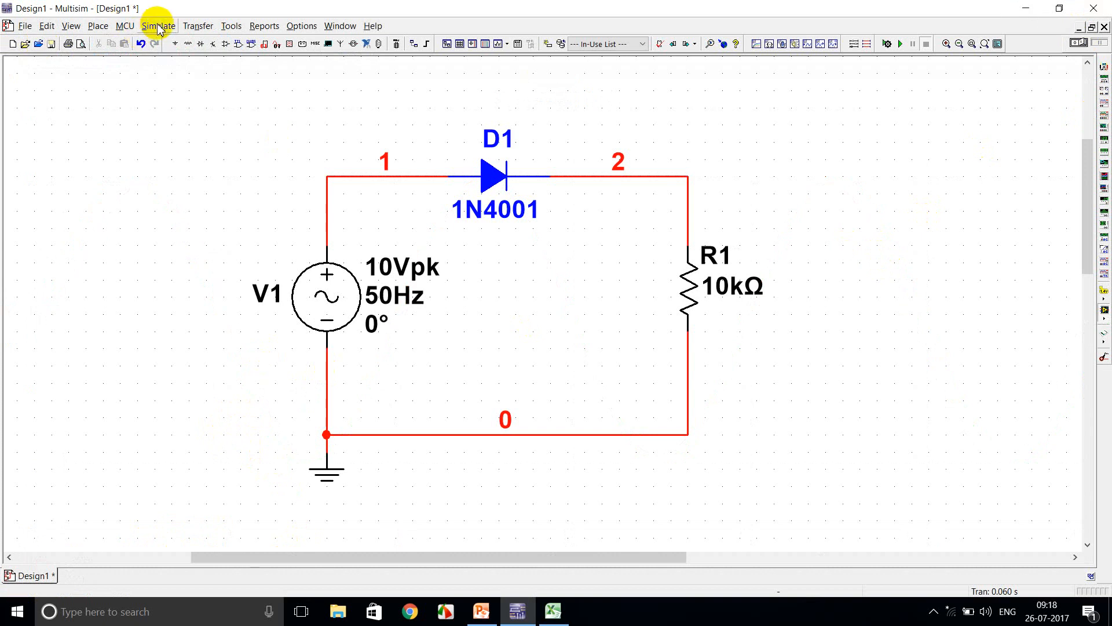
In the DC sweep outputs, drop V(2) from the analysed variables.
{"action": "left_click", "coordinate": [157, 25]}
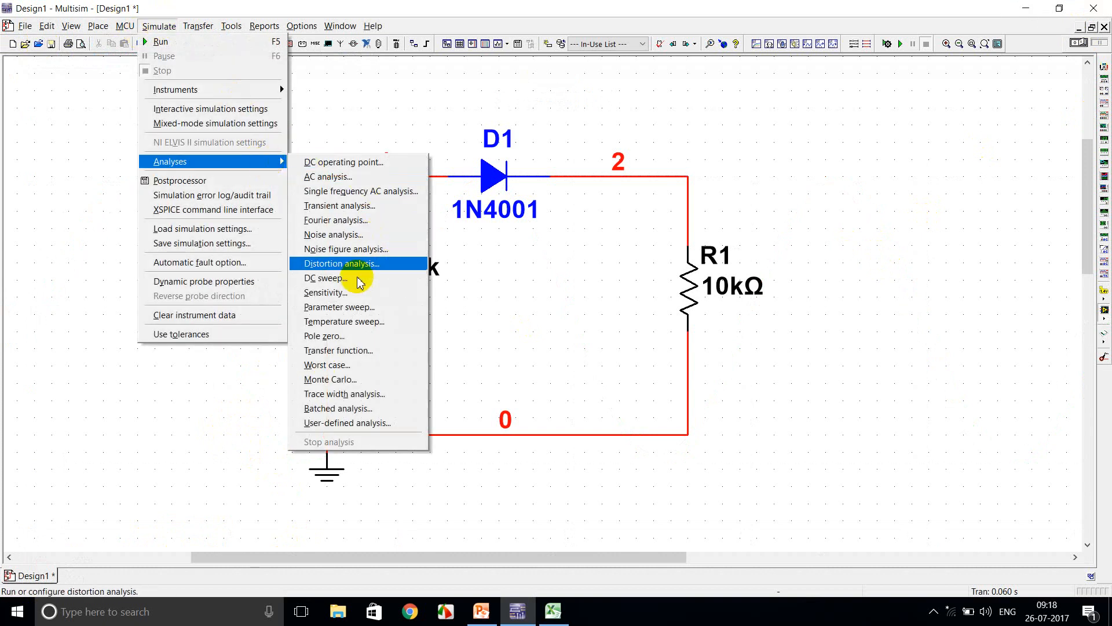
{"action": "left_click", "coordinate": [326, 277]}
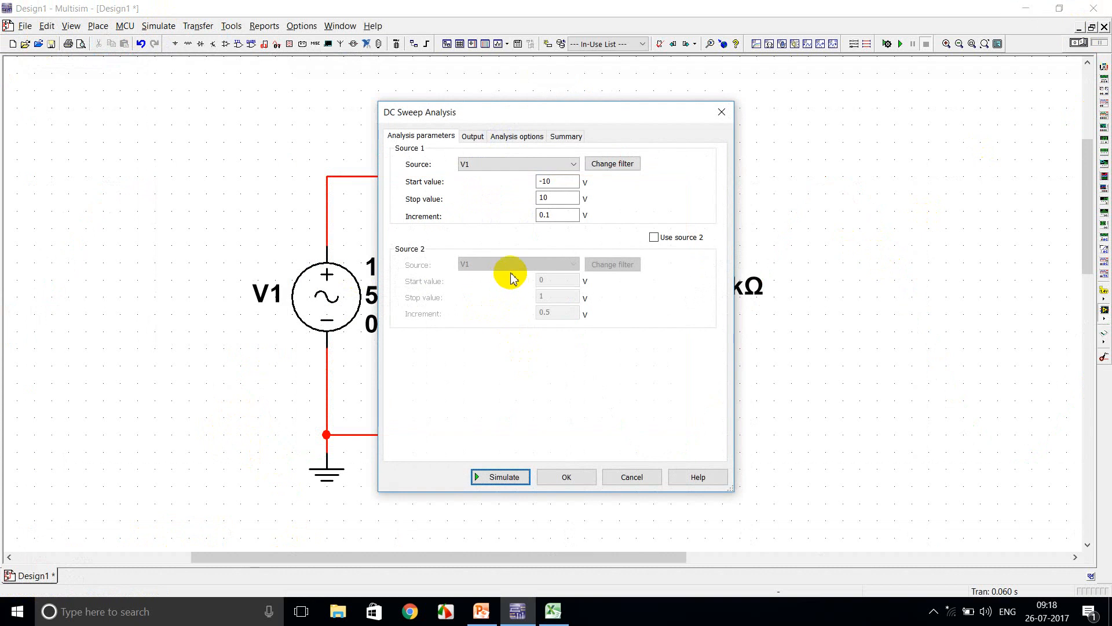
{"action": "left_click", "coordinate": [471, 136]}
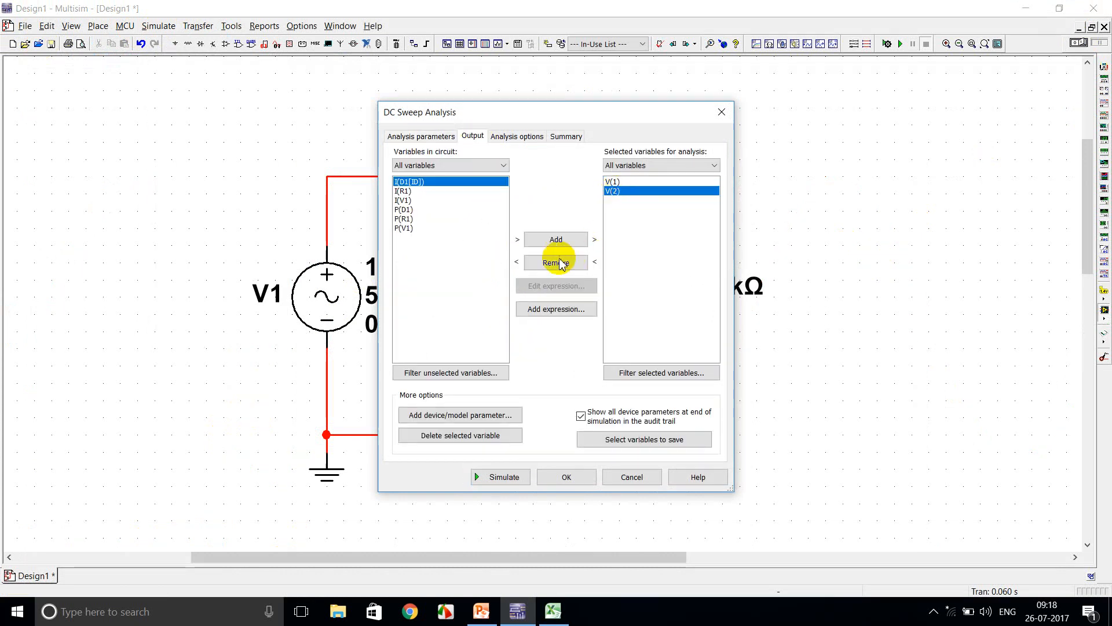
{"action": "left_click", "coordinate": [555, 262]}
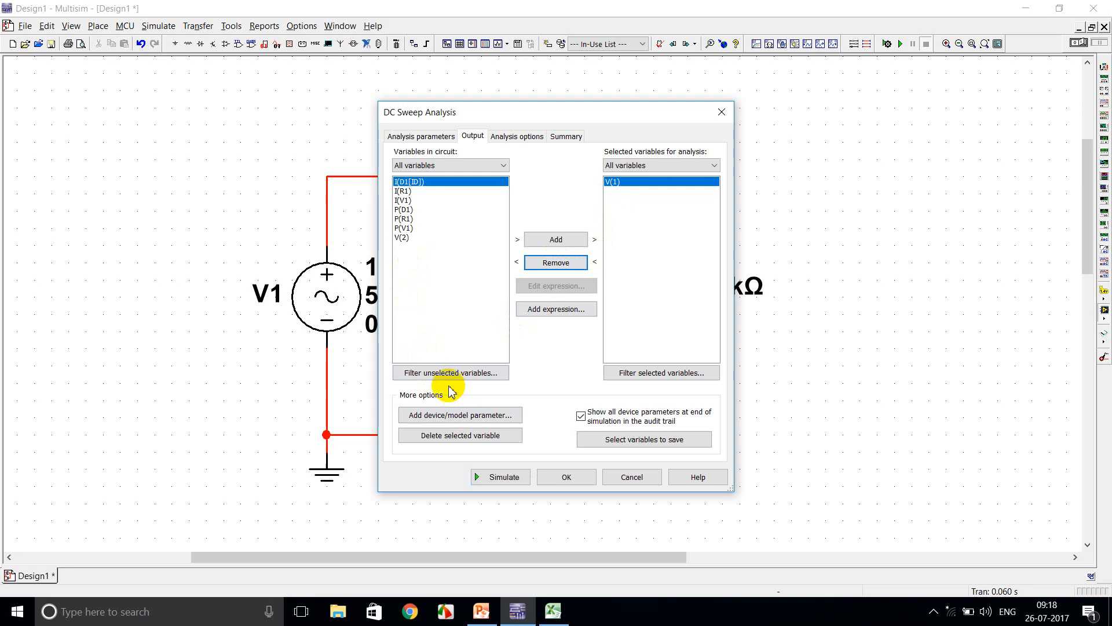
Reuse the V(1)-V(2) expression as an output and run the DC sweep.
{"action": "left_click", "coordinate": [555, 308]}
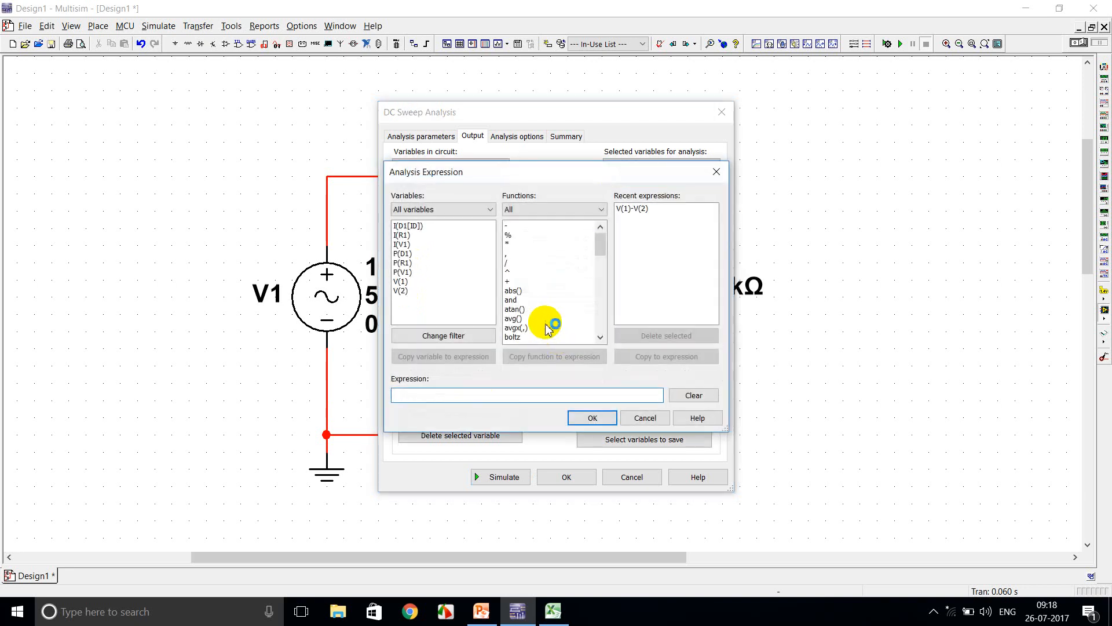
{"action": "left_click", "coordinate": [664, 207]}
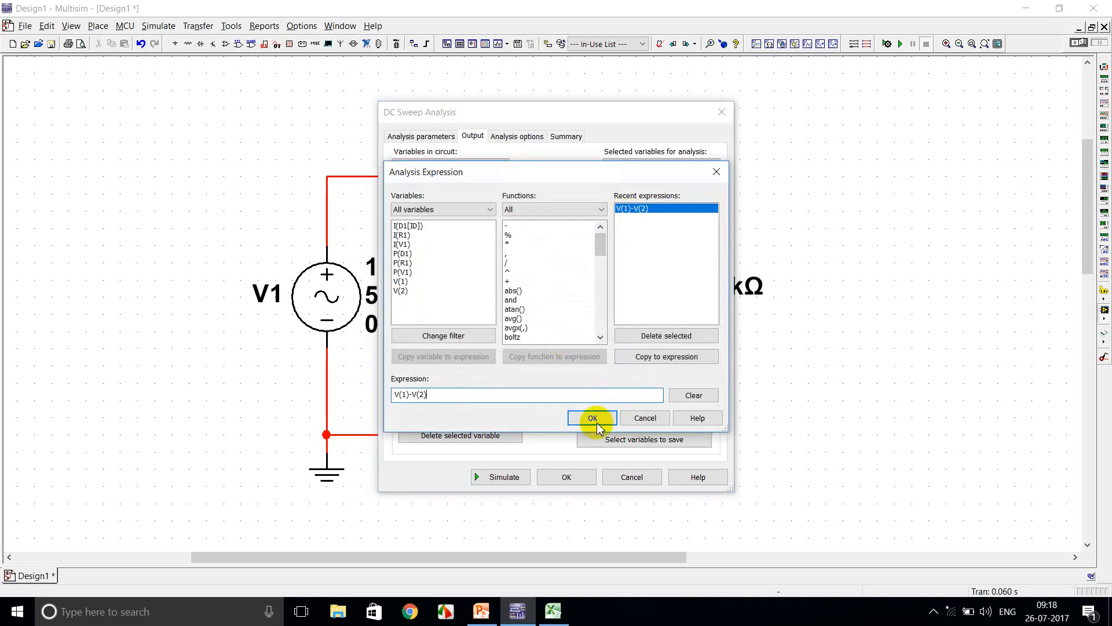
{"action": "left_click", "coordinate": [592, 418]}
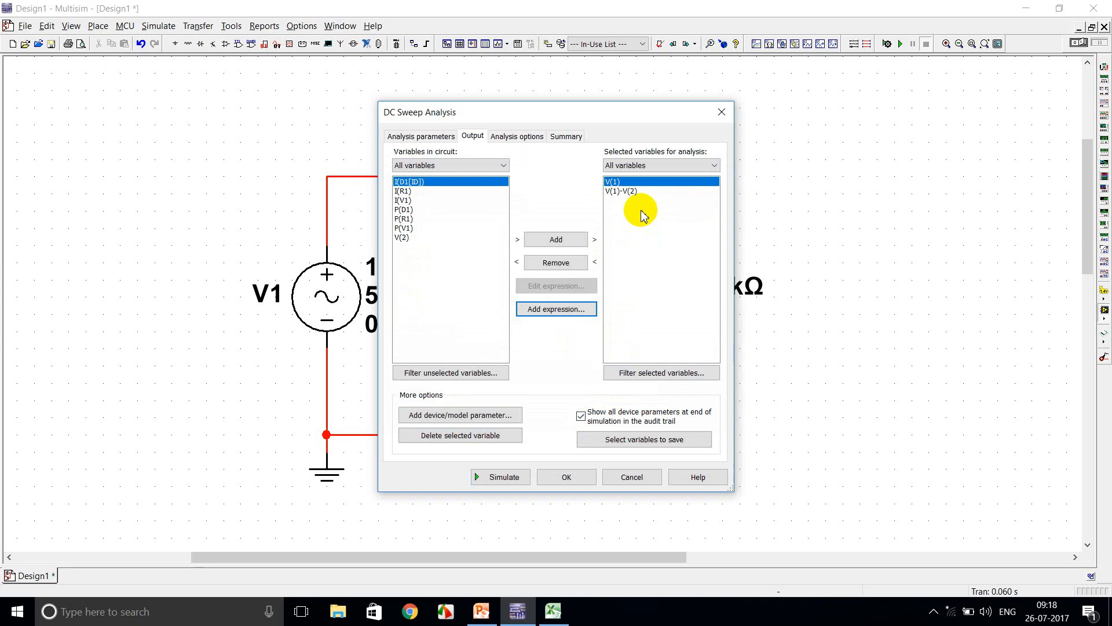
{"action": "mouse_move", "coordinate": [646, 209]}
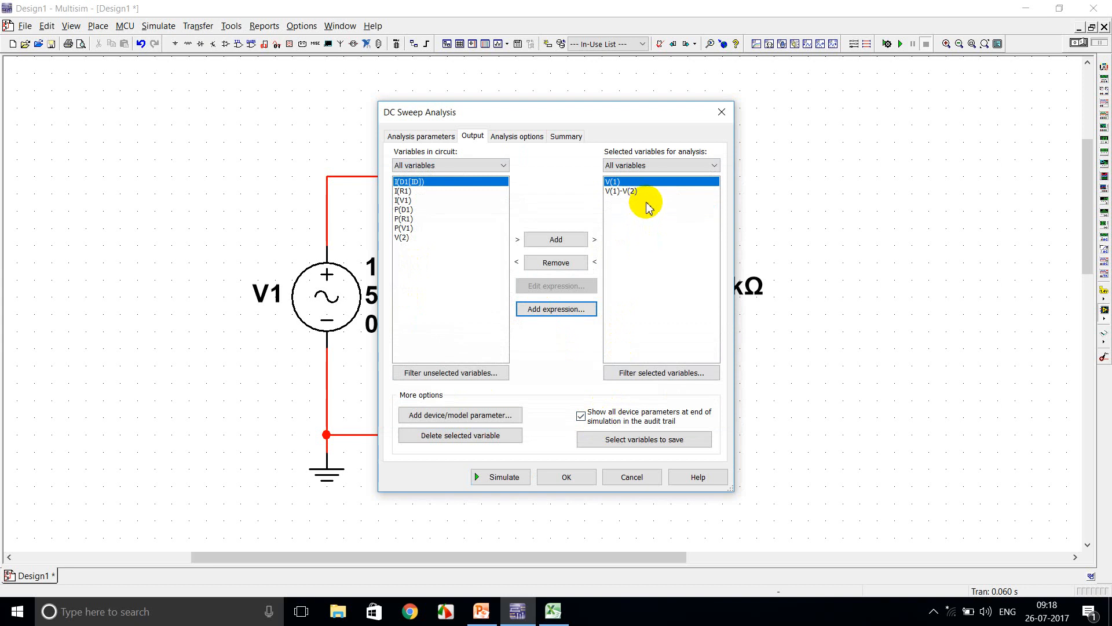
{"action": "left_click", "coordinate": [499, 476]}
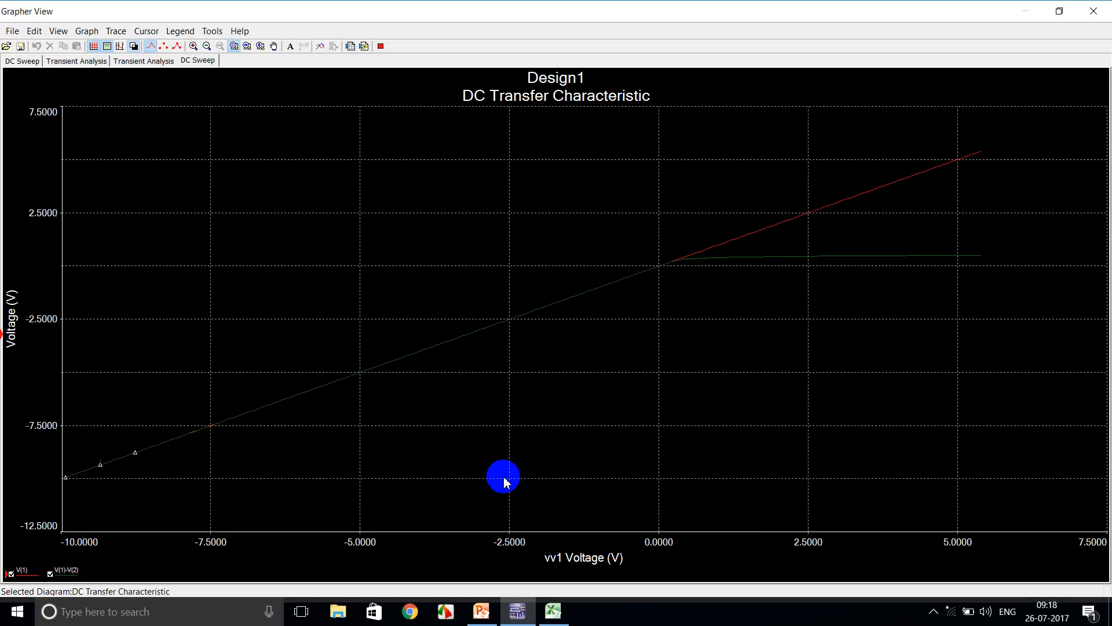
Export both traces, V(1) and V(1)-V(2), to a new Excel worksheet and bring it up.
{"action": "left_click", "coordinate": [133, 45]}
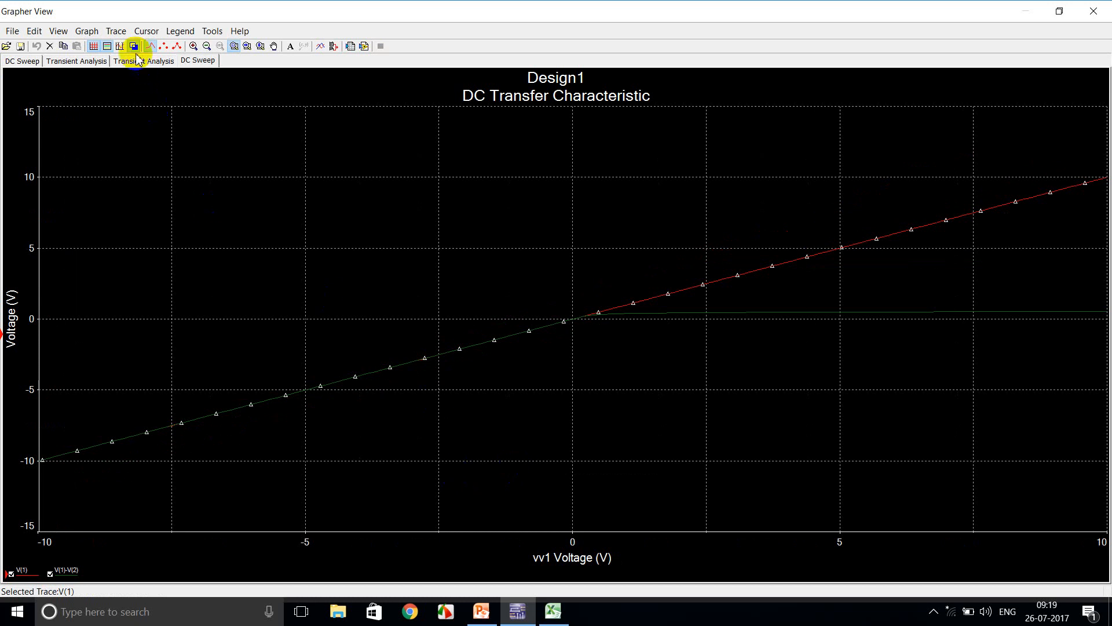
{"action": "left_click", "coordinate": [133, 45]}
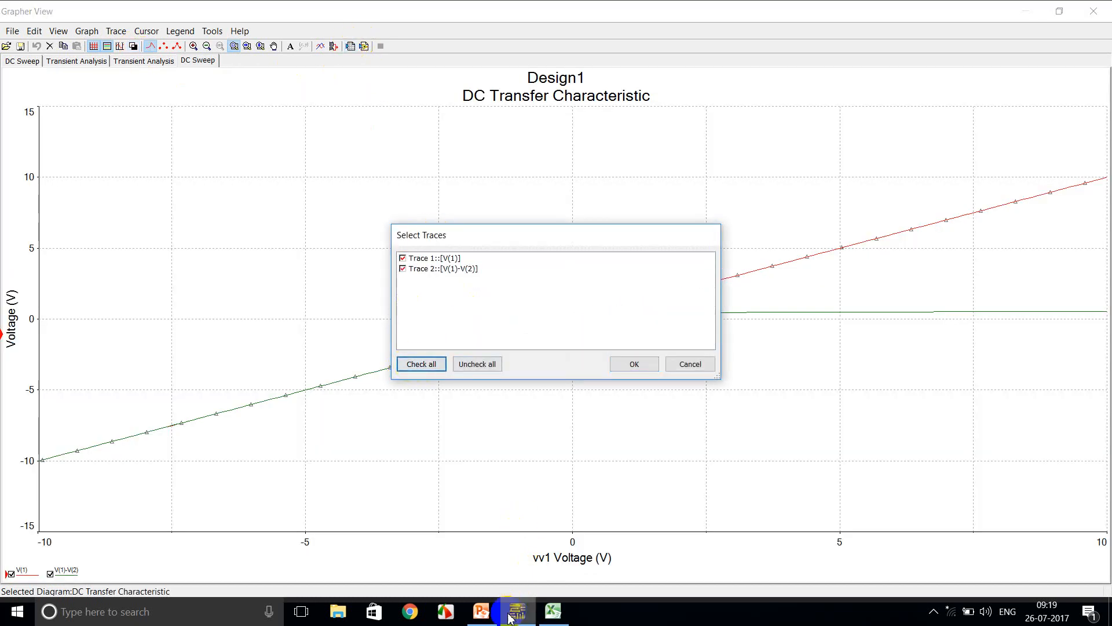
{"action": "left_click", "coordinate": [632, 363]}
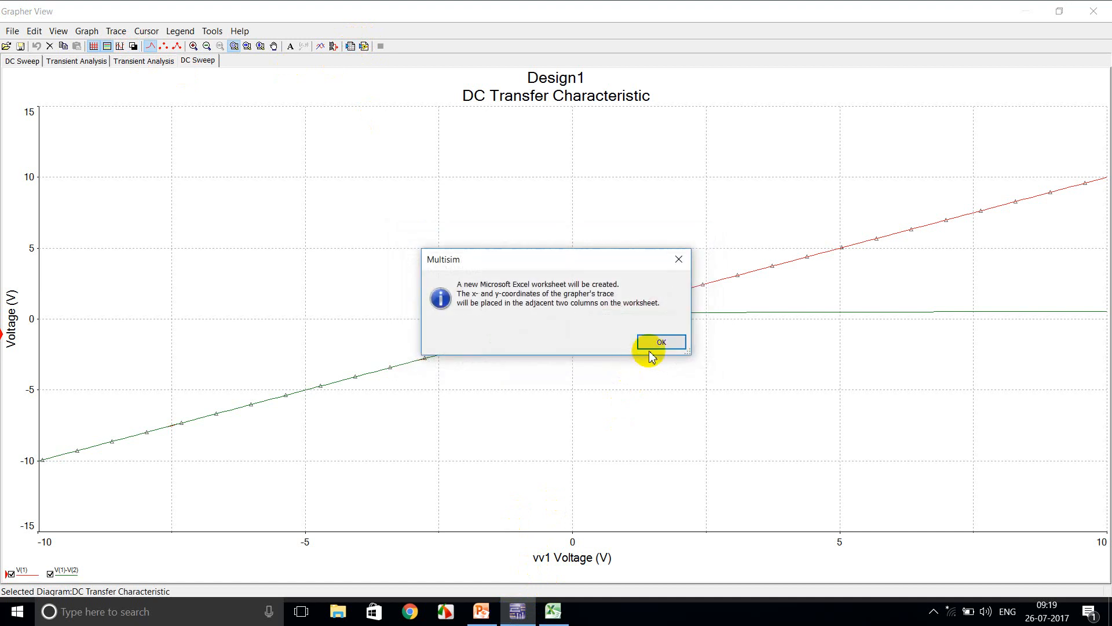
{"action": "left_click", "coordinate": [660, 341]}
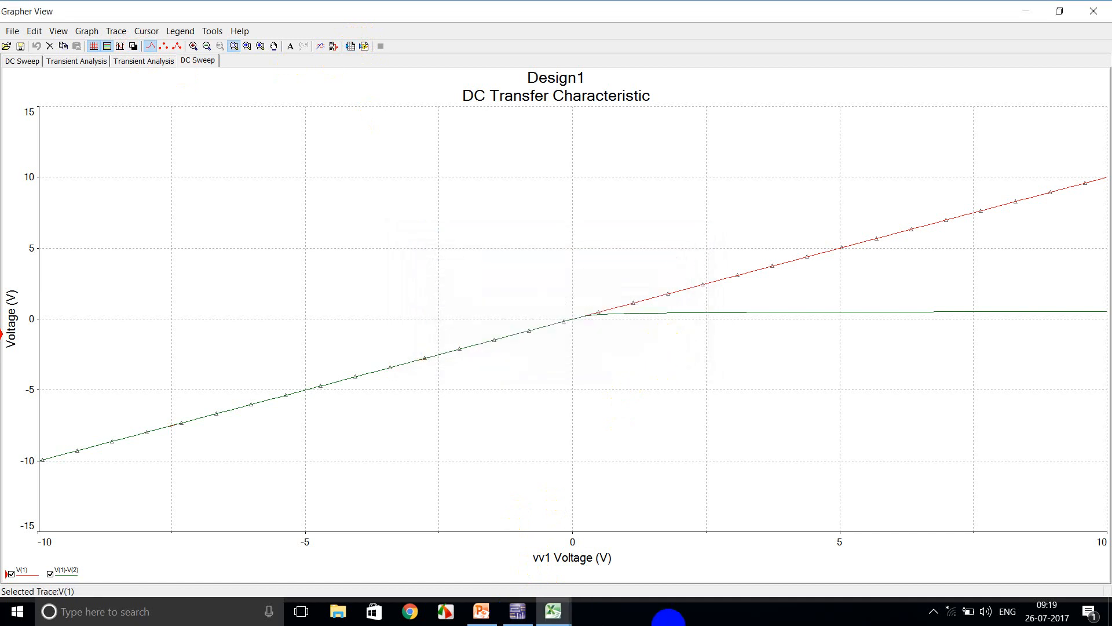
{"action": "left_click", "coordinate": [553, 610]}
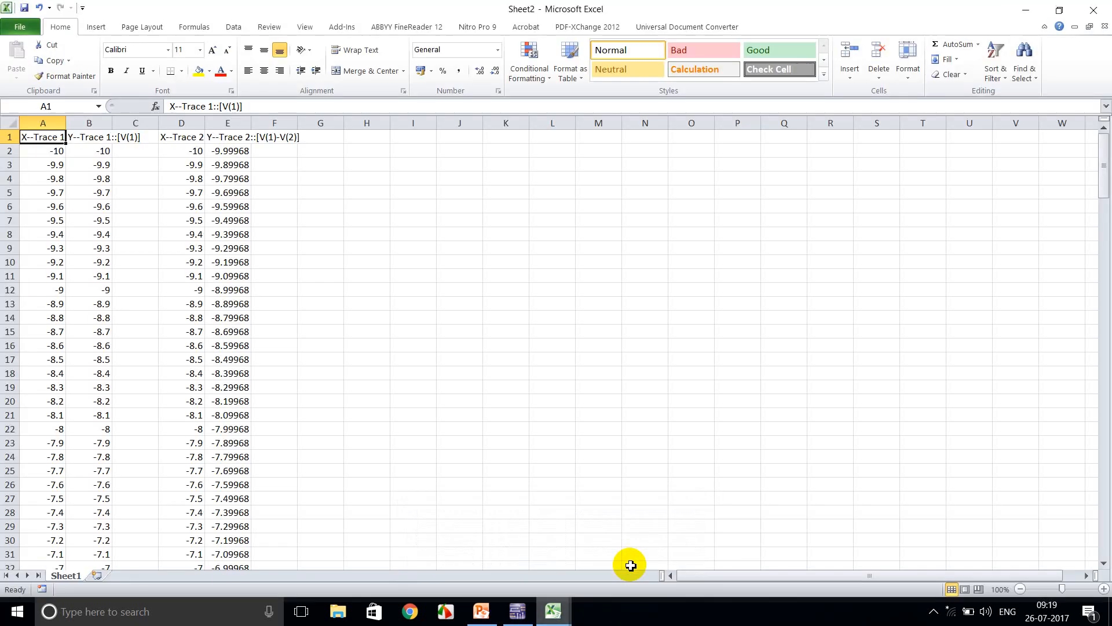
Insert a smooth-line XY scatter chart of V(1)-V(2) against the sweep voltage.
{"action": "left_click", "coordinate": [89, 123]}
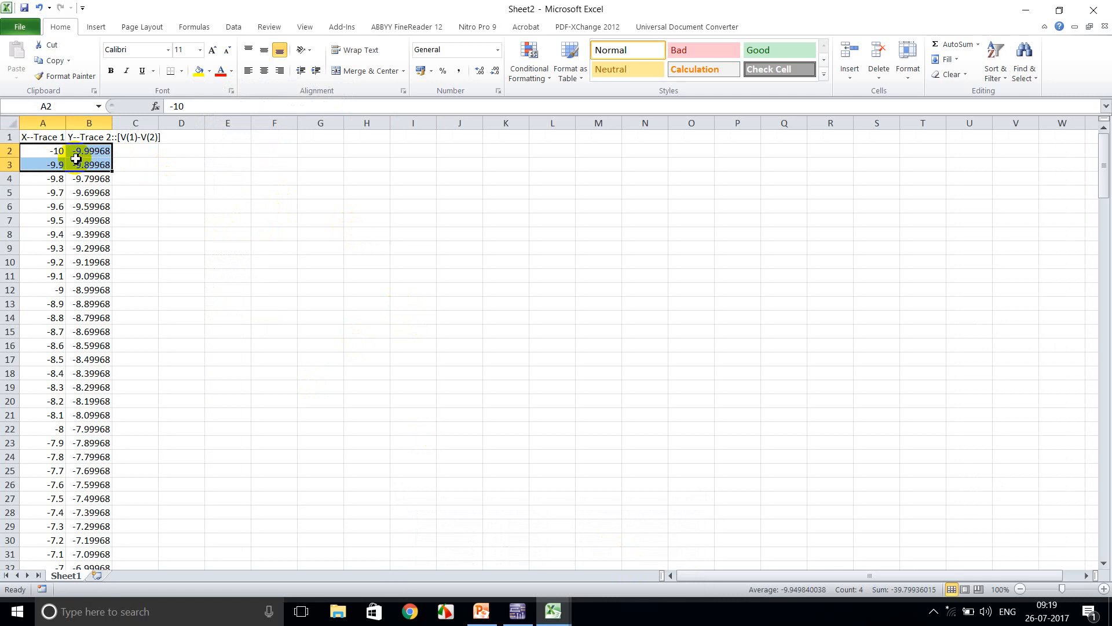
{"action": "left_click", "coordinate": [96, 27]}
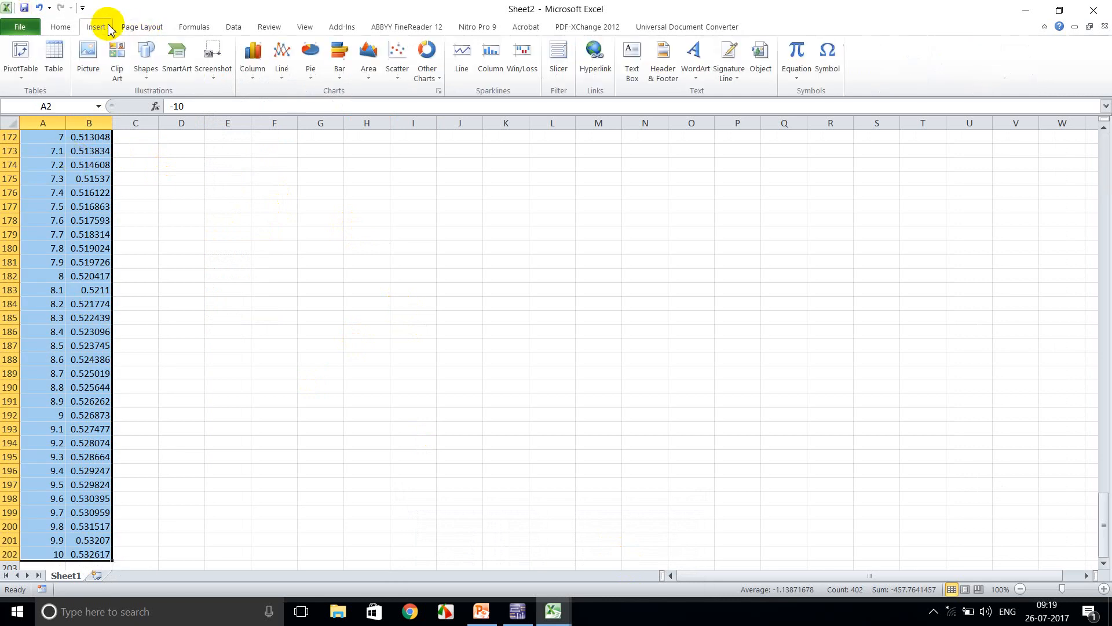
{"action": "left_click", "coordinate": [280, 57]}
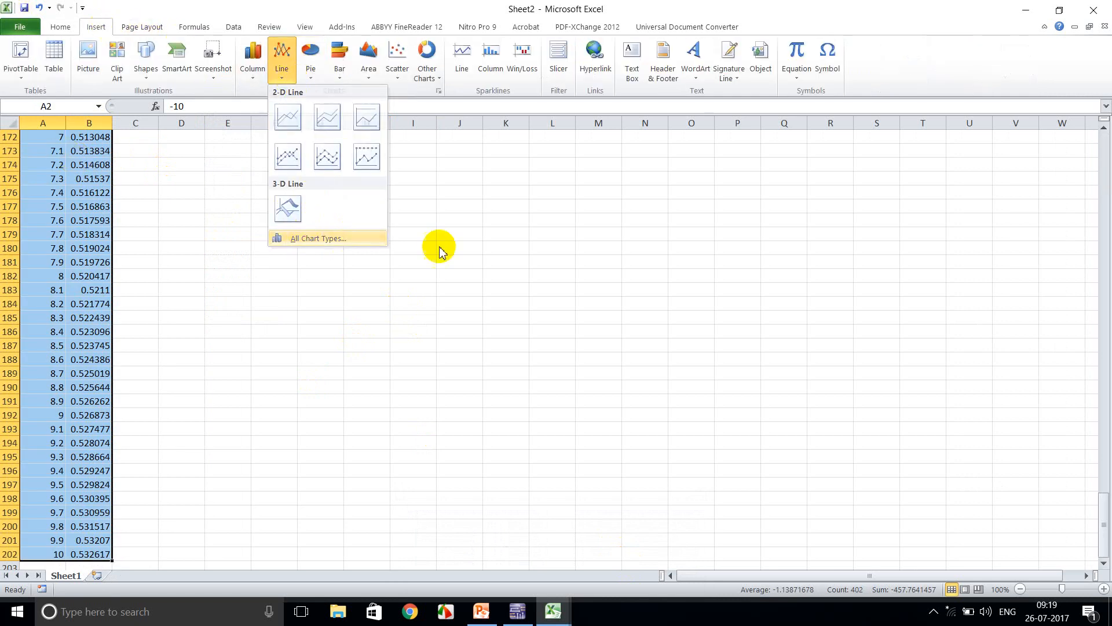
{"action": "left_click", "coordinate": [317, 237]}
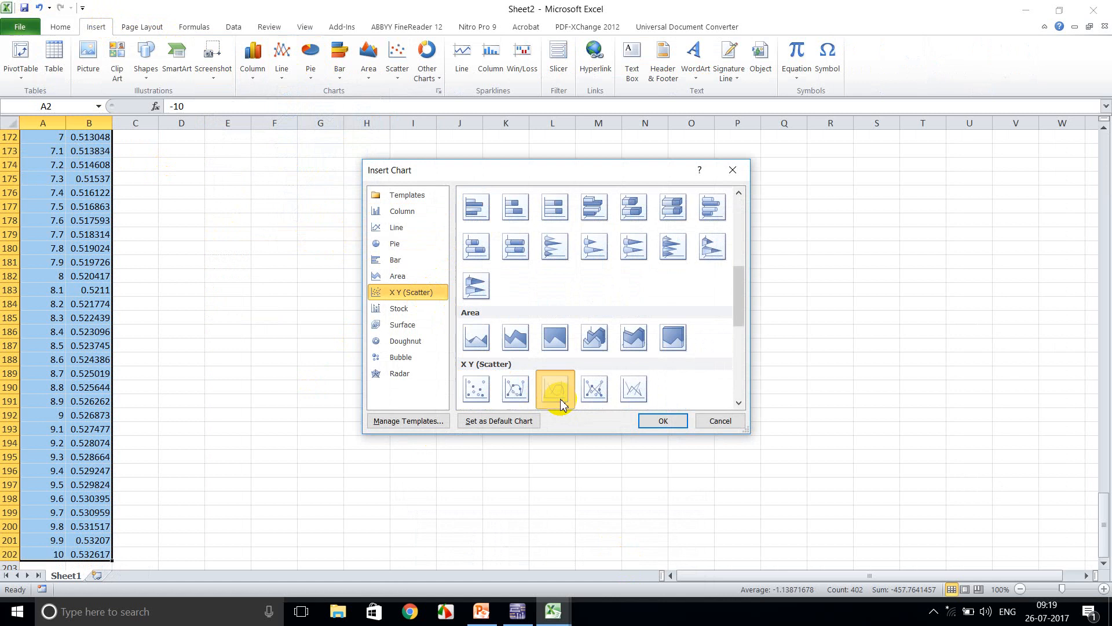
{"action": "left_click", "coordinate": [661, 420]}
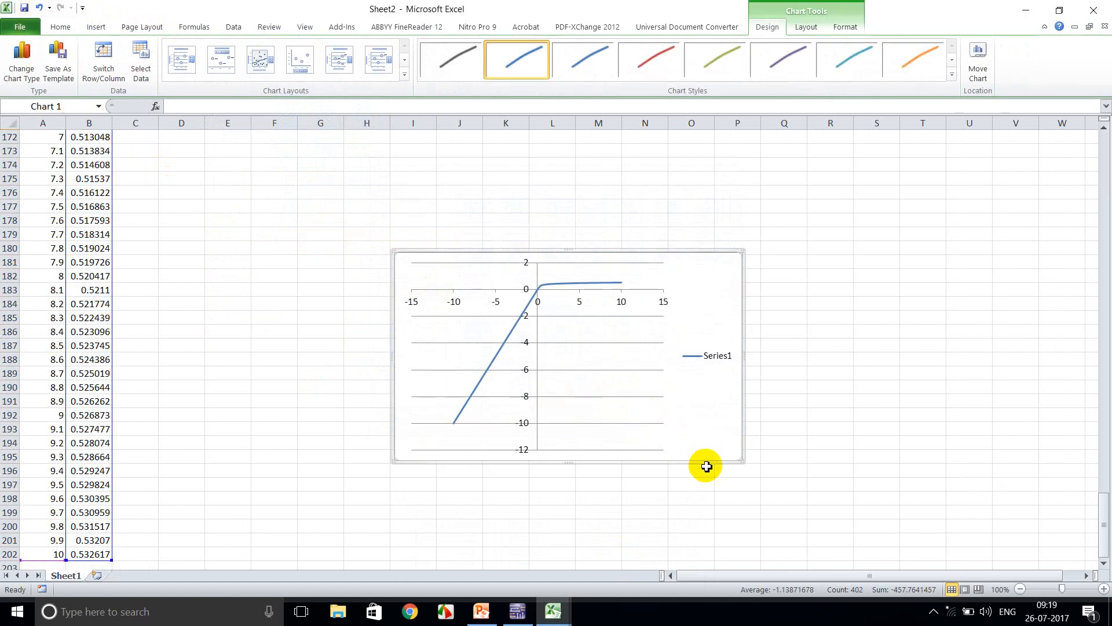
{"action": "mouse_move", "coordinate": [712, 461]}
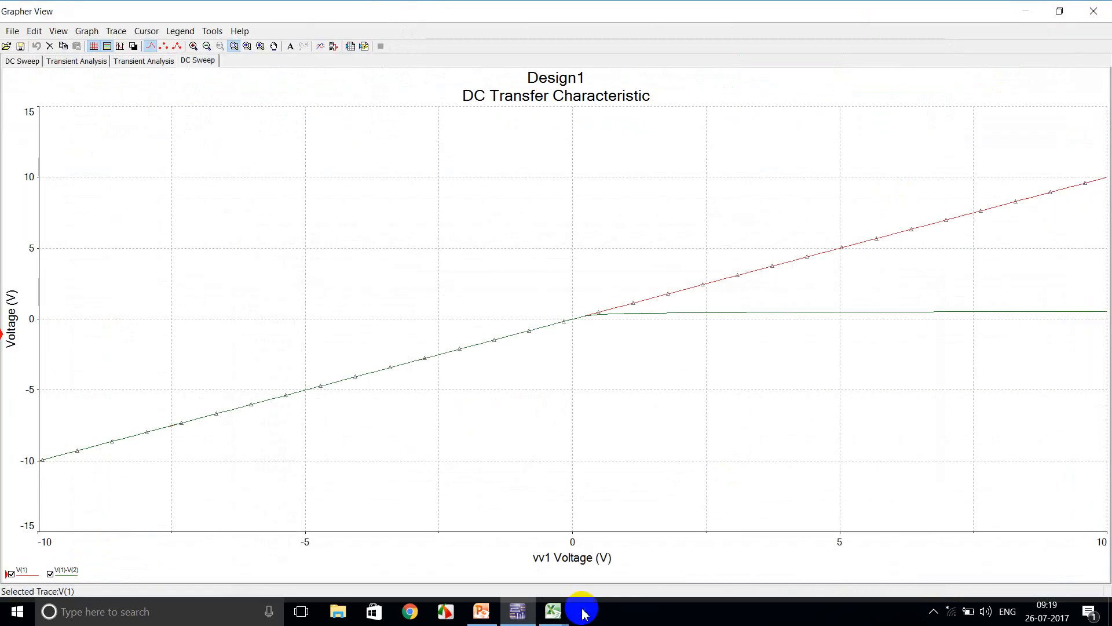
Return to the schematic, then minimise Multisim to reveal the desktop.
{"action": "left_click", "coordinate": [516, 611]}
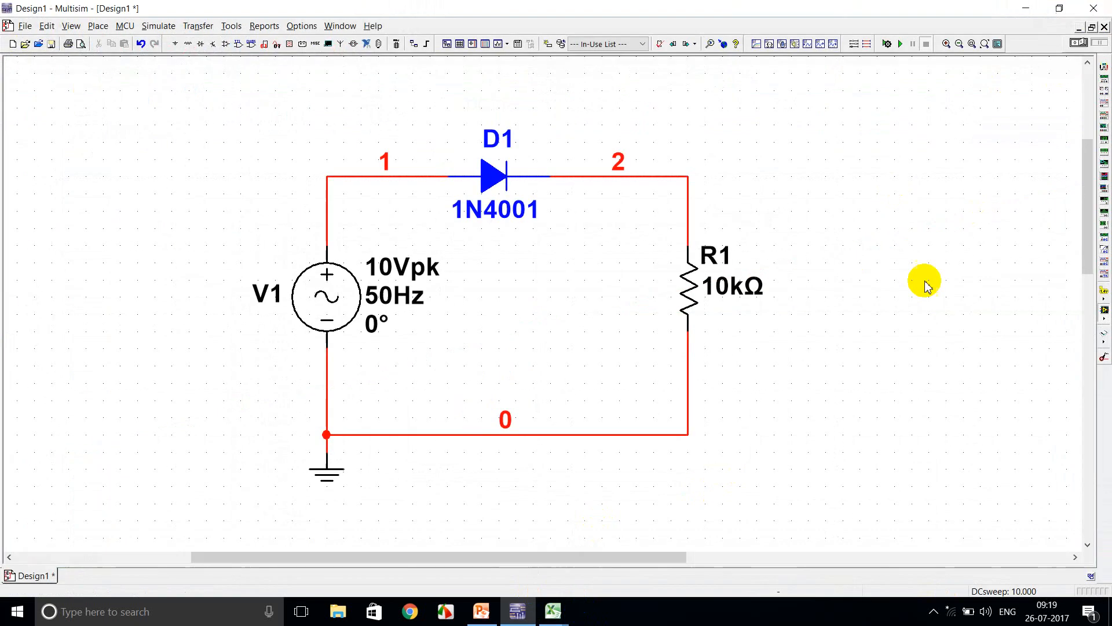
{"action": "mouse_move", "coordinate": [587, 271]}
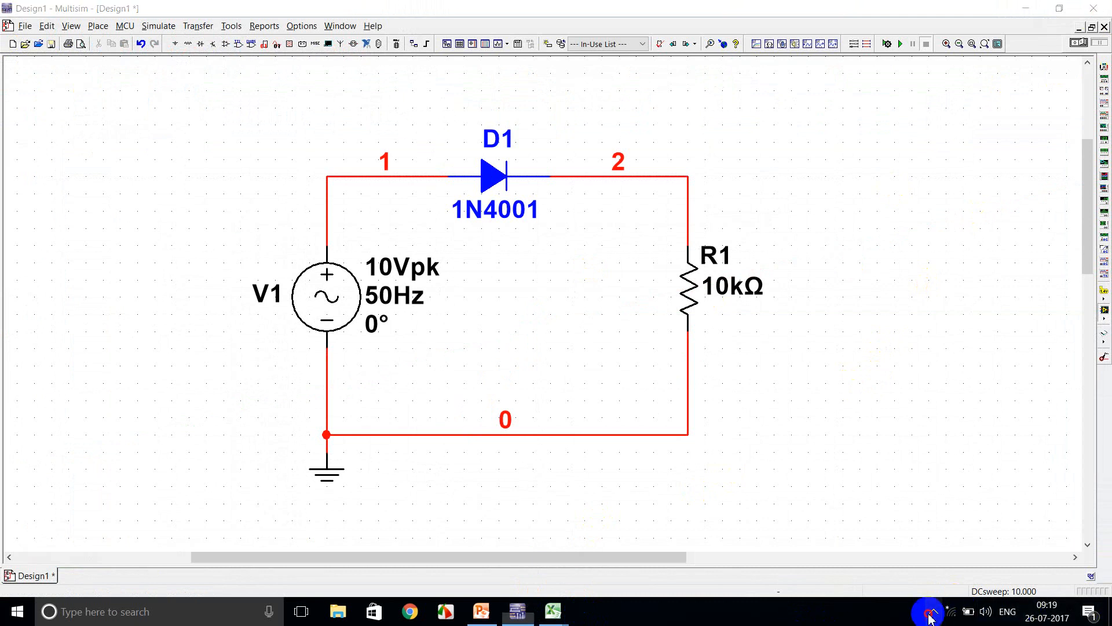
{"action": "left_click", "coordinate": [932, 612]}
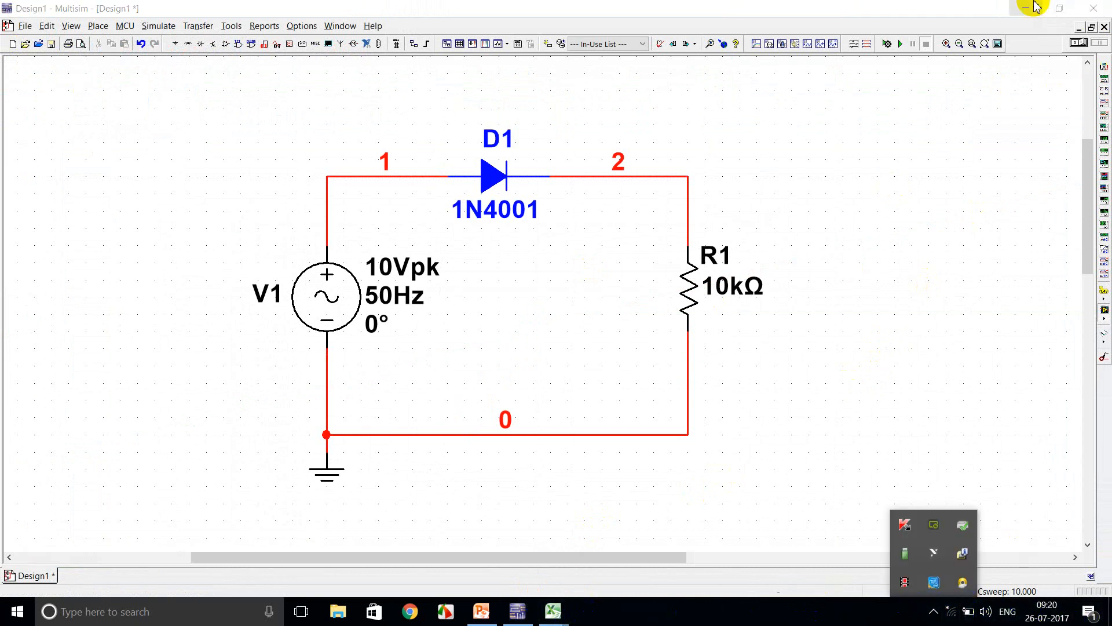
{"action": "left_click", "coordinate": [1026, 8]}
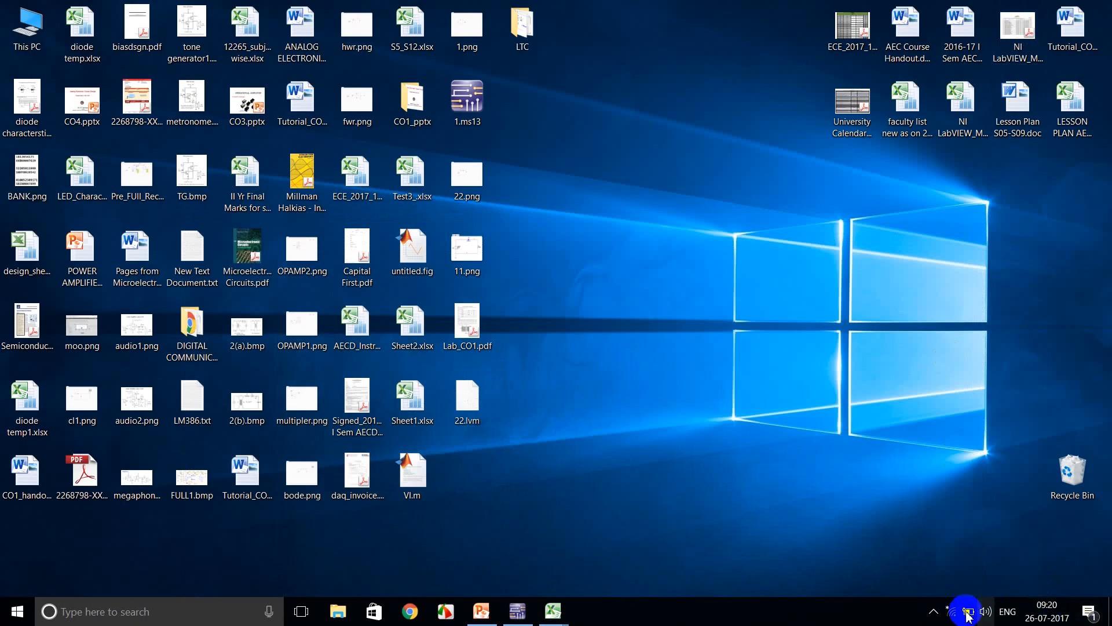